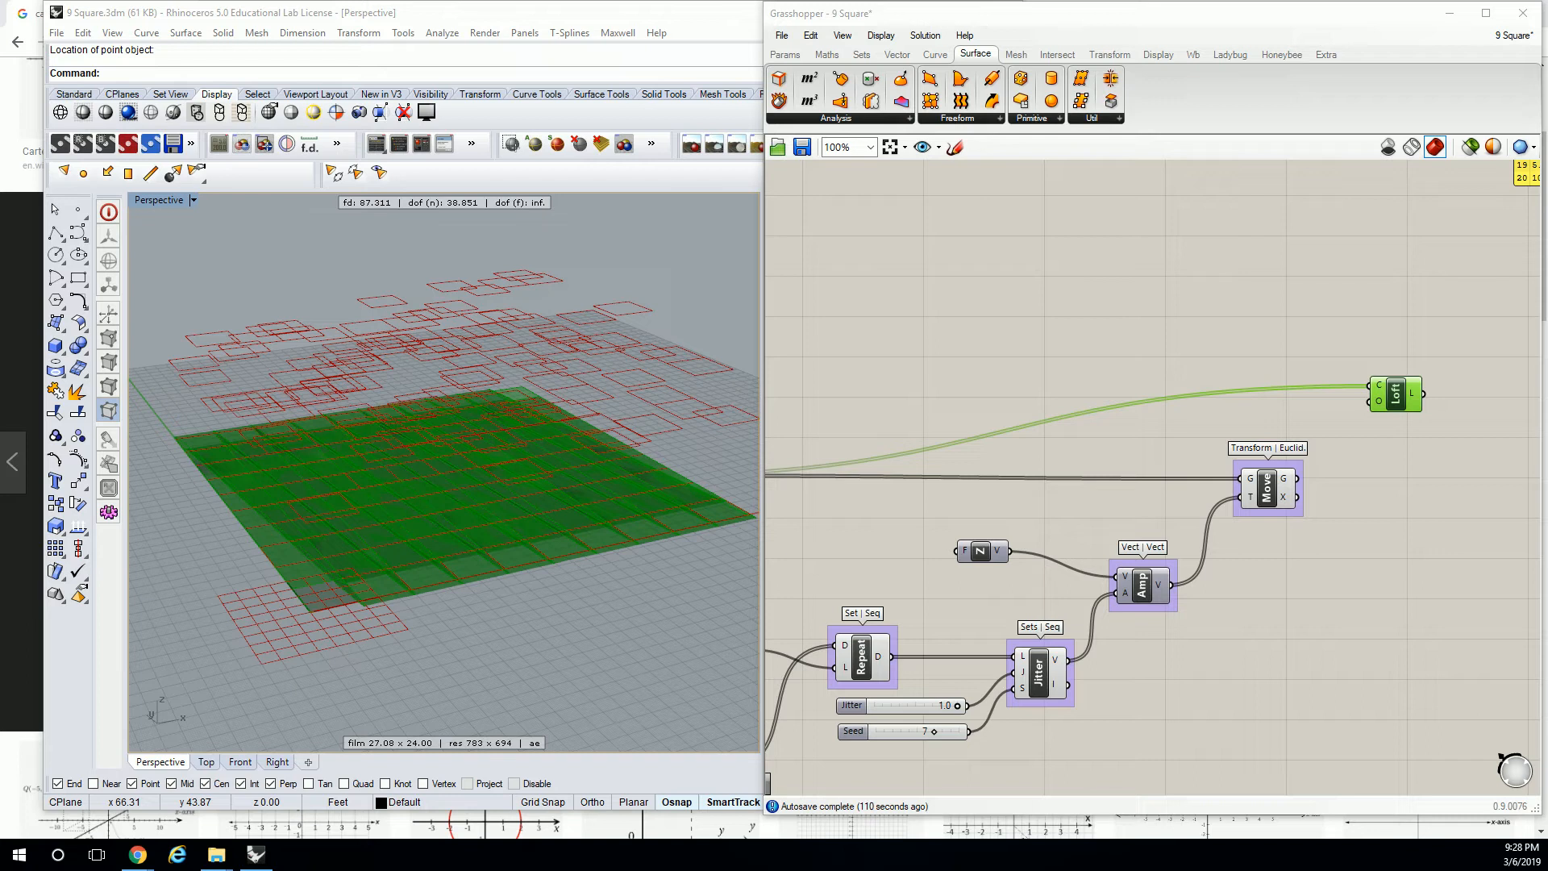
pyautogui.moveTo(1042, 200)
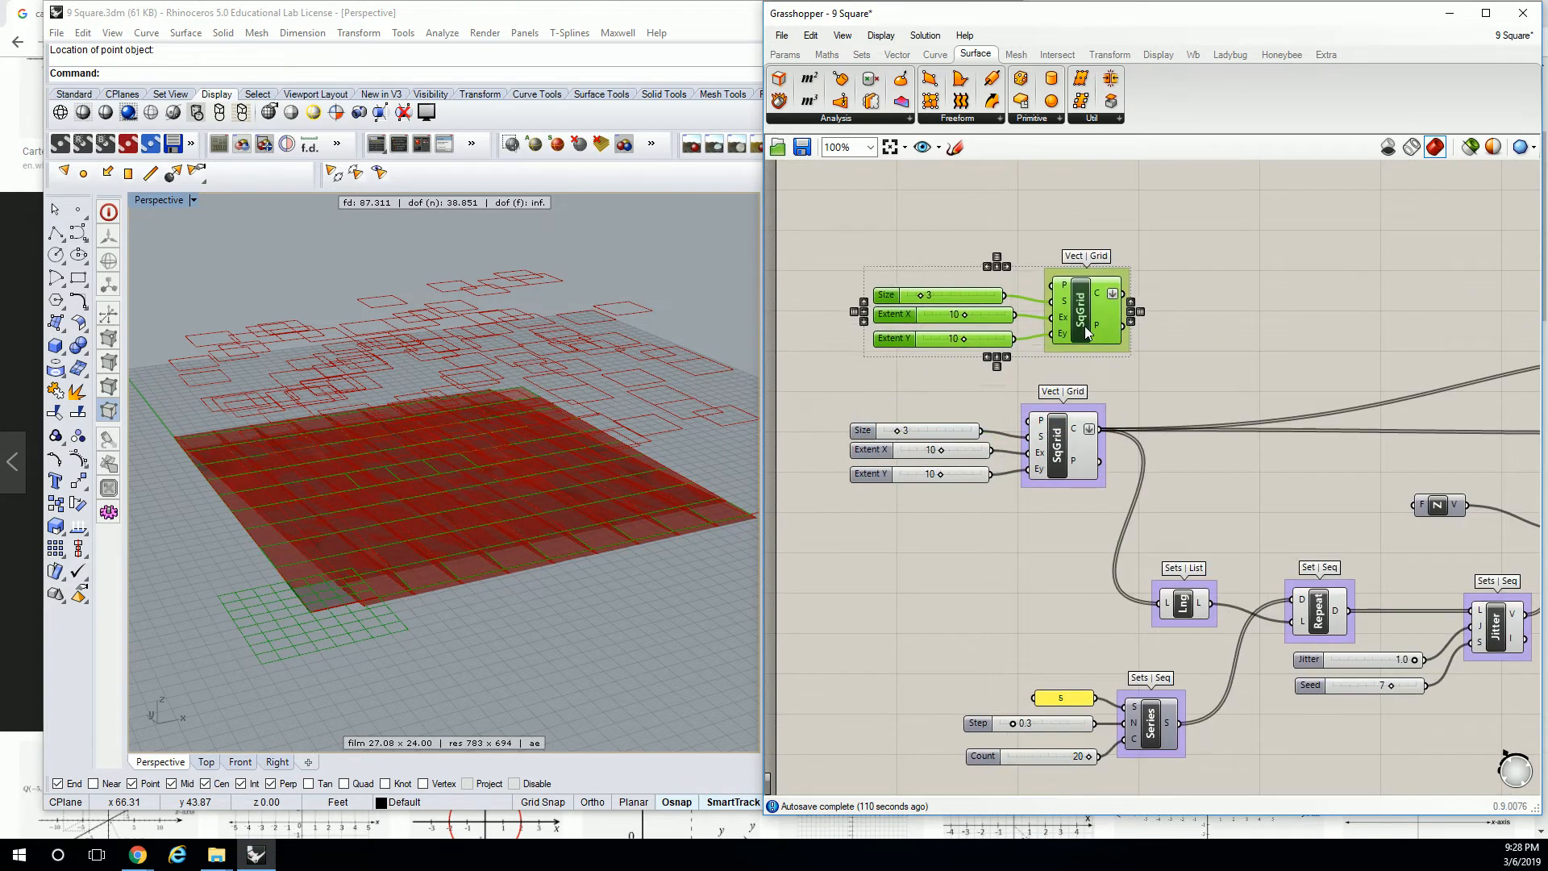
# Duplicate the SqGrid component with its Size 3 and 10-by-10 Extent sliders.
pyautogui.rightClick(1114, 292)
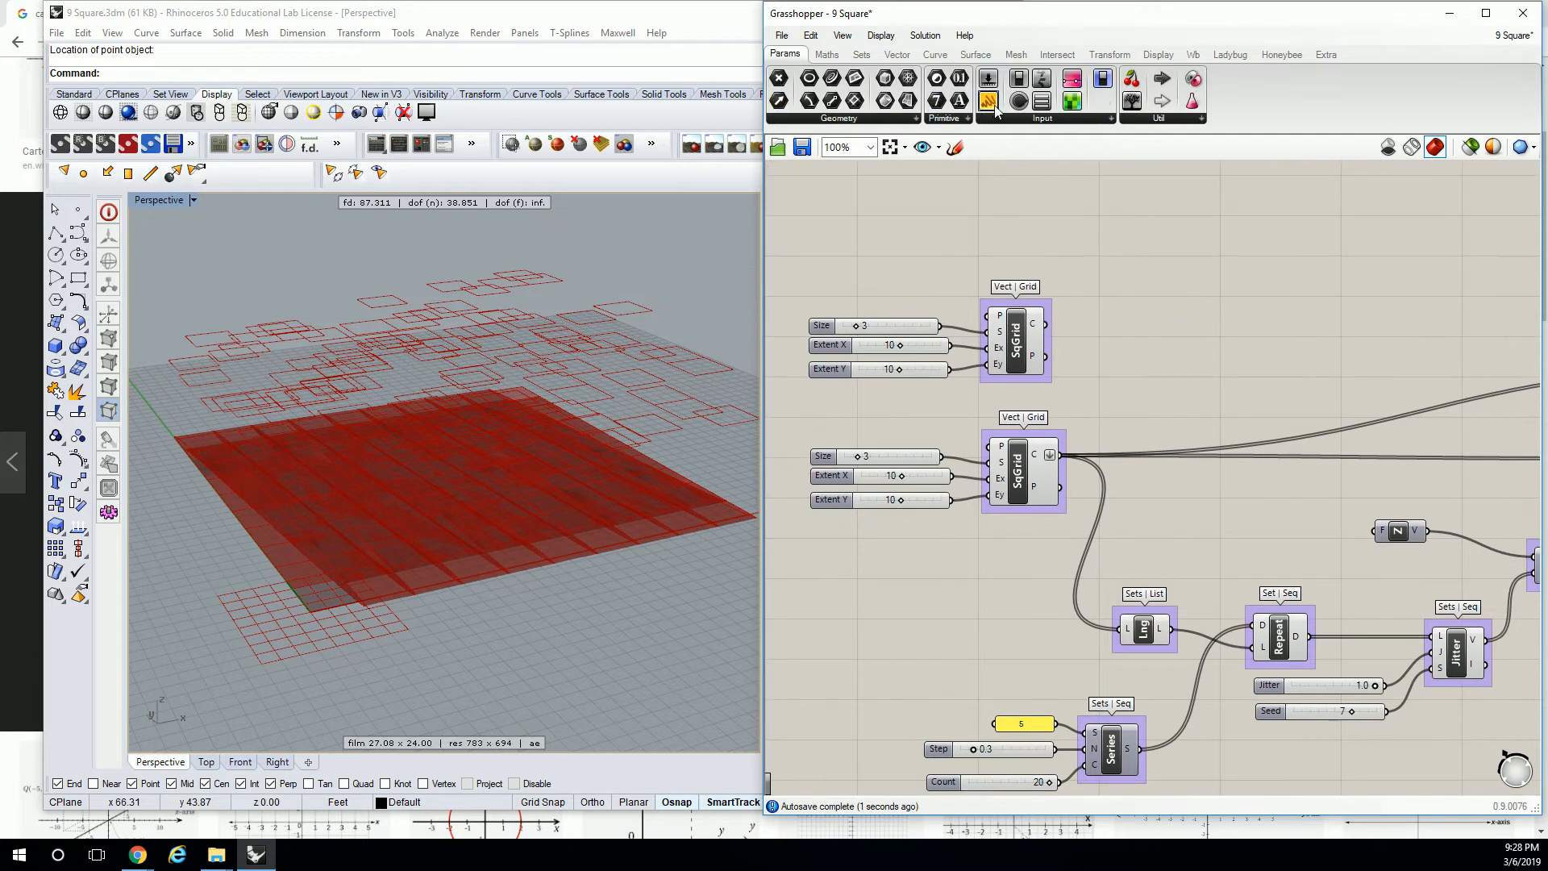
# Feed the copied SqGrid cells into an enlarged Panel listing the 3-by-3 rectangles.
pyautogui.click(987, 100)
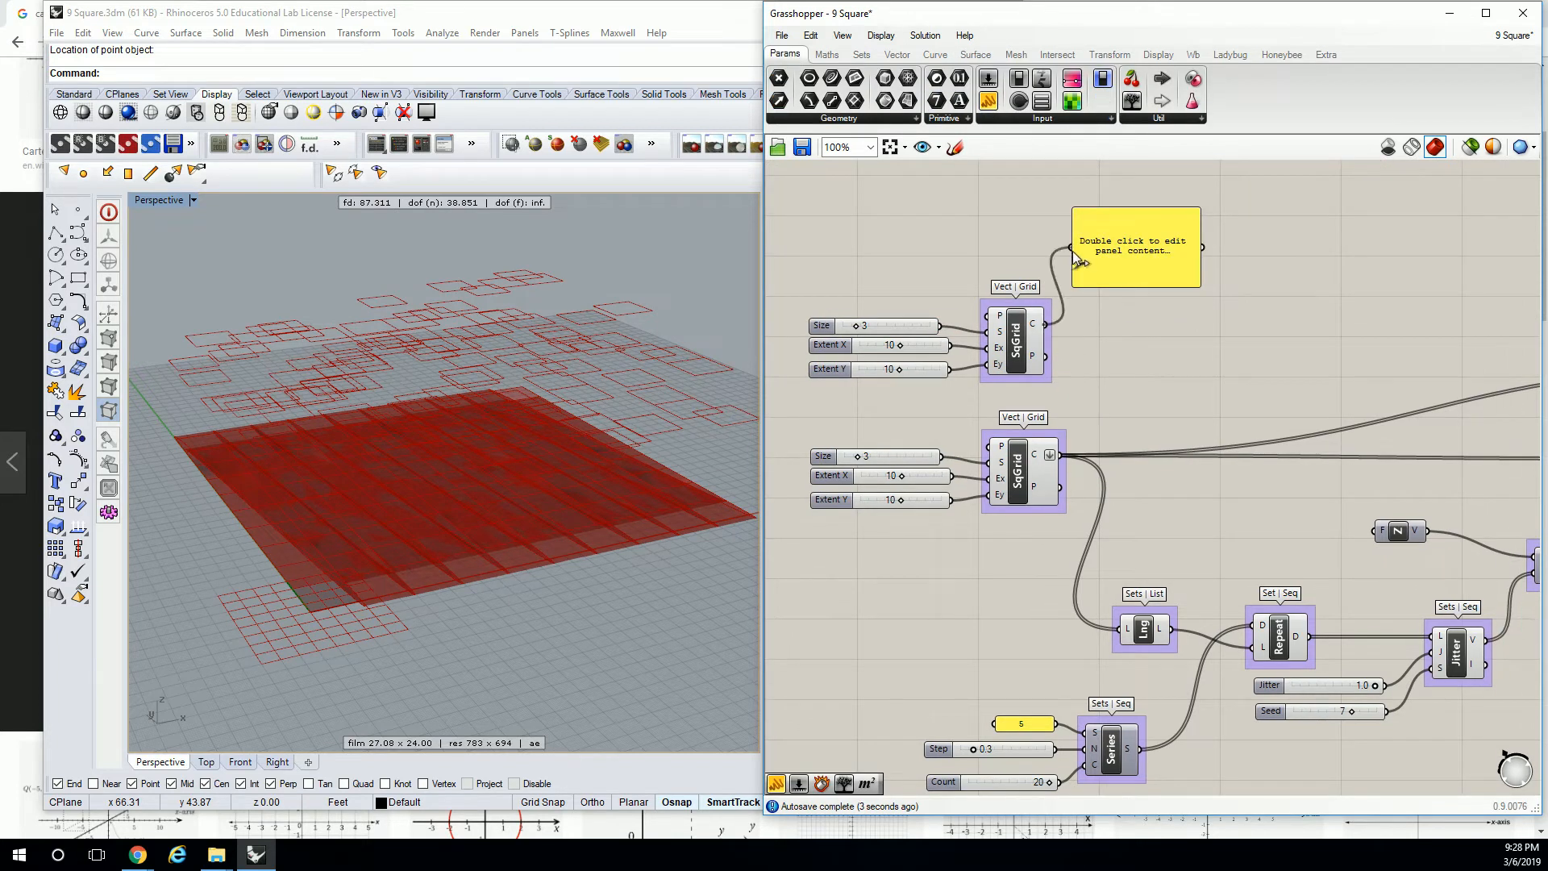
pyautogui.doubleClick(1135, 247)
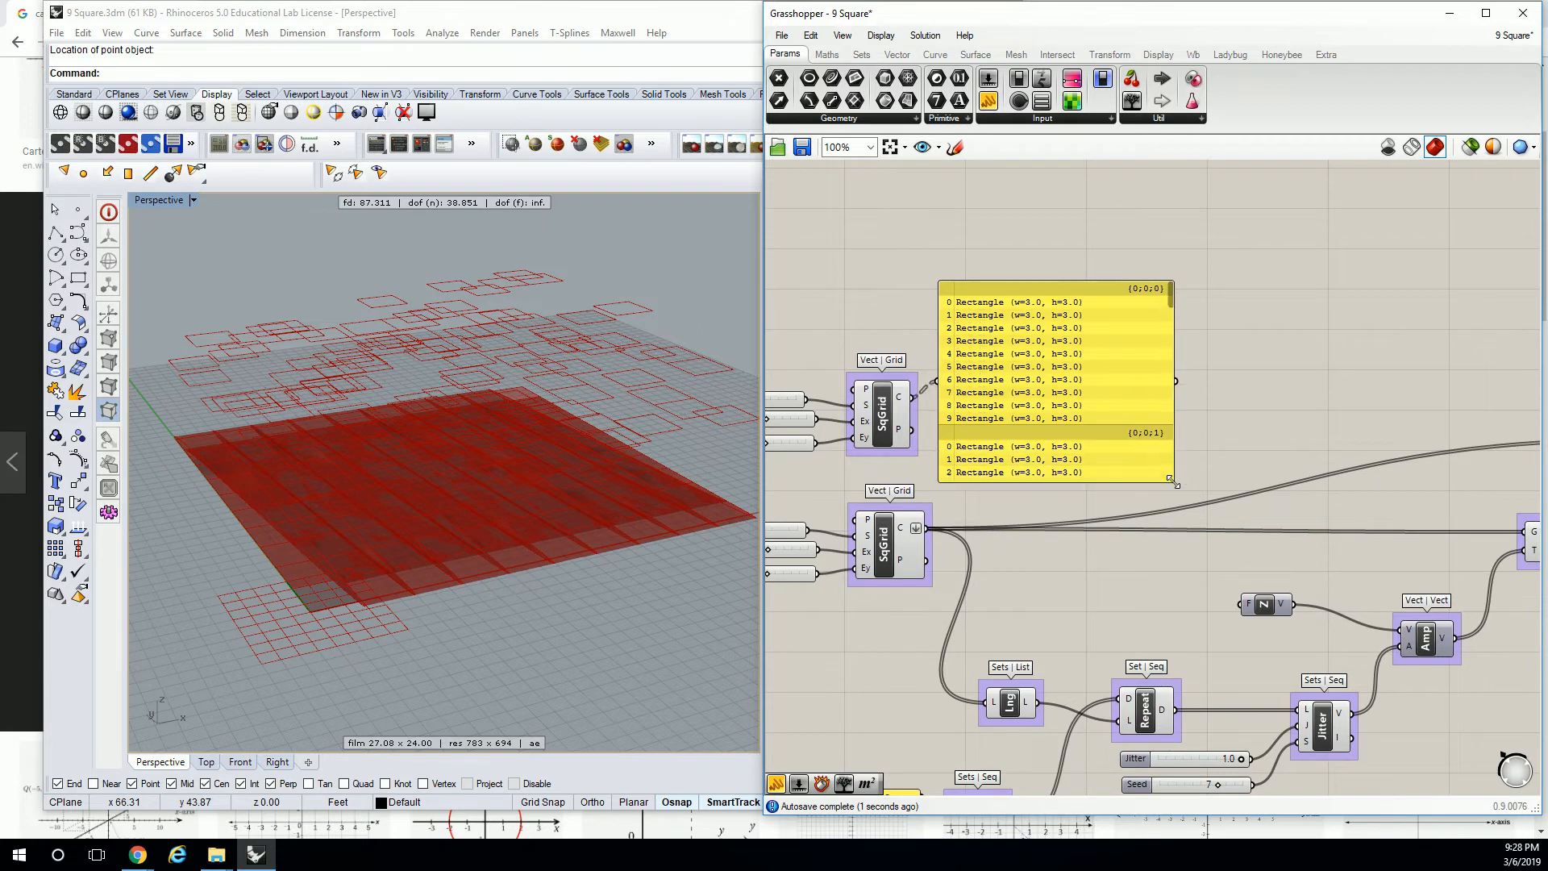
pyautogui.scroll(-3)
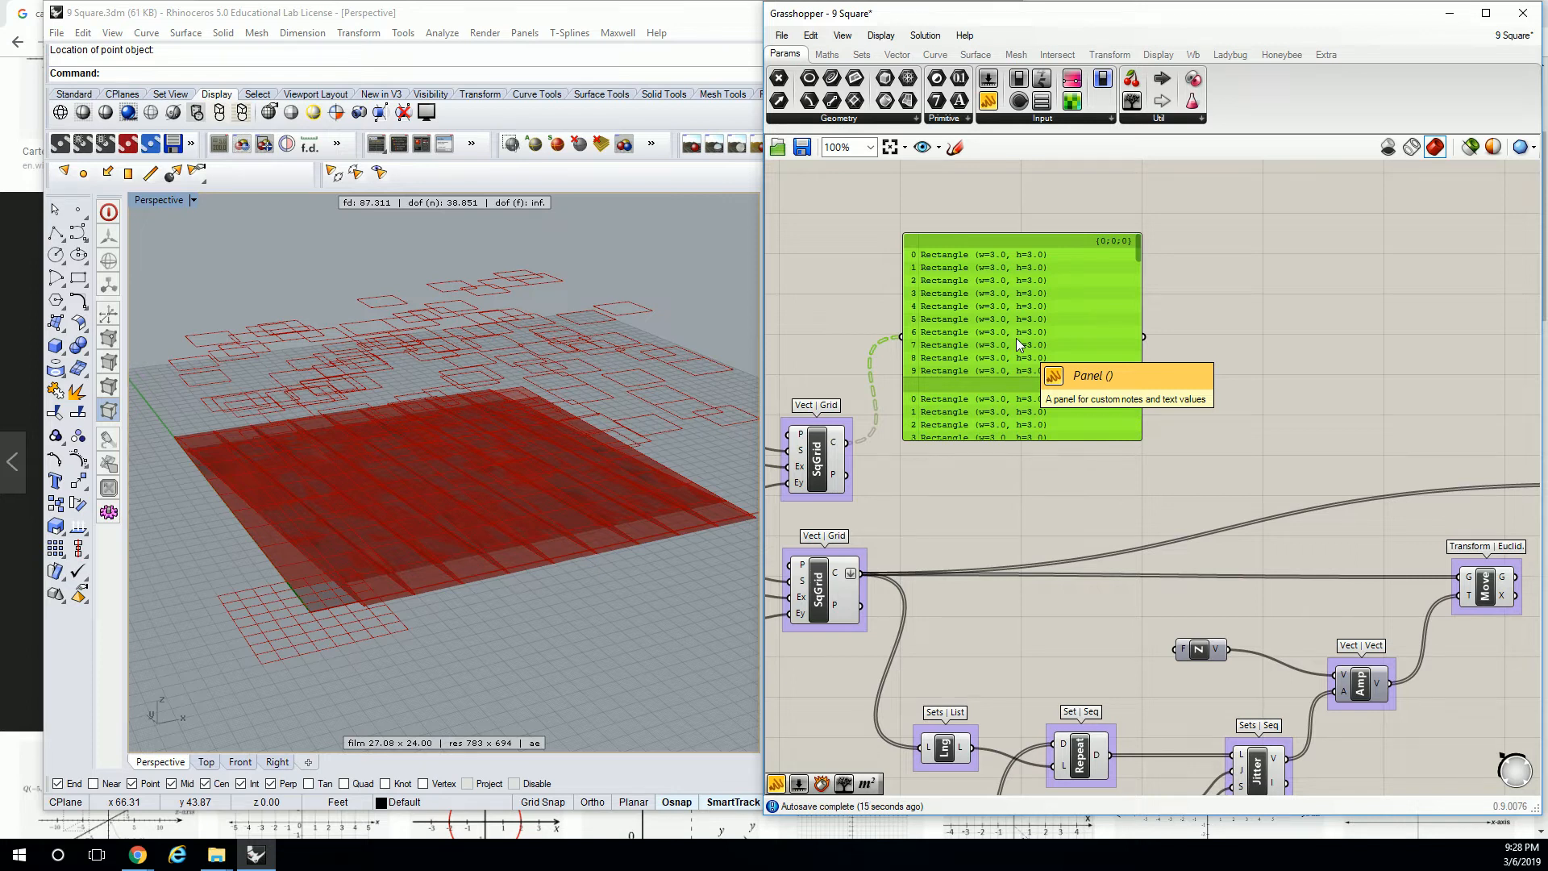
pyautogui.moveTo(1171, 358)
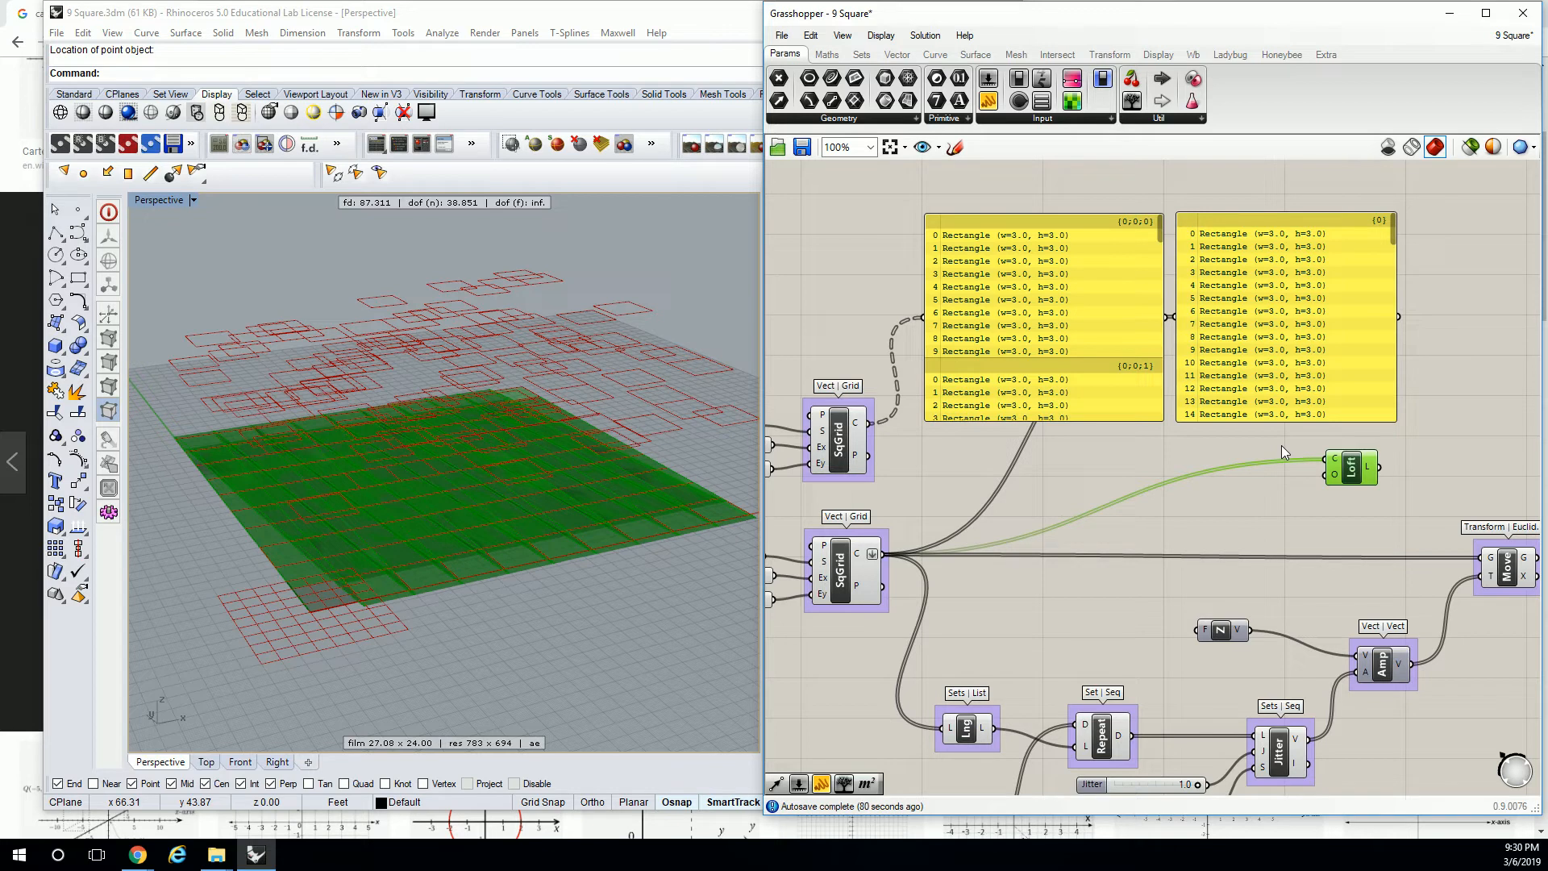
pyautogui.moveTo(1108, 287)
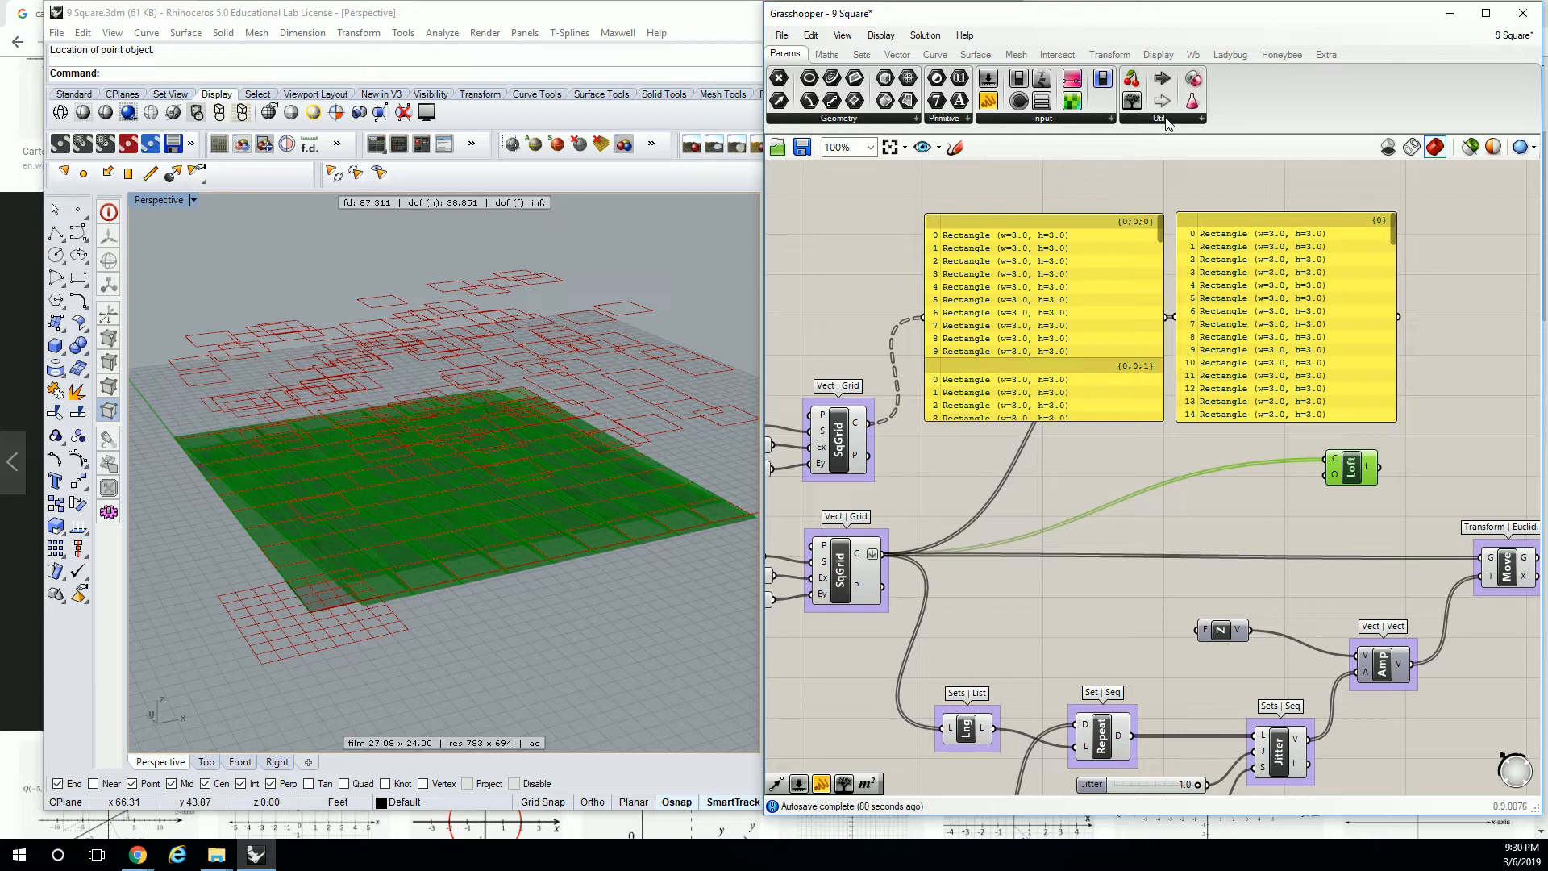
# Pick the Graft Tree component from the Sets > Tree dropdown.
pyautogui.click(1159, 118)
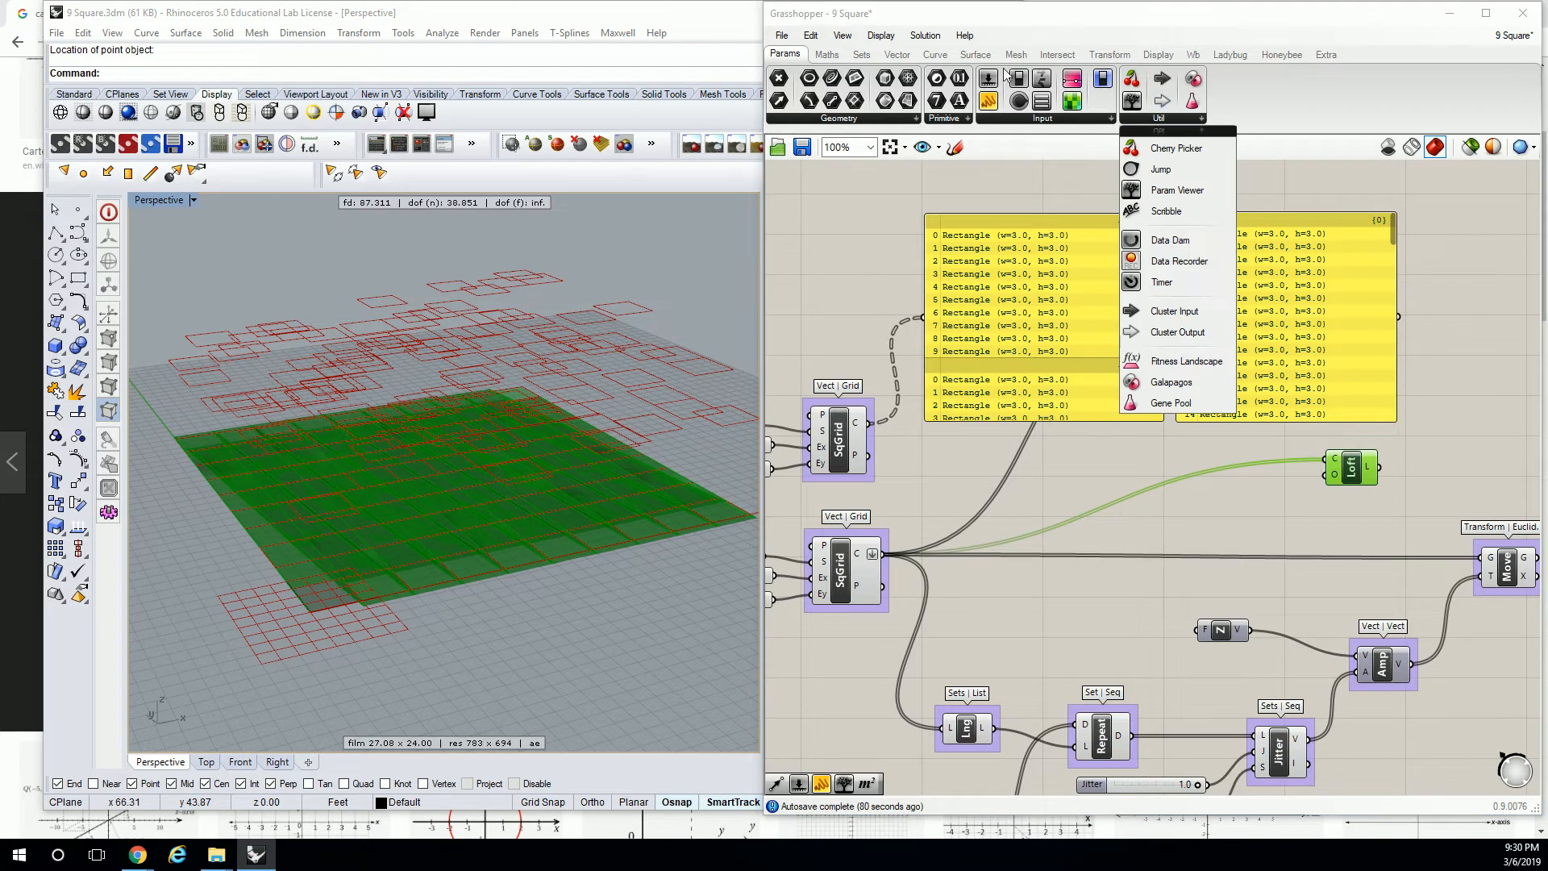
pyautogui.moveTo(858, 55)
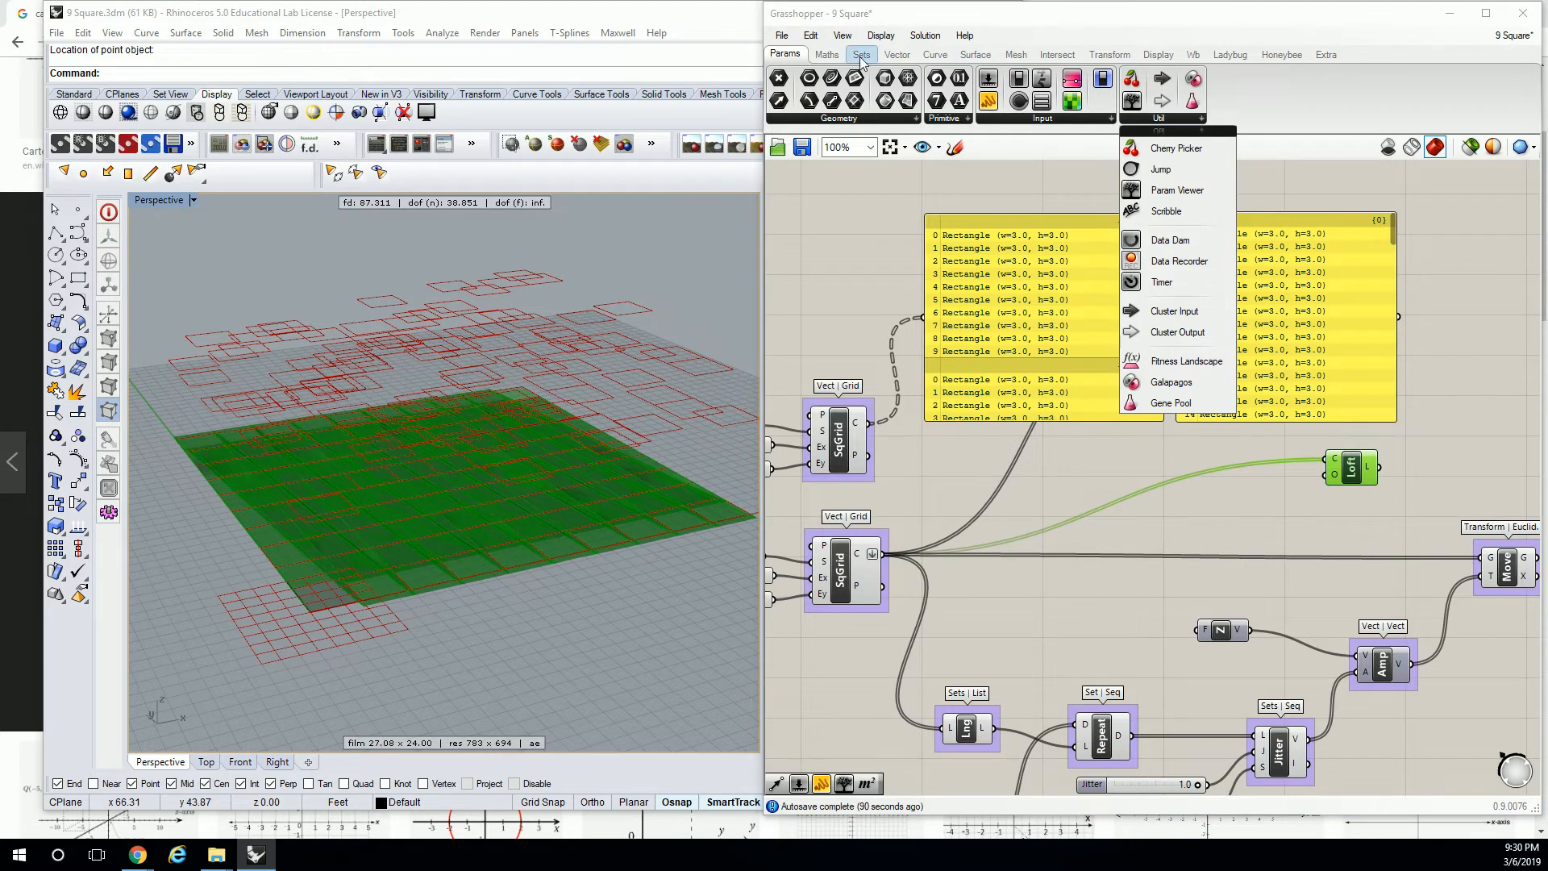
pyautogui.click(859, 55)
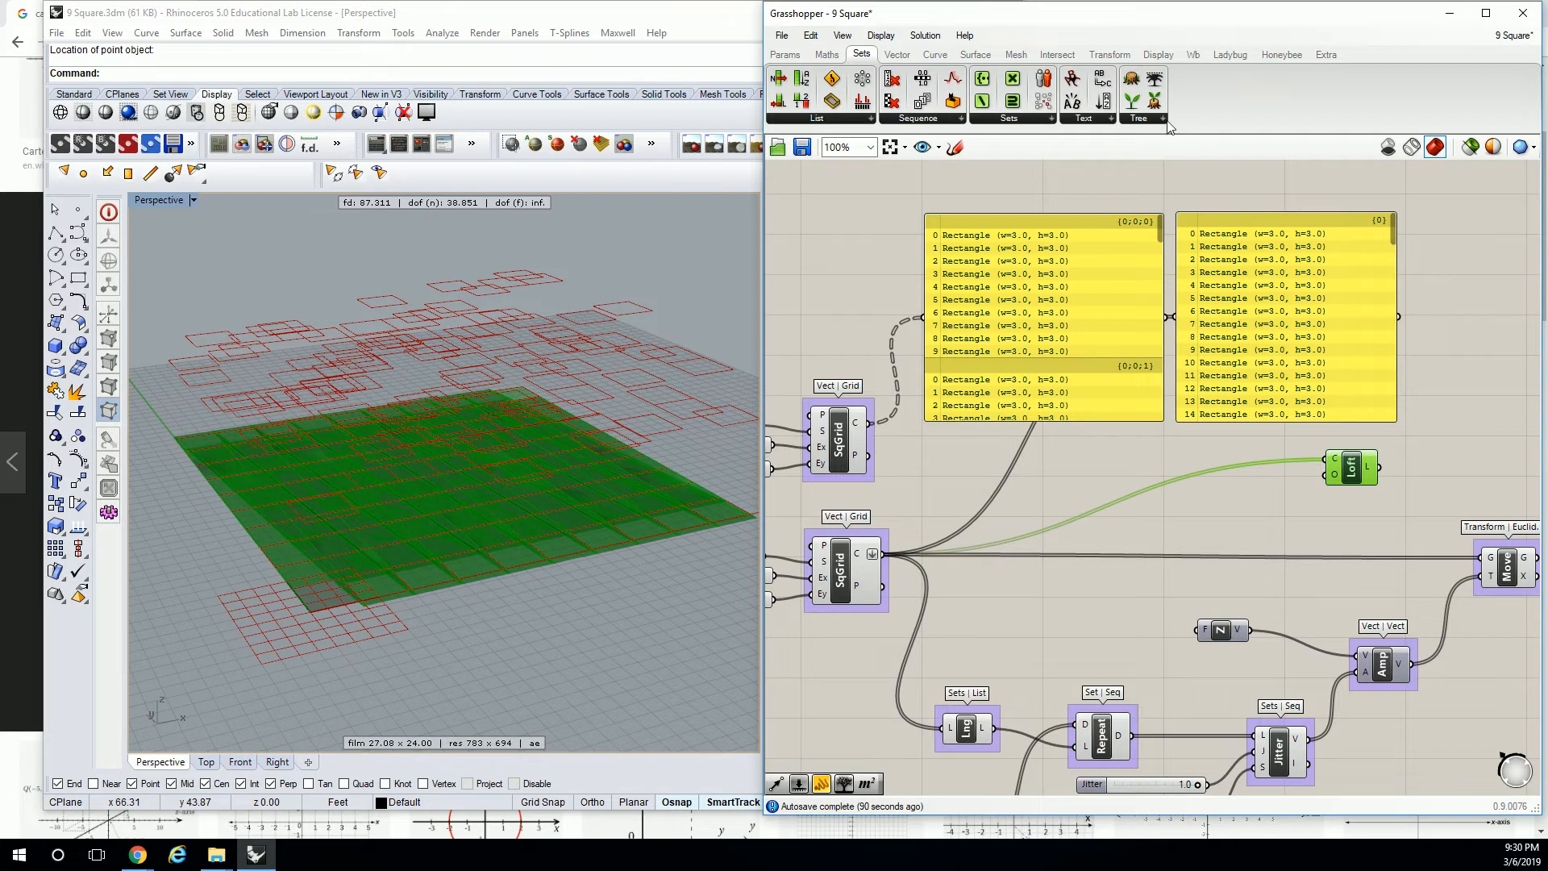
pyautogui.click(1137, 117)
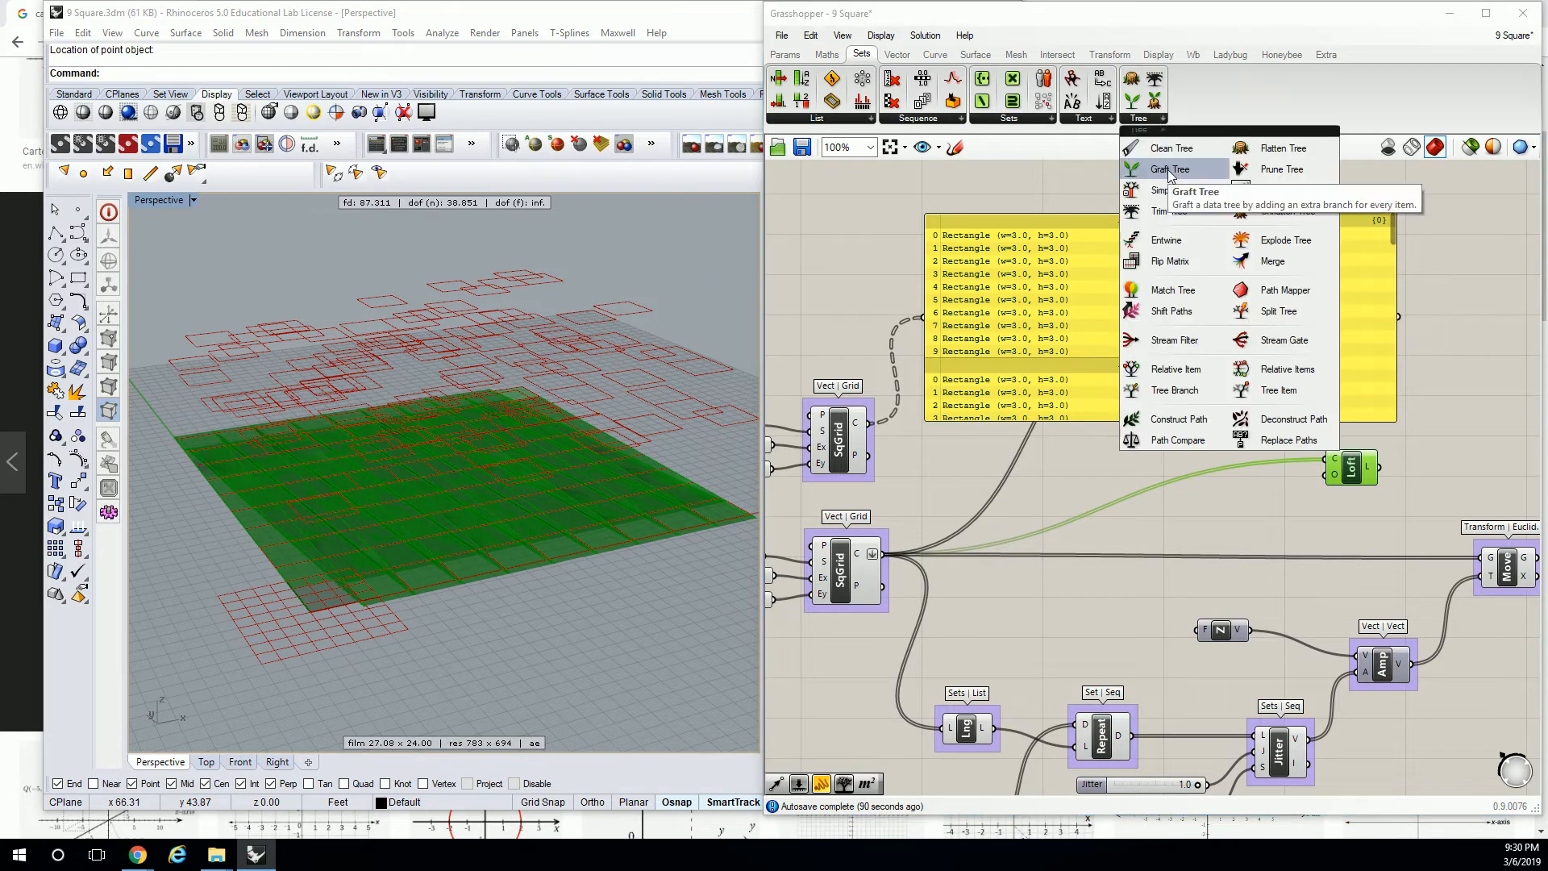
pyautogui.click(1172, 170)
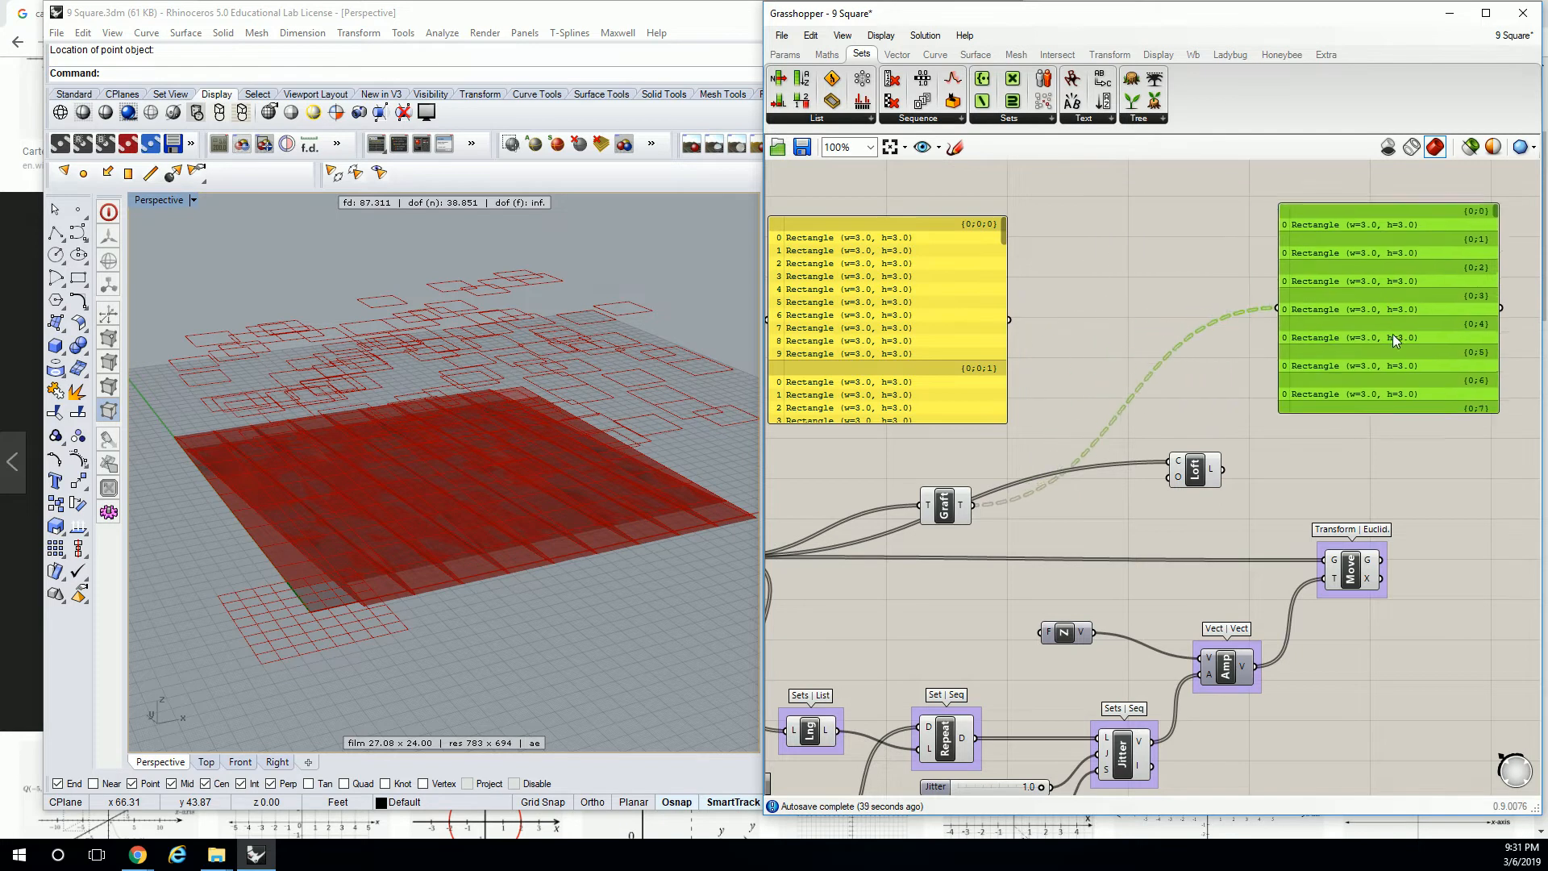
# Graft the SqGrid cells and list the {0;0}, {0;1}... branches in a third Panel.
pyautogui.click(785, 53)
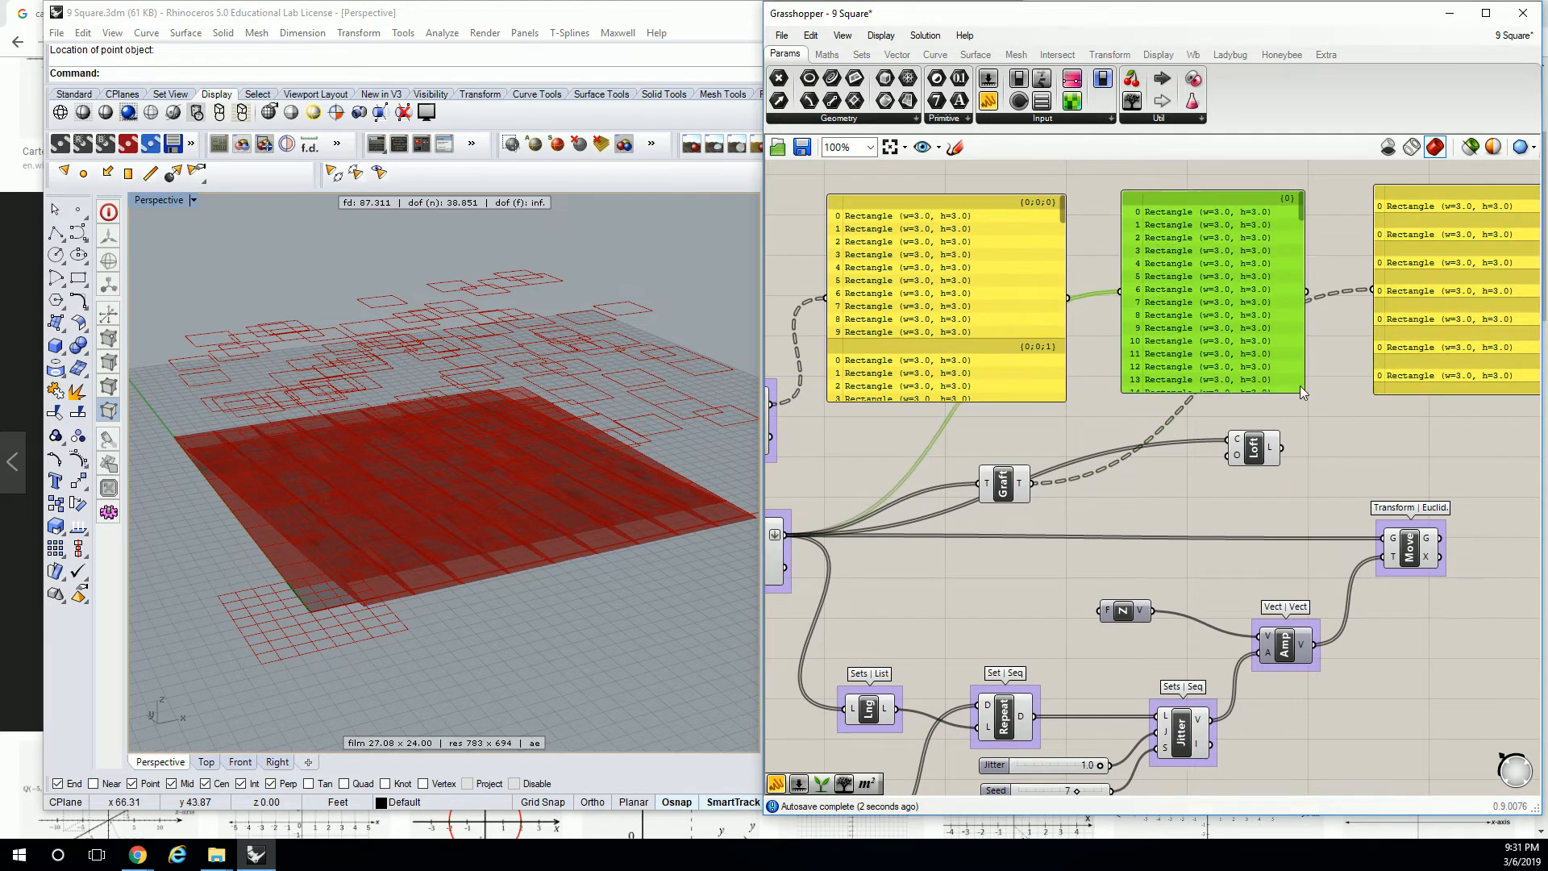
# Name the Graft group 'Sets | Tree' and wire Graft T into Loft C.
pyautogui.click(1007, 479)
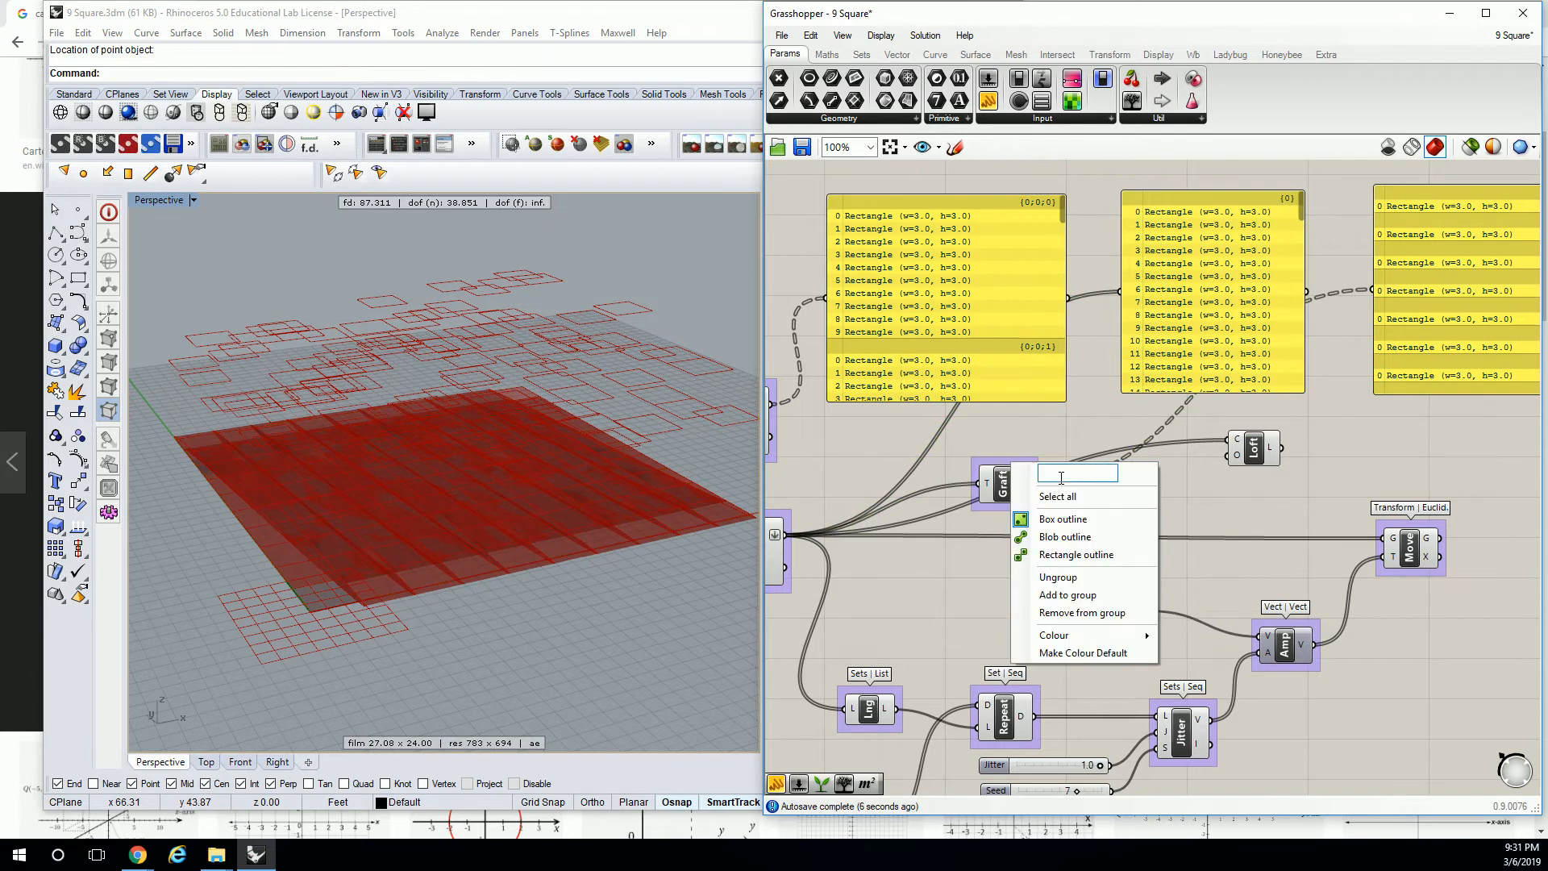
pyautogui.write('Par')
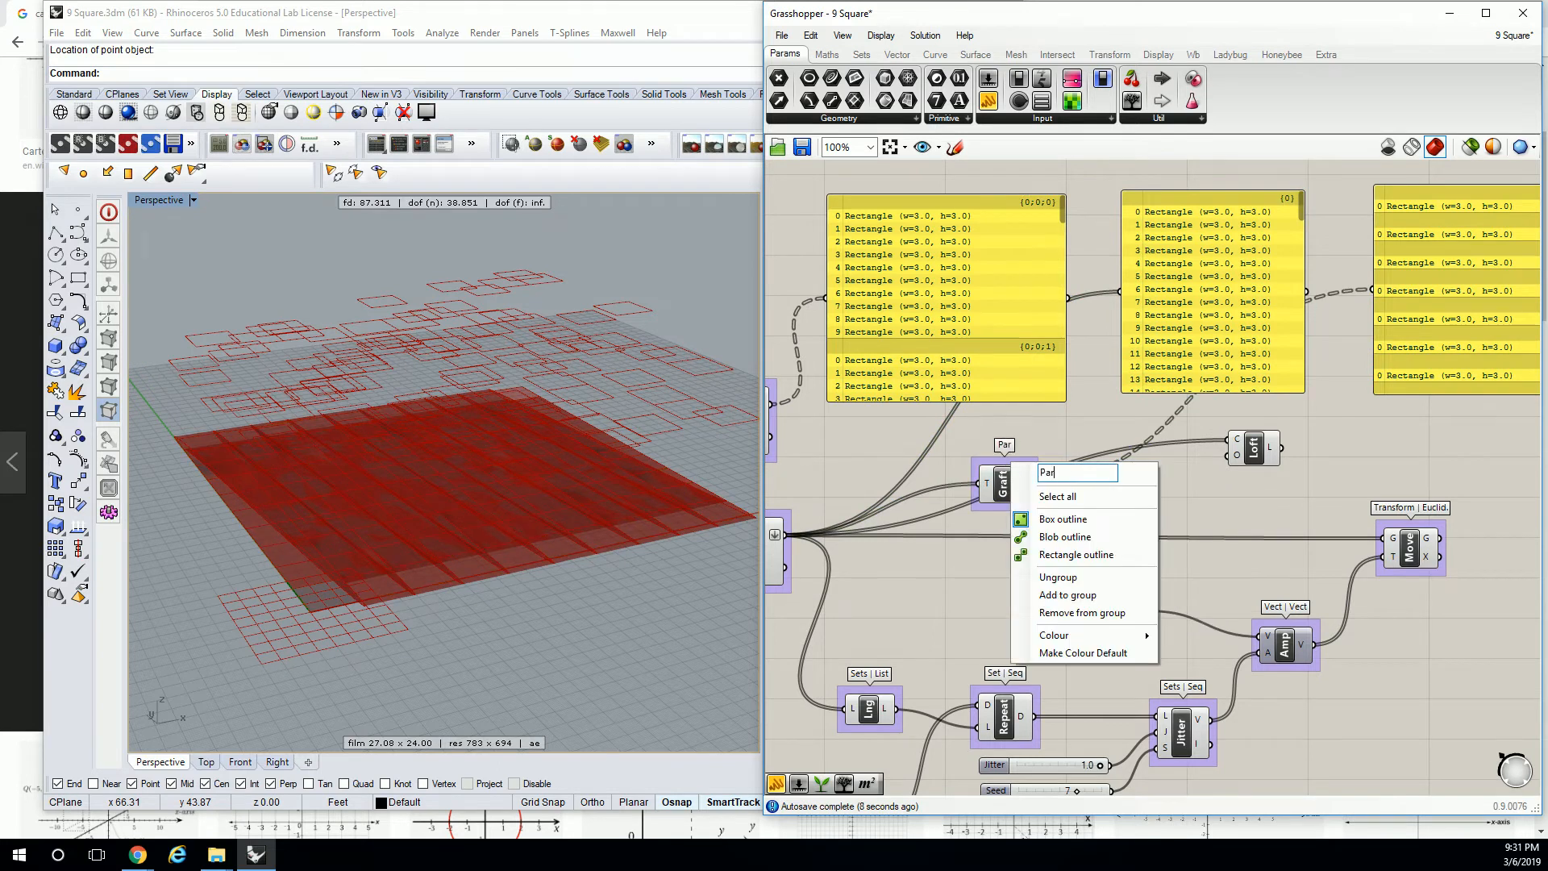
pyautogui.write('ams')
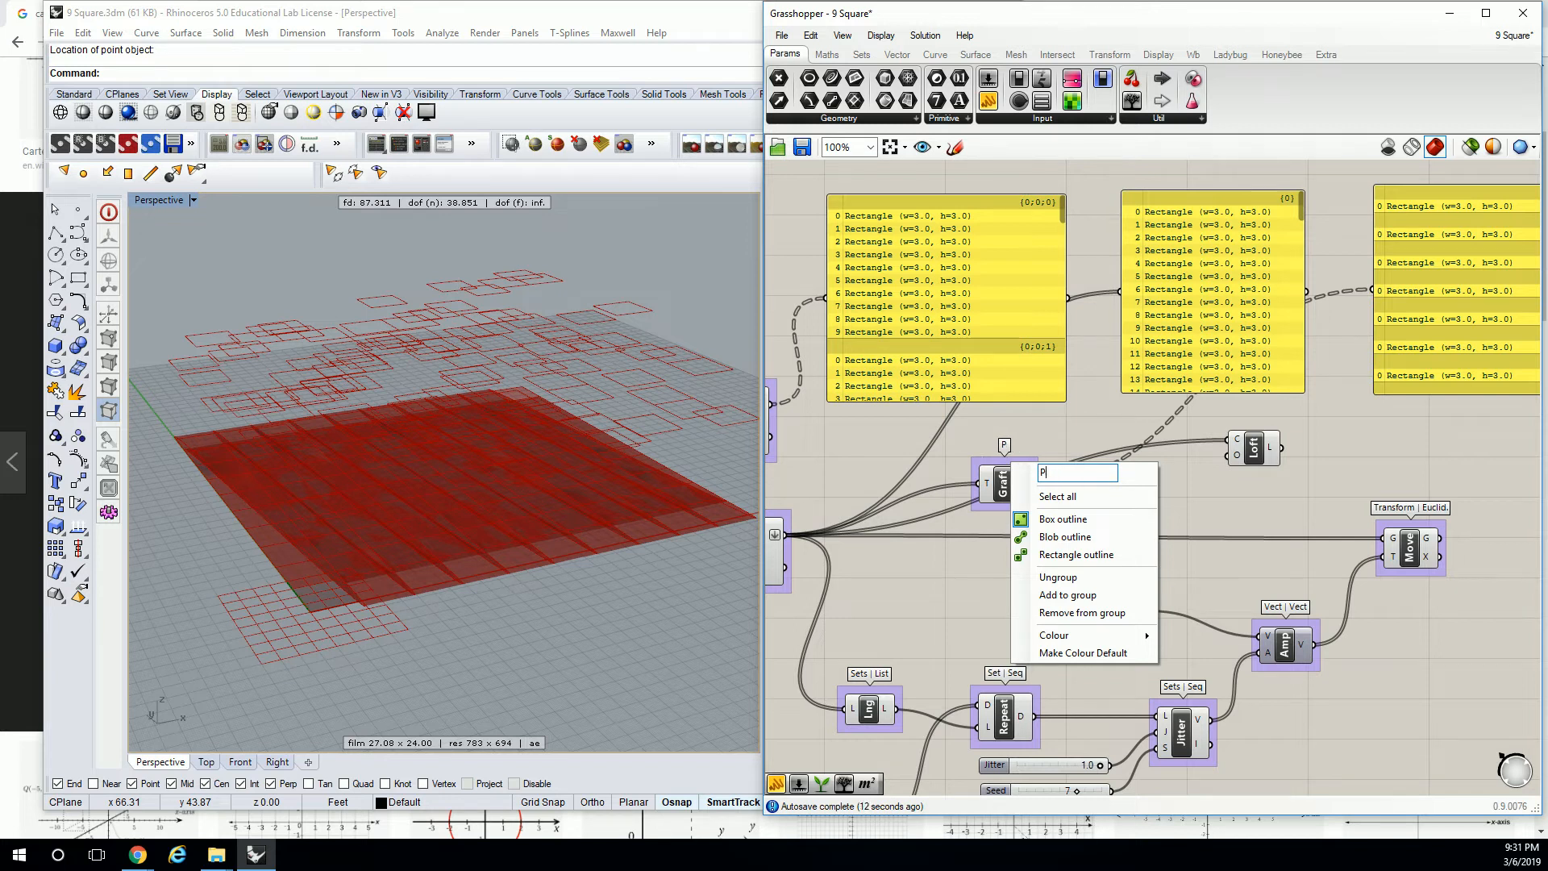
pyautogui.write('Sets | T')
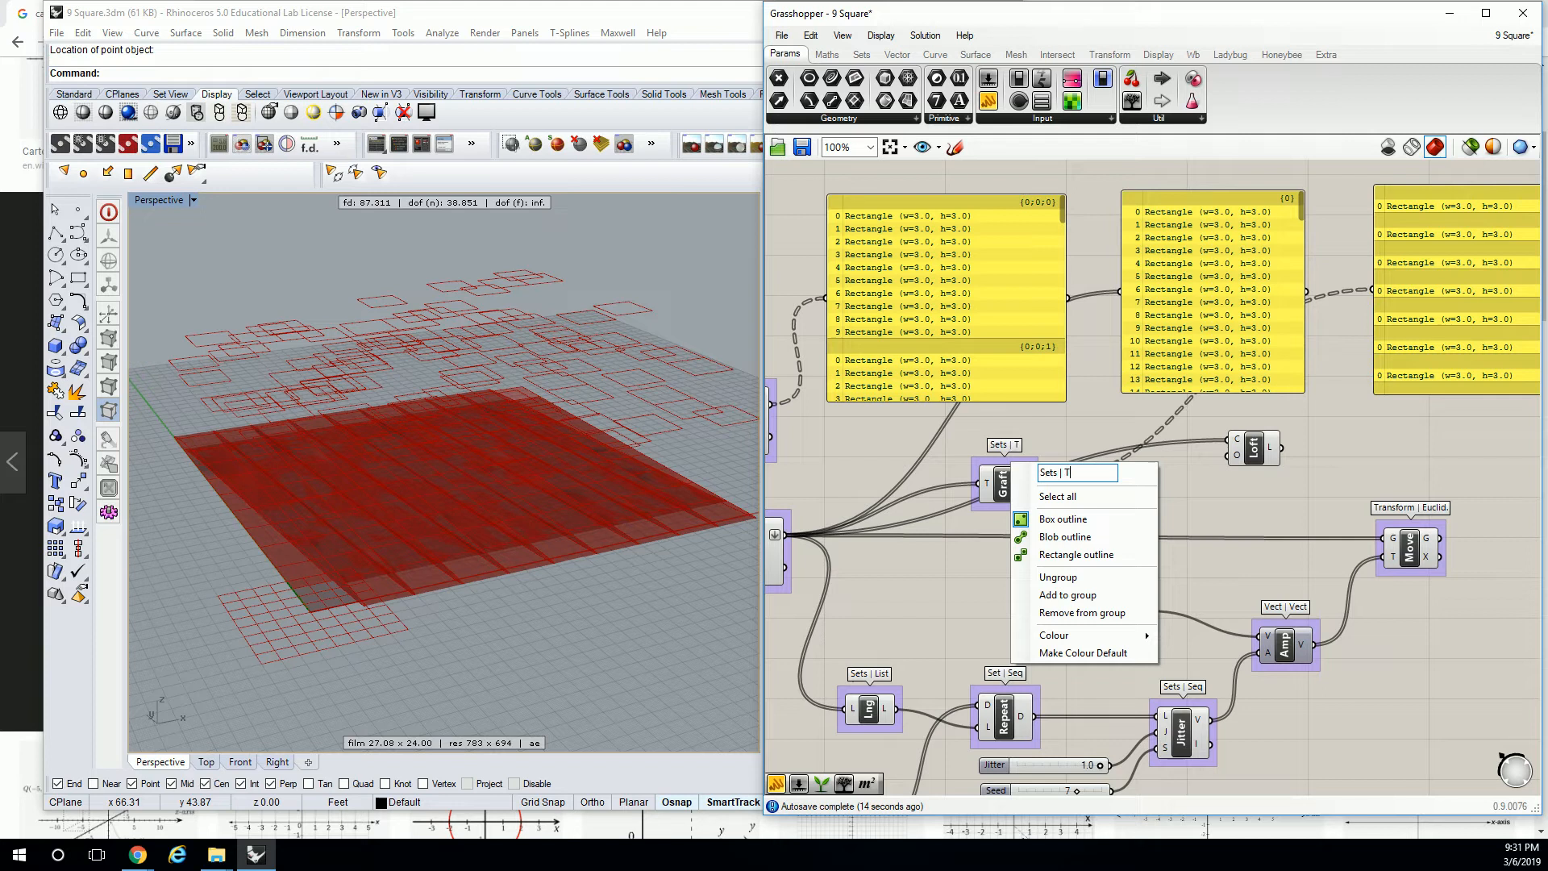
pyautogui.click(859, 55)
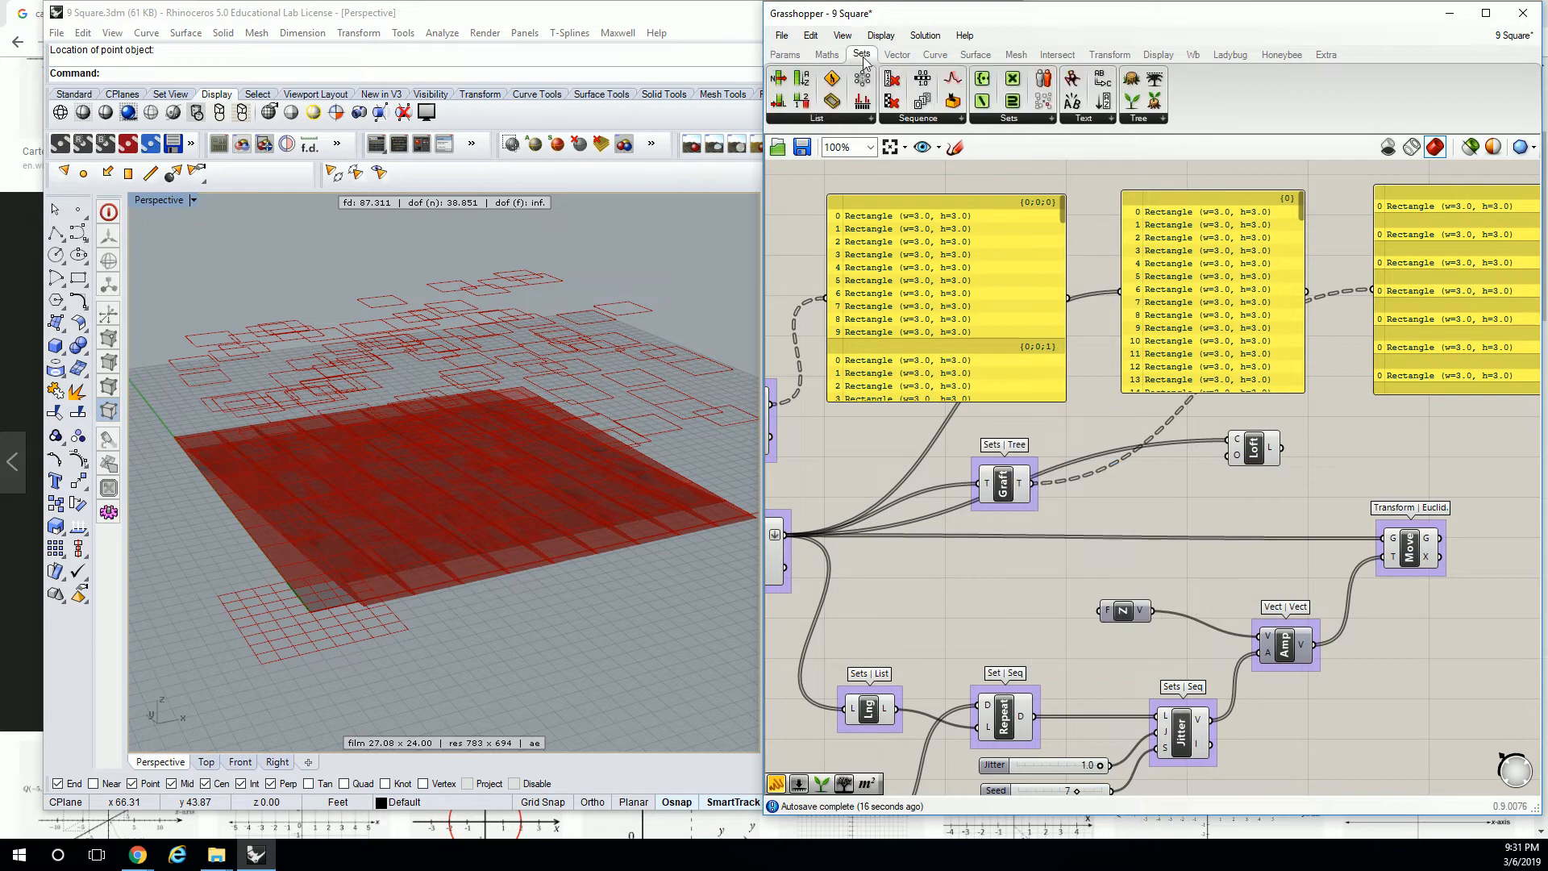
pyautogui.click(1252, 450)
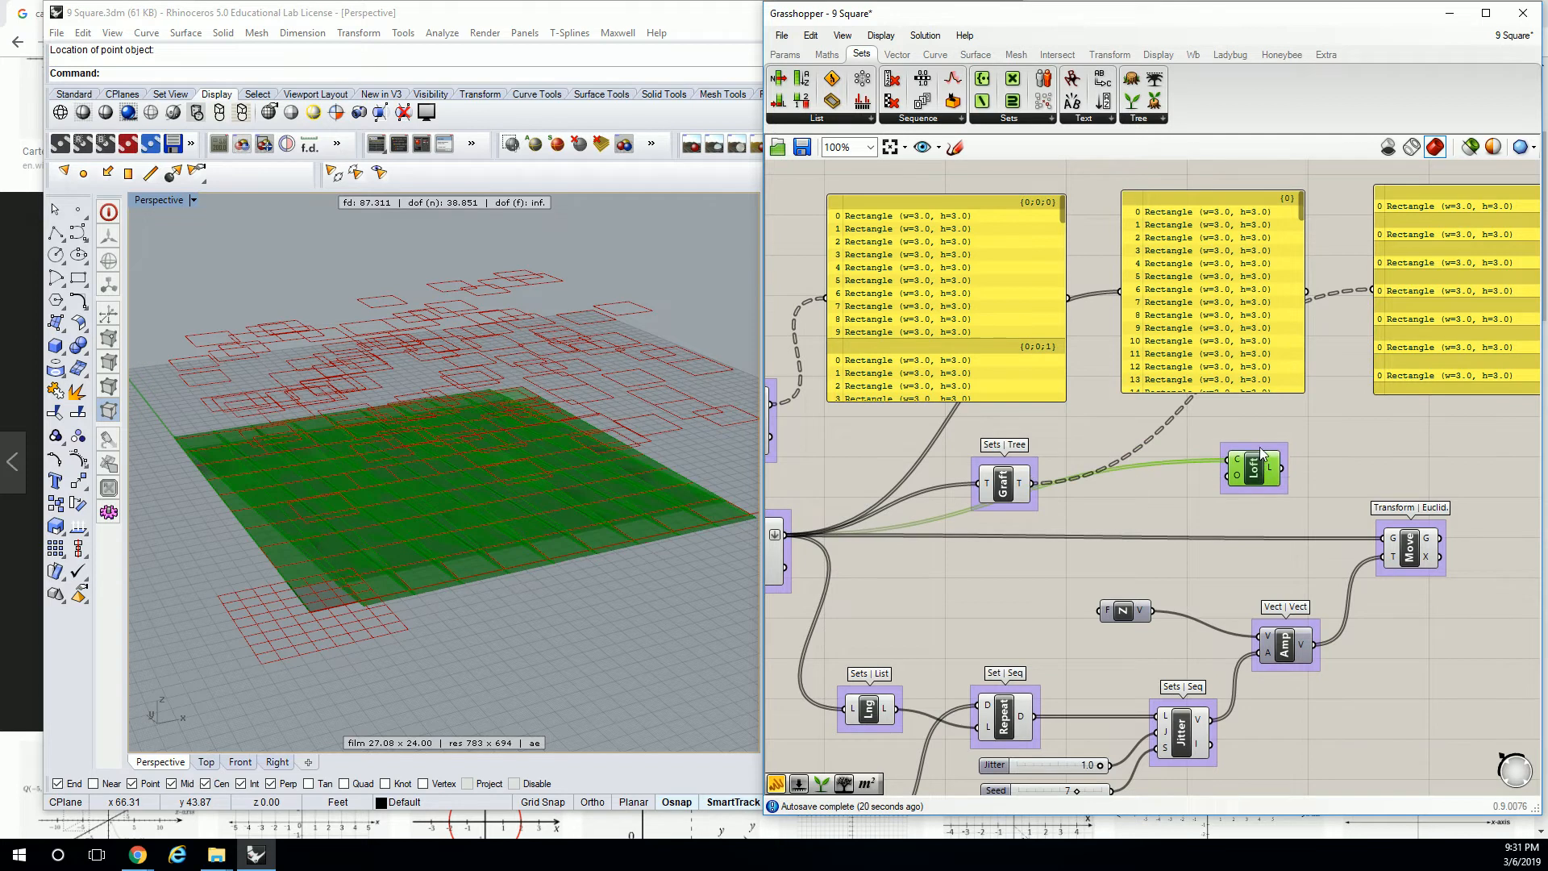
# Name the Loft group 'Srf | Frfm' so it matches the other labelled groups.
pyautogui.rightClick(1255, 469)
pyautogui.write('Srf |')
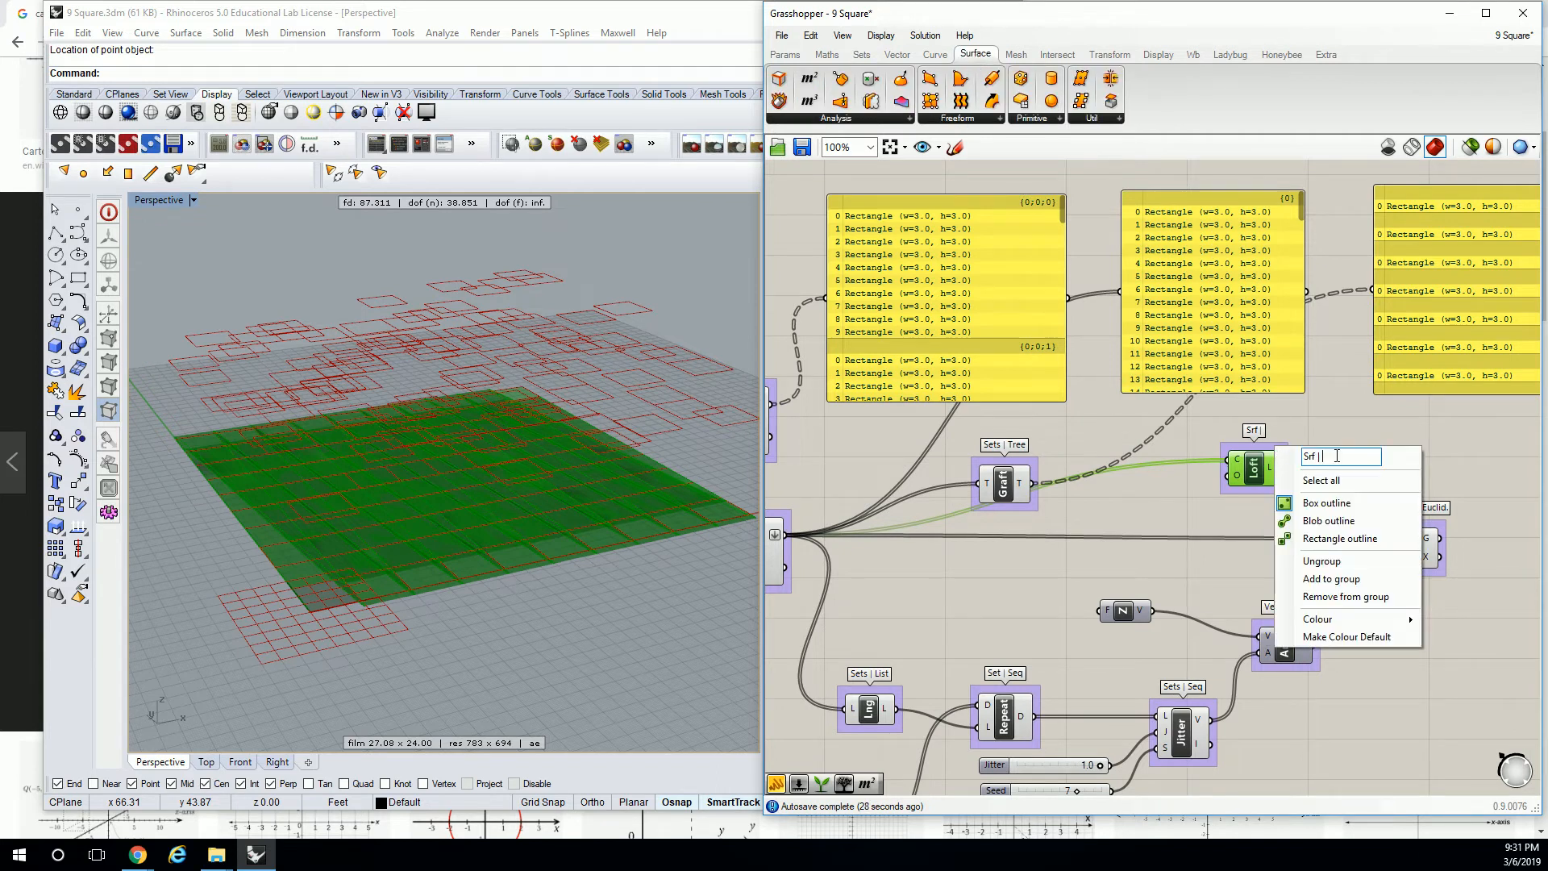
pyautogui.write('Frfrm')
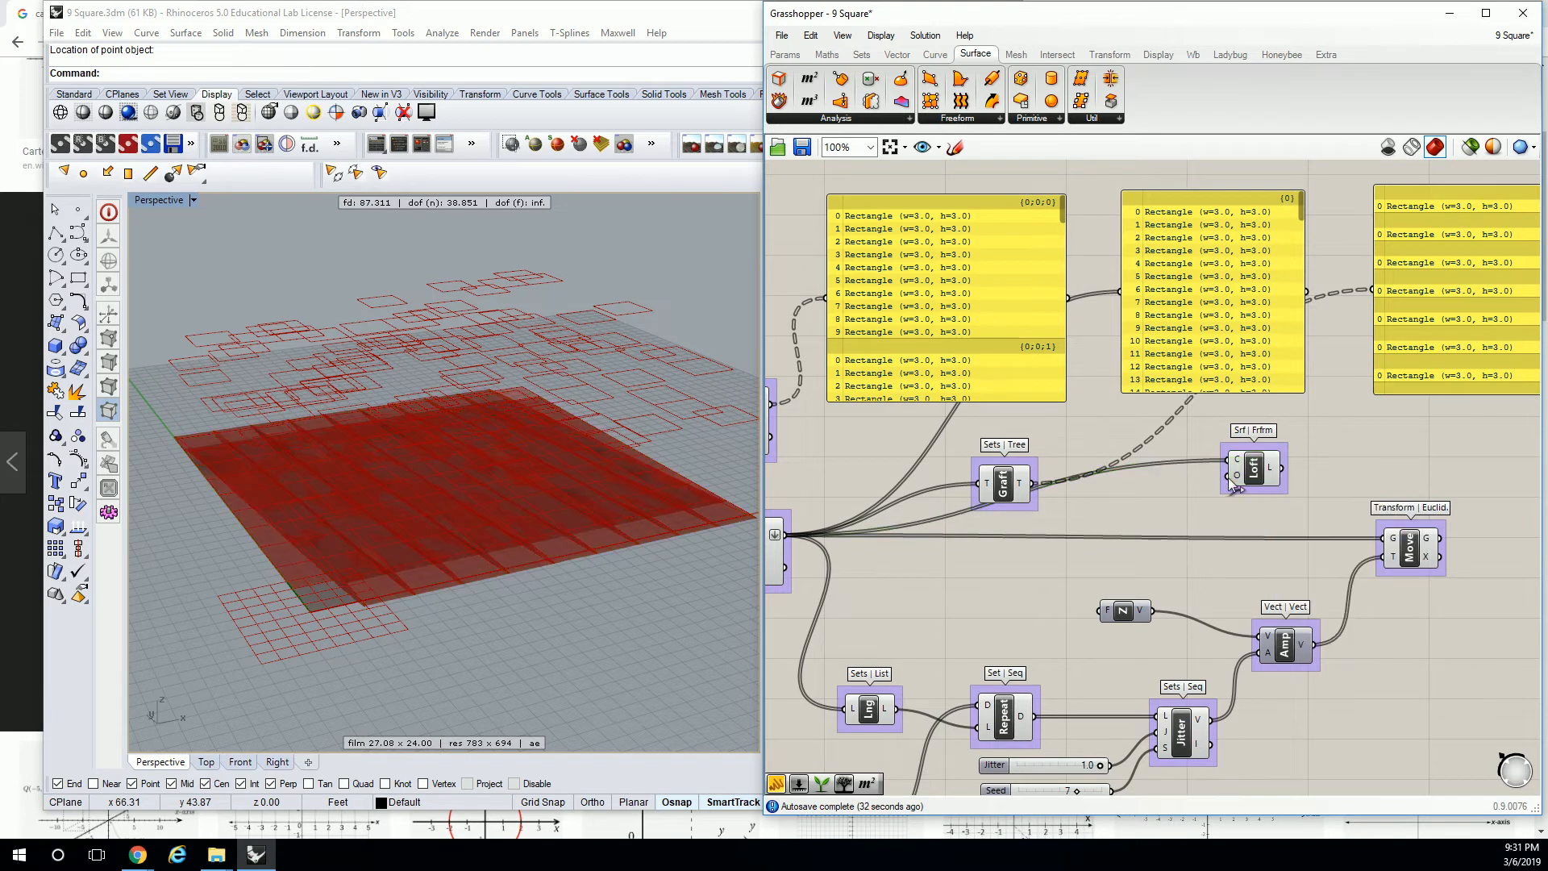
pyautogui.click(1250, 495)
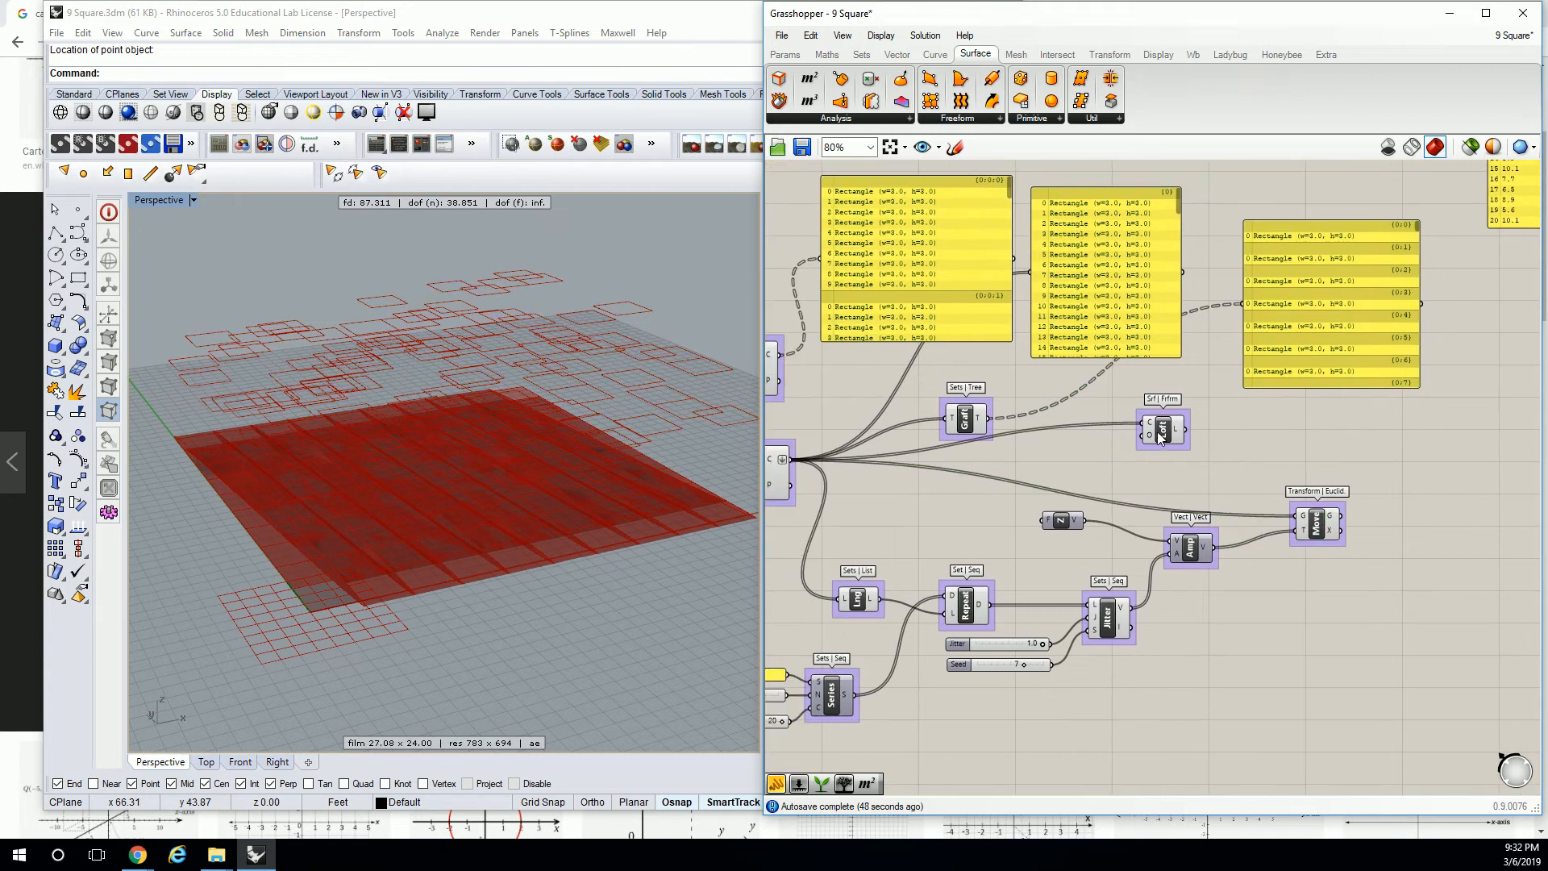
pyautogui.moveTo(1293, 252)
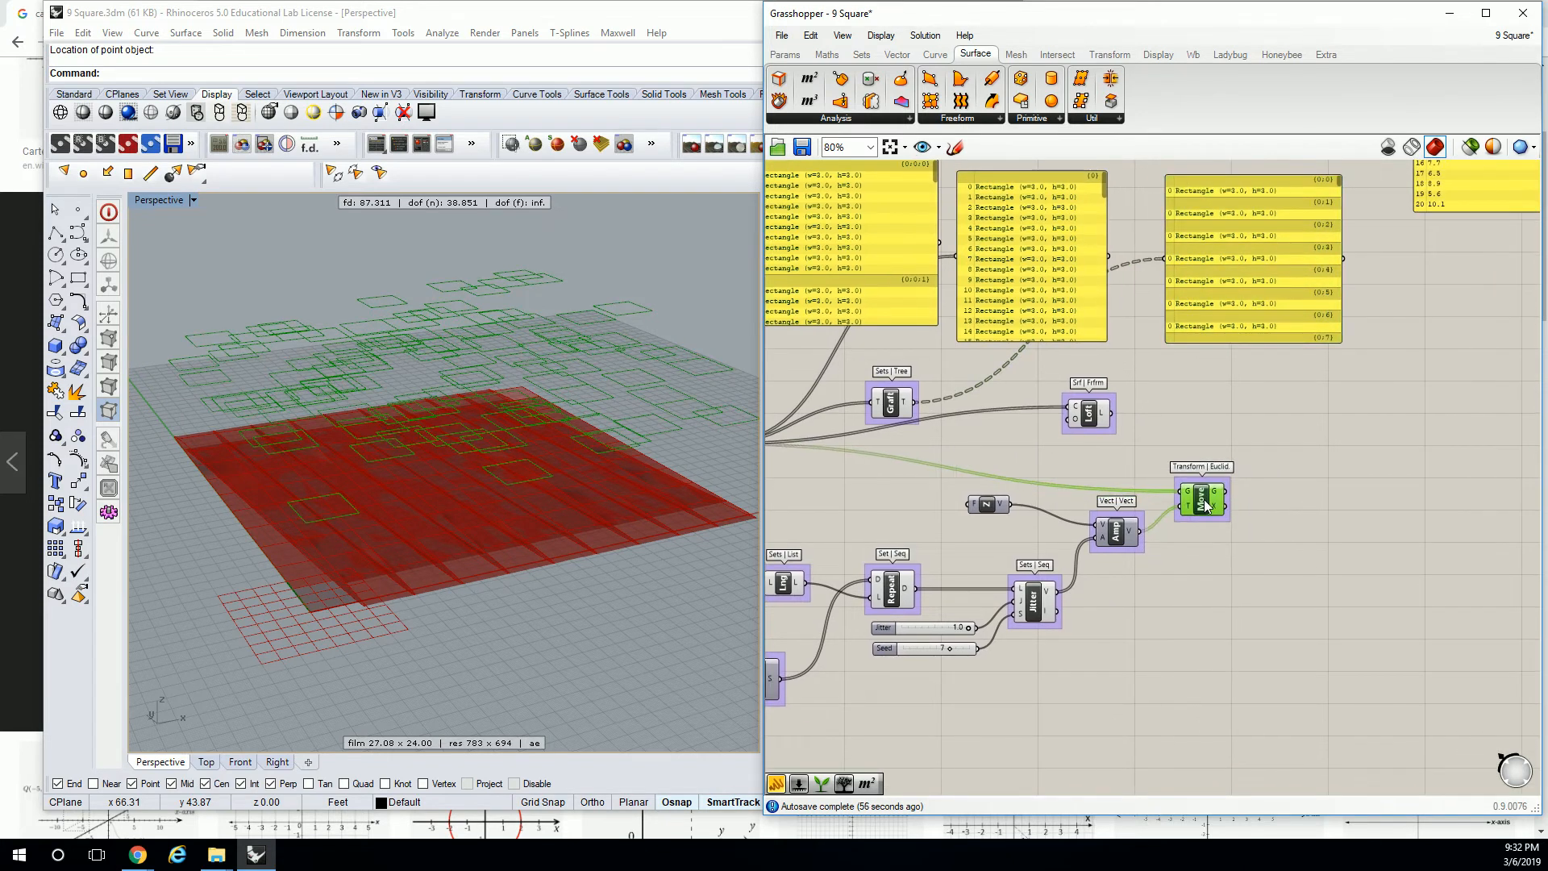
# List the Move component's G output rectangles in a new Panel.
pyautogui.click(784, 55)
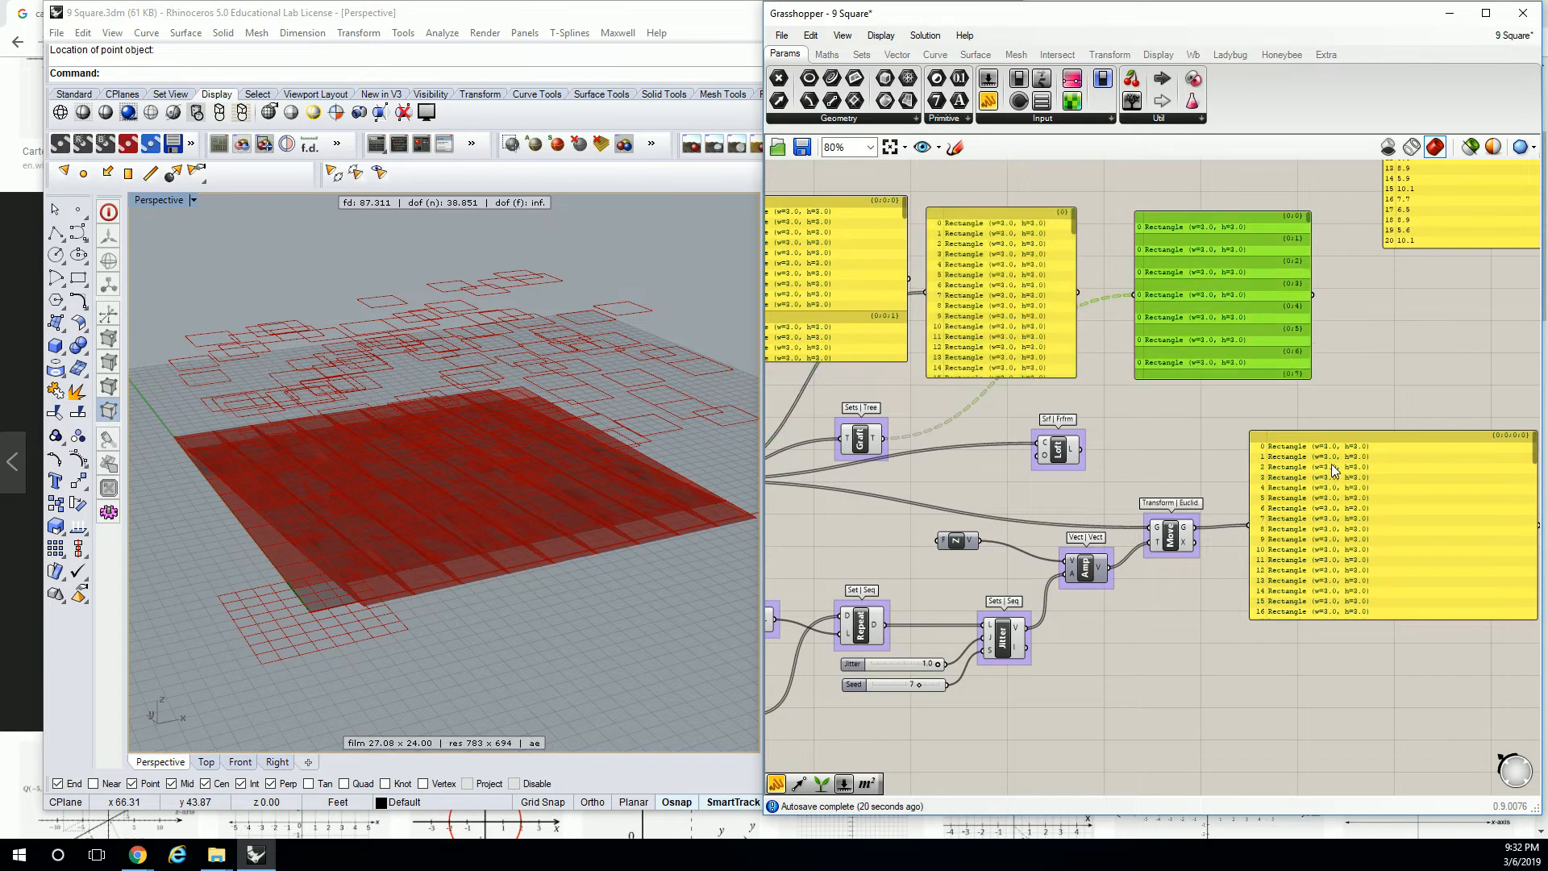
# Add a Graft Tree after Move and disconnect SqGrid (Square).C from Loft's C input.
pyautogui.click(862, 437)
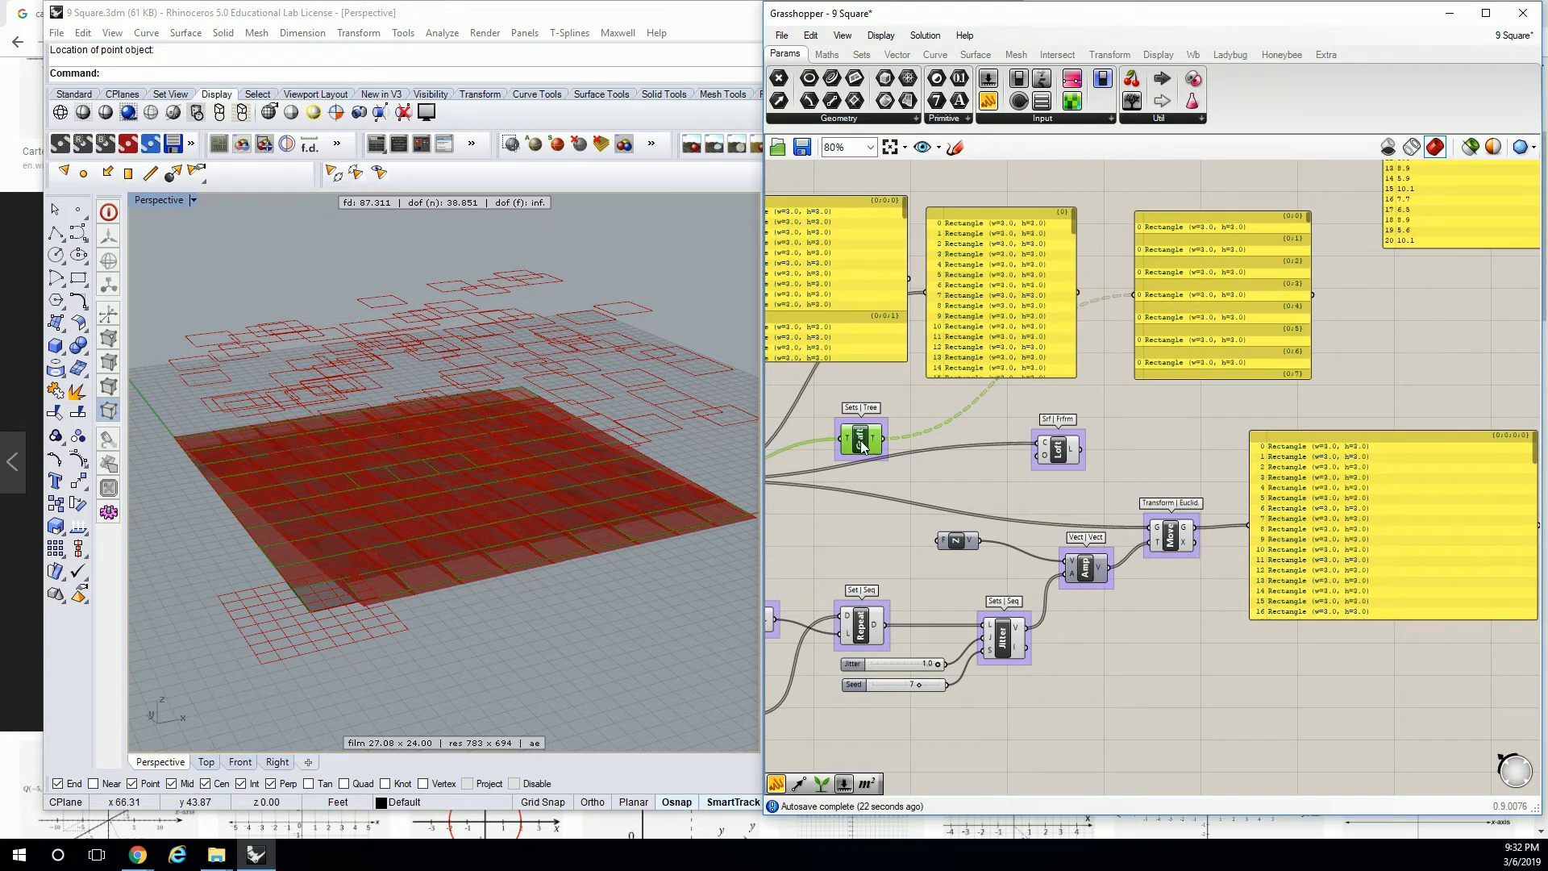
pyautogui.click(861, 437)
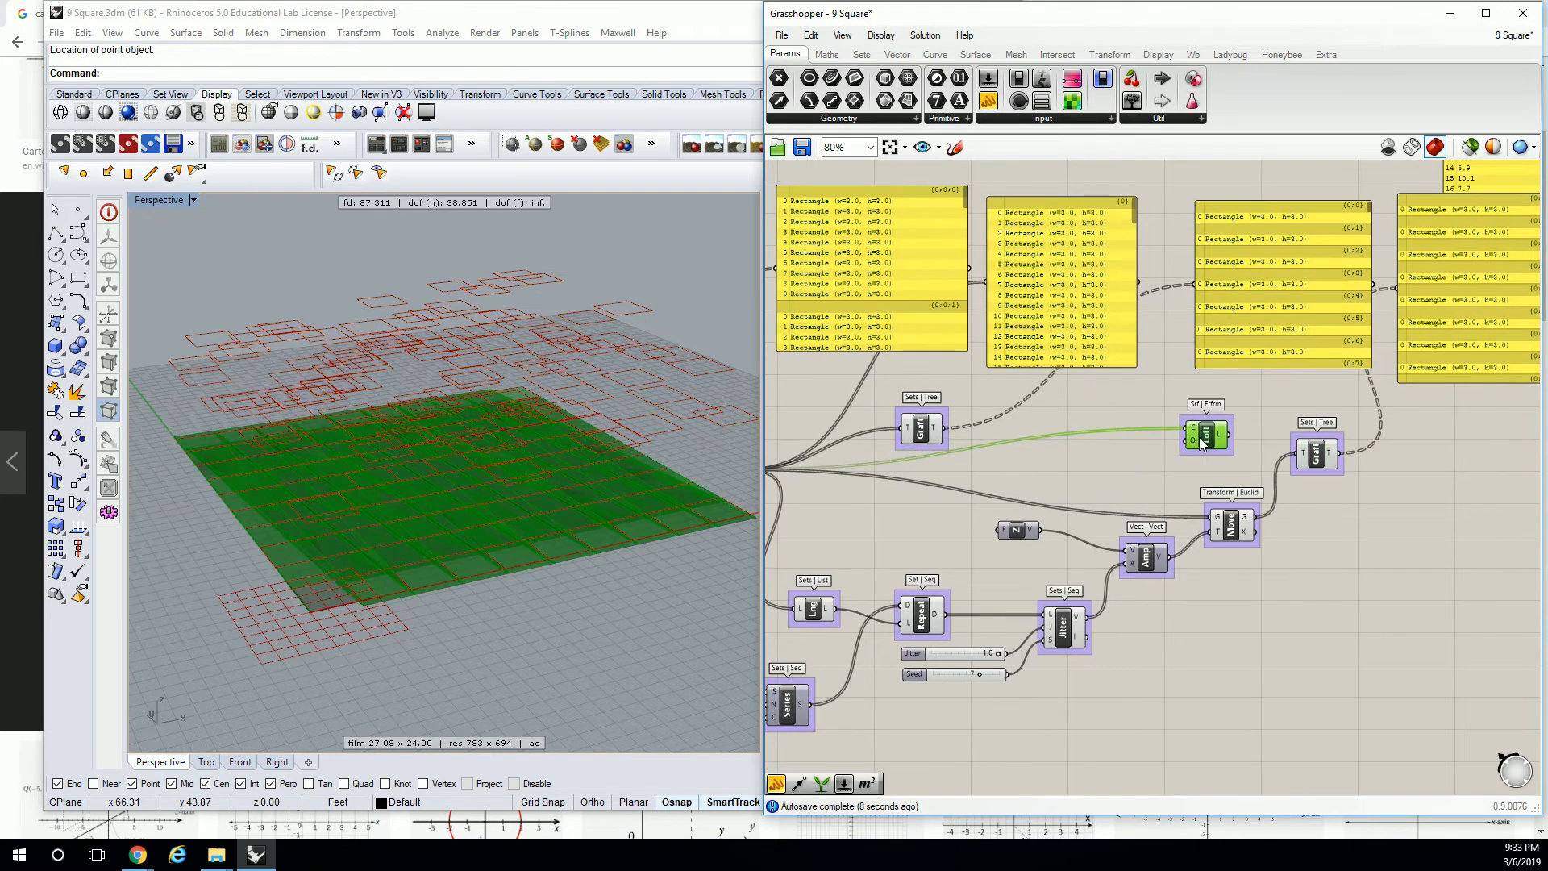
pyautogui.rightClick(1206, 434)
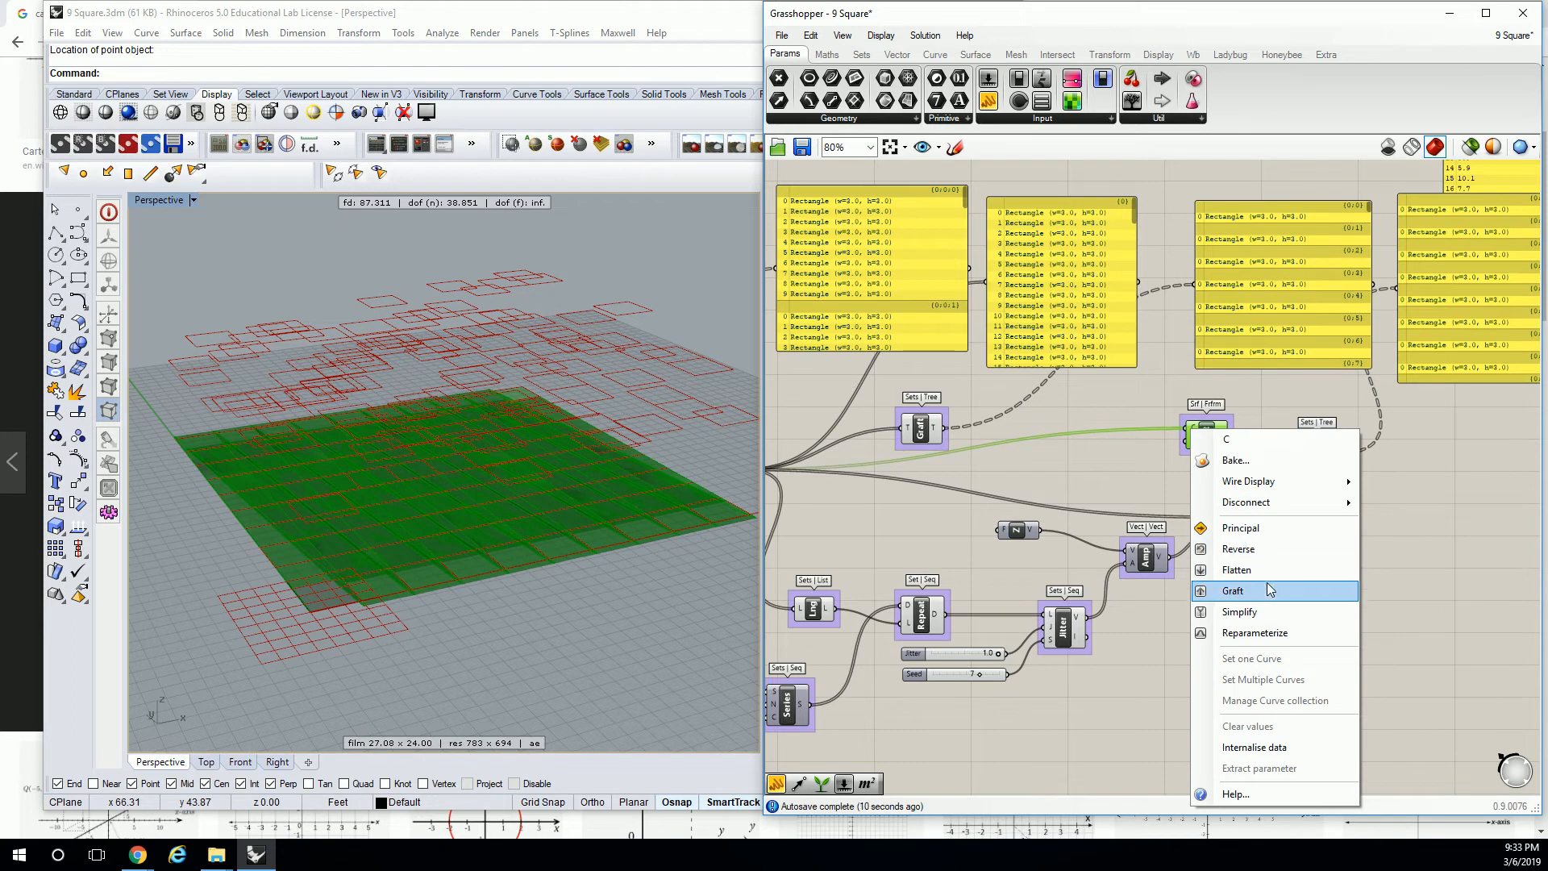
pyautogui.moveTo(1246, 504)
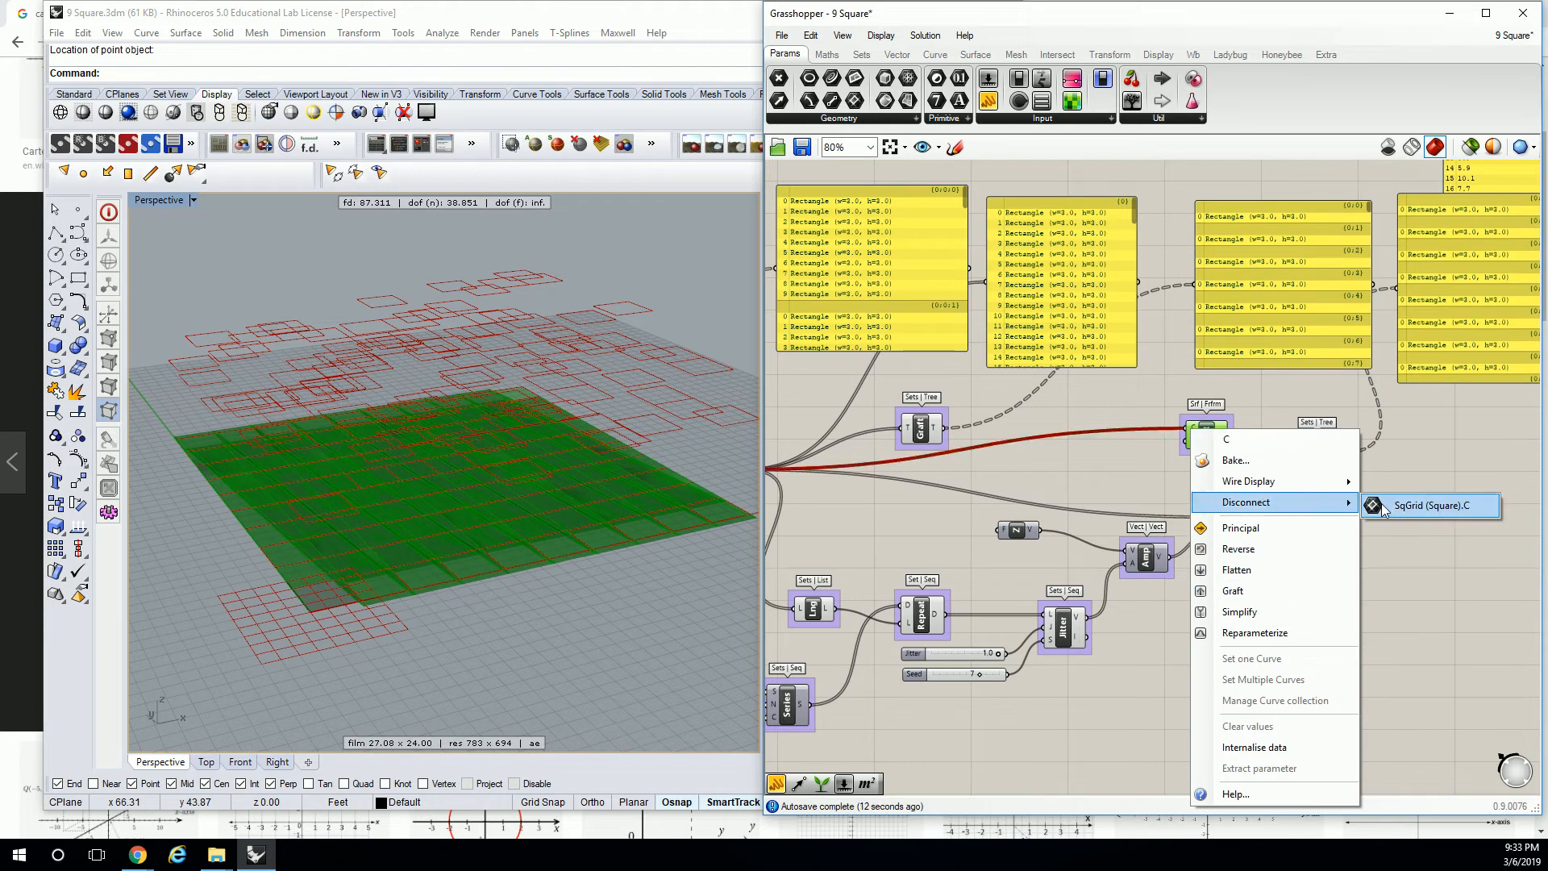
pyautogui.click(1430, 505)
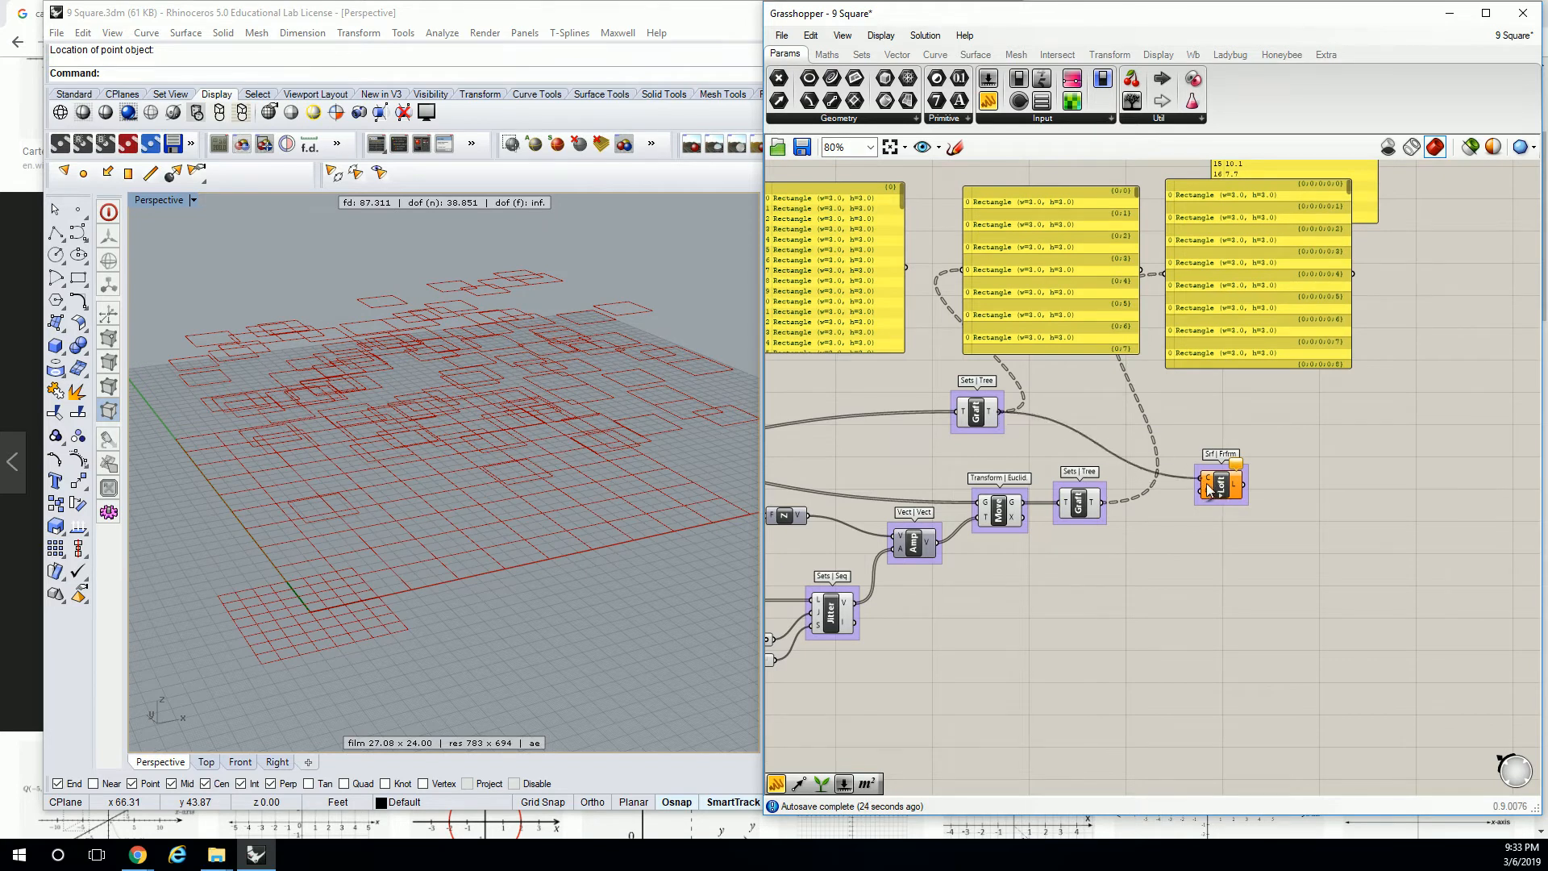
# Place a Param Viewer near the Graft components after comparing the panel paths.
pyautogui.click(1221, 484)
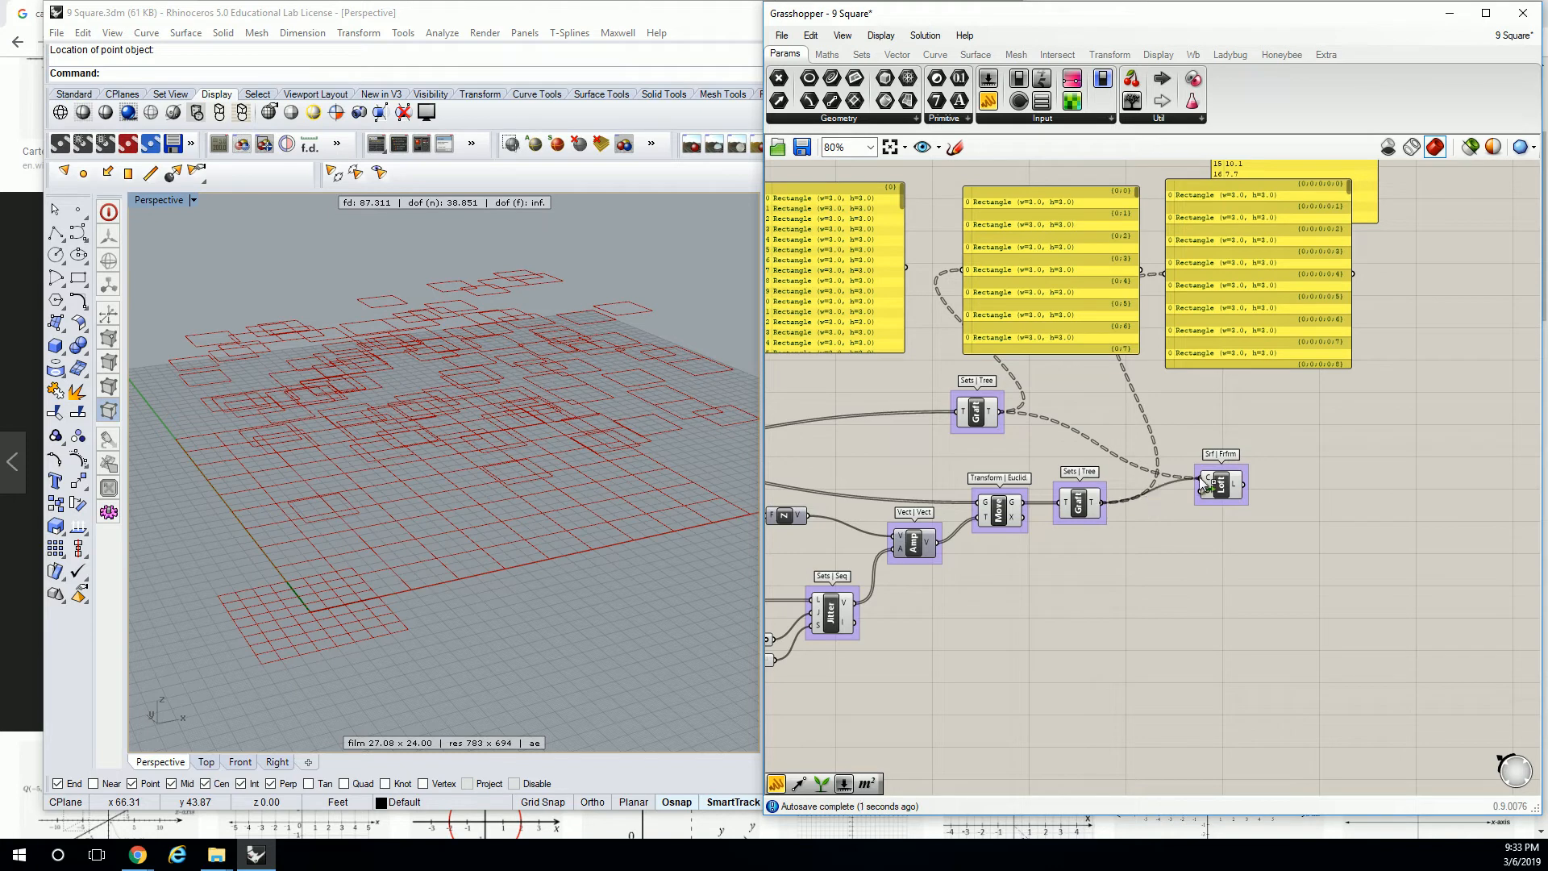
pyautogui.click(1223, 484)
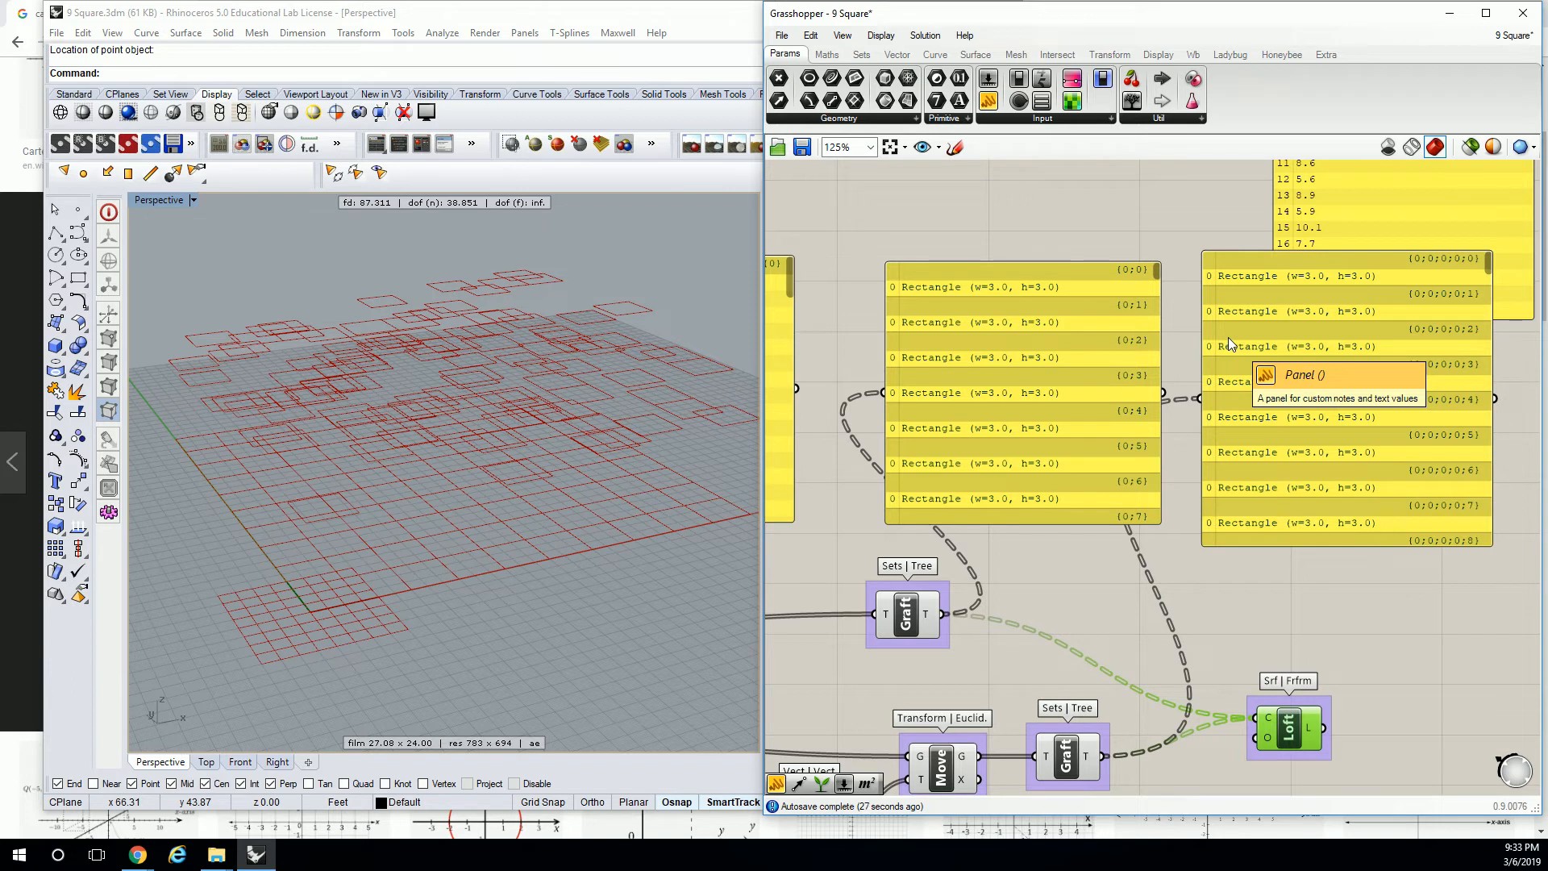
pyautogui.scroll(-3)
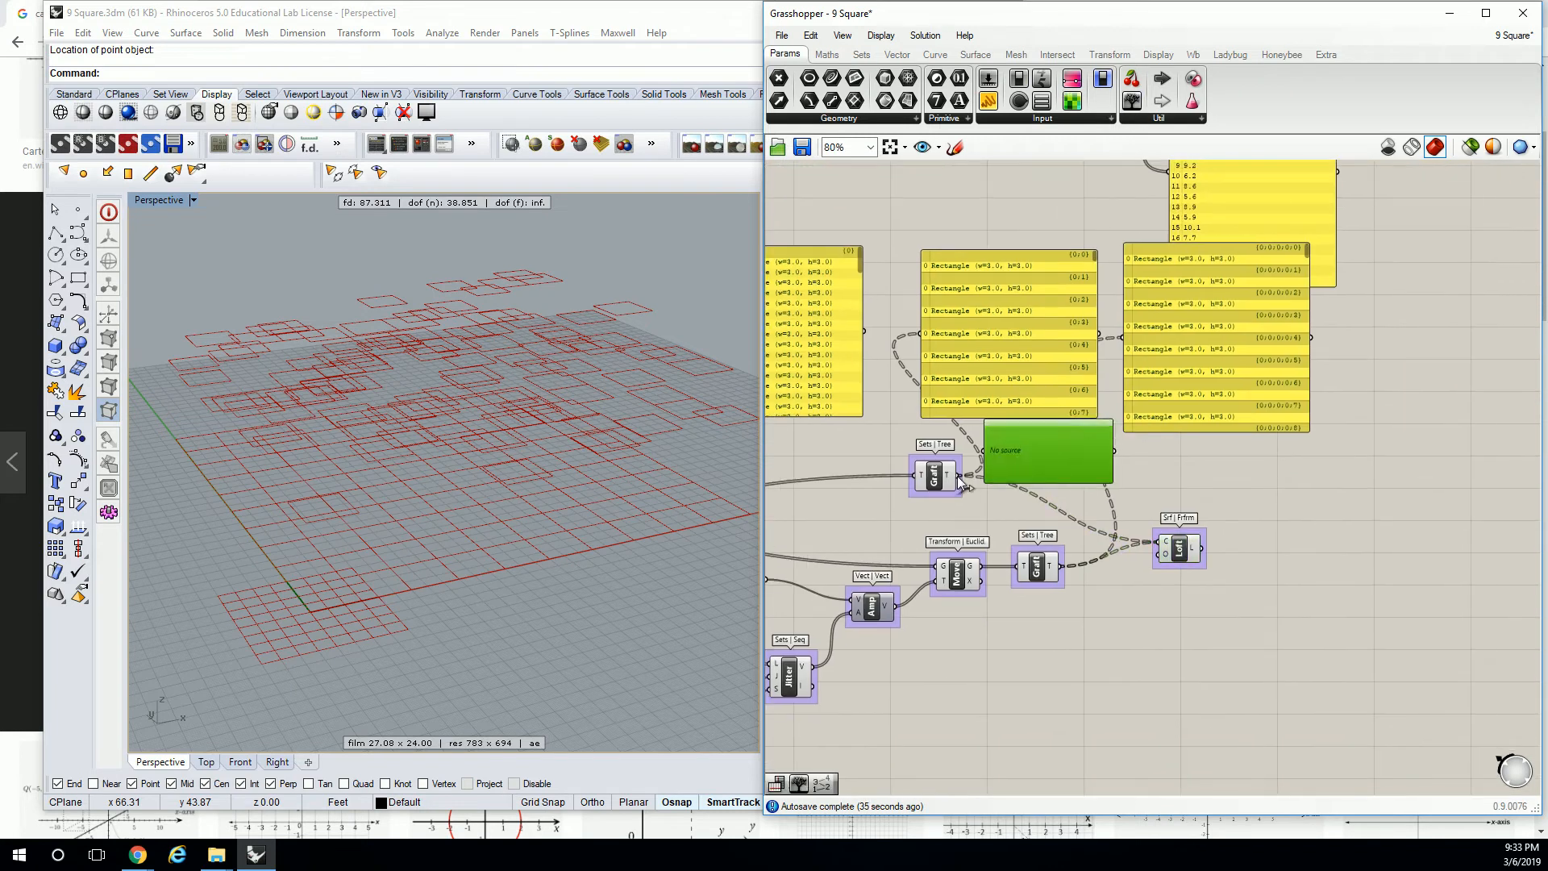
pyautogui.rightClick(934, 474)
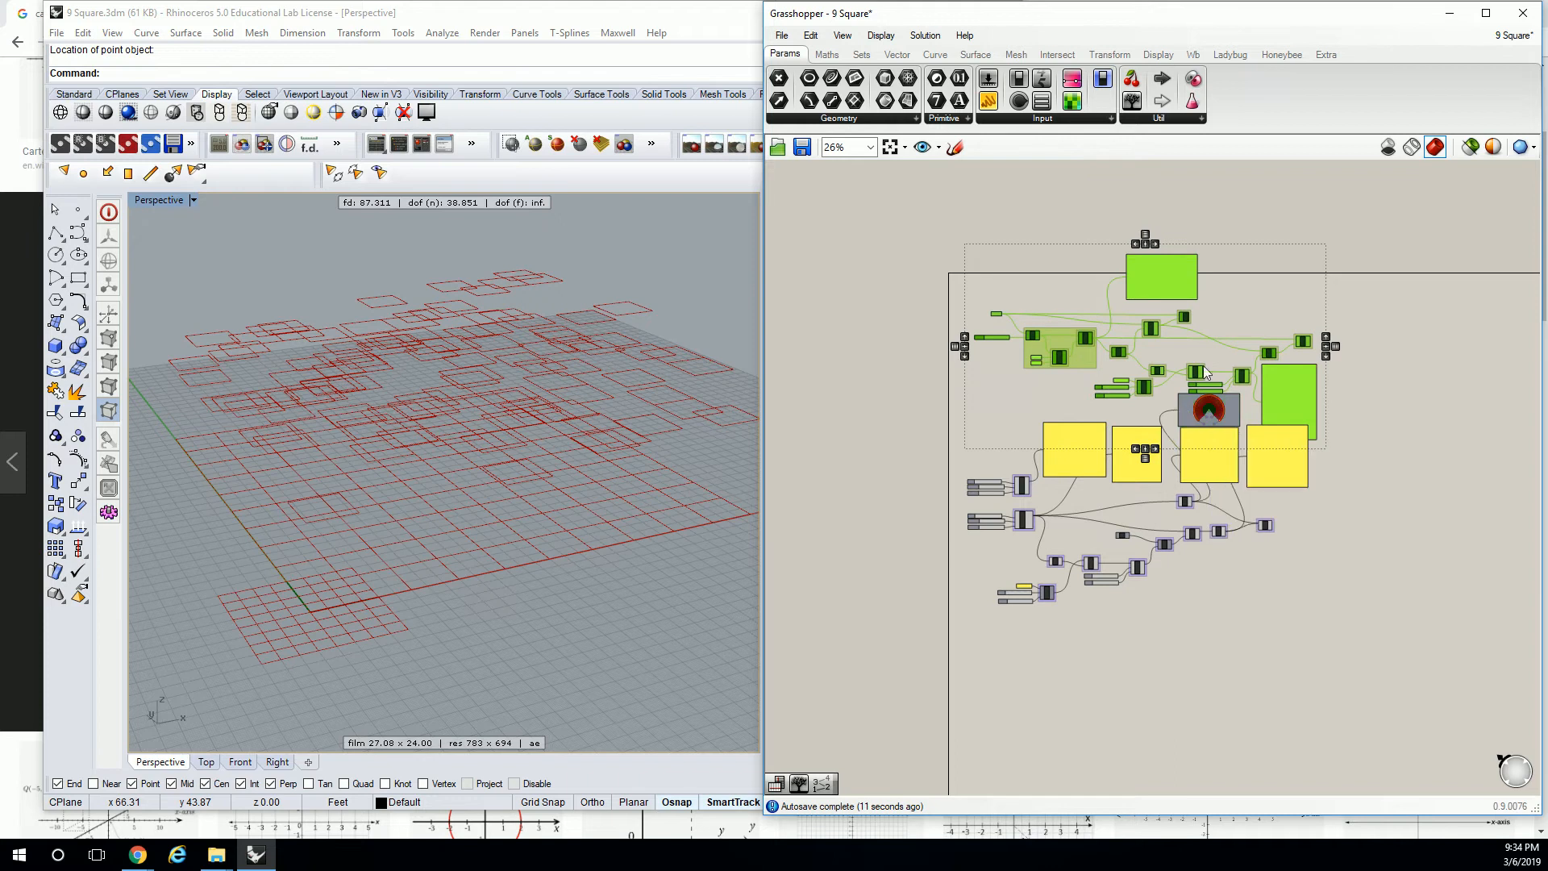
# Enable Draw Tree on both Param Viewers and zoom in on the circular tree diagrams.
pyautogui.scroll(-3)
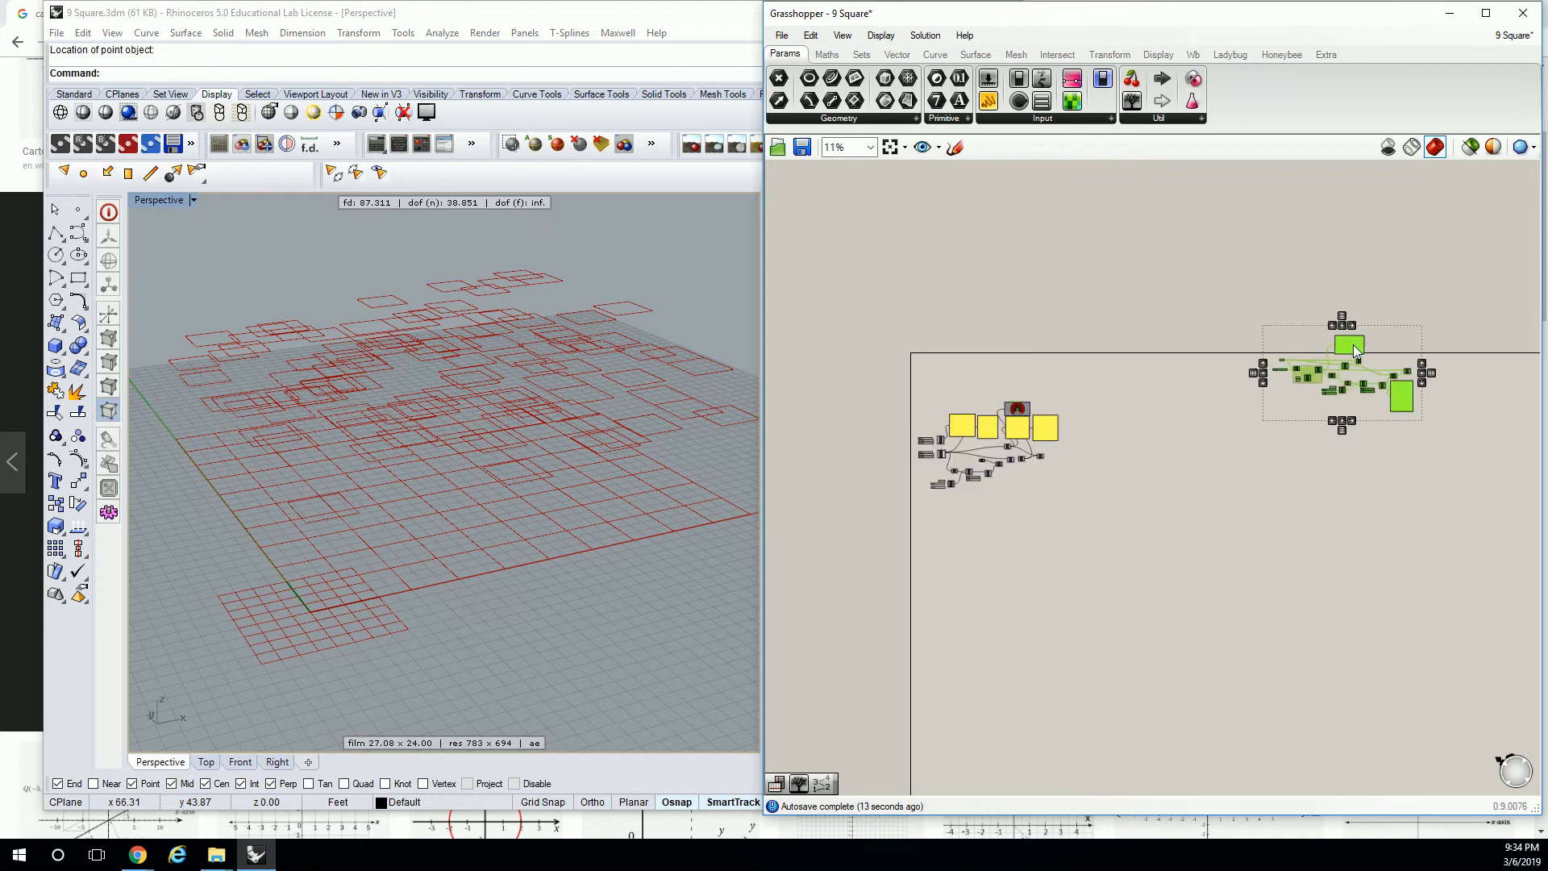
pyautogui.scroll(-3)
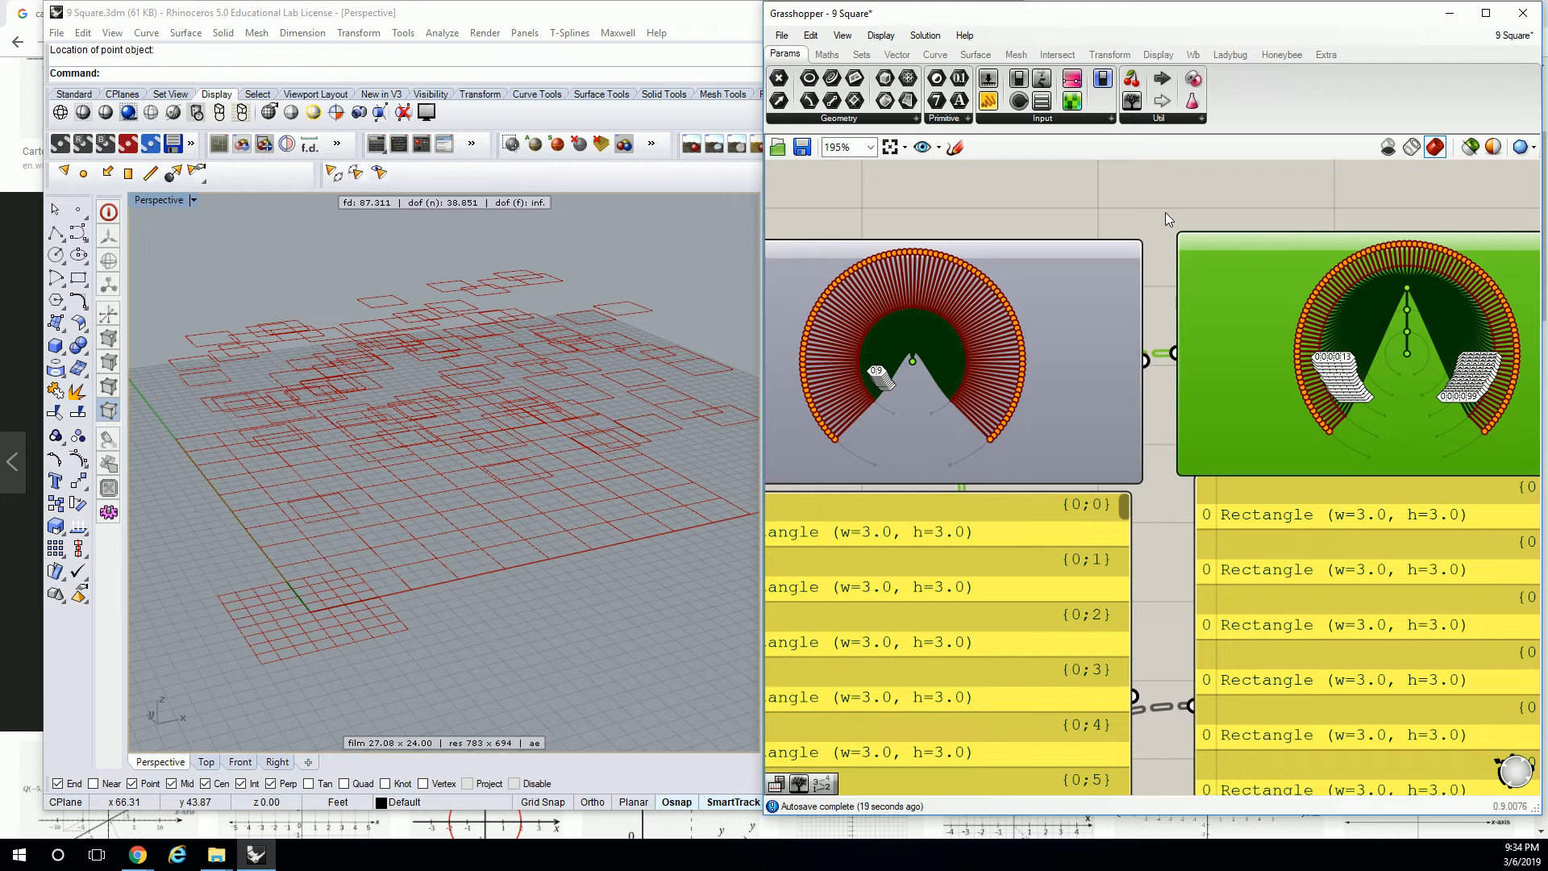
pyautogui.moveTo(989, 378)
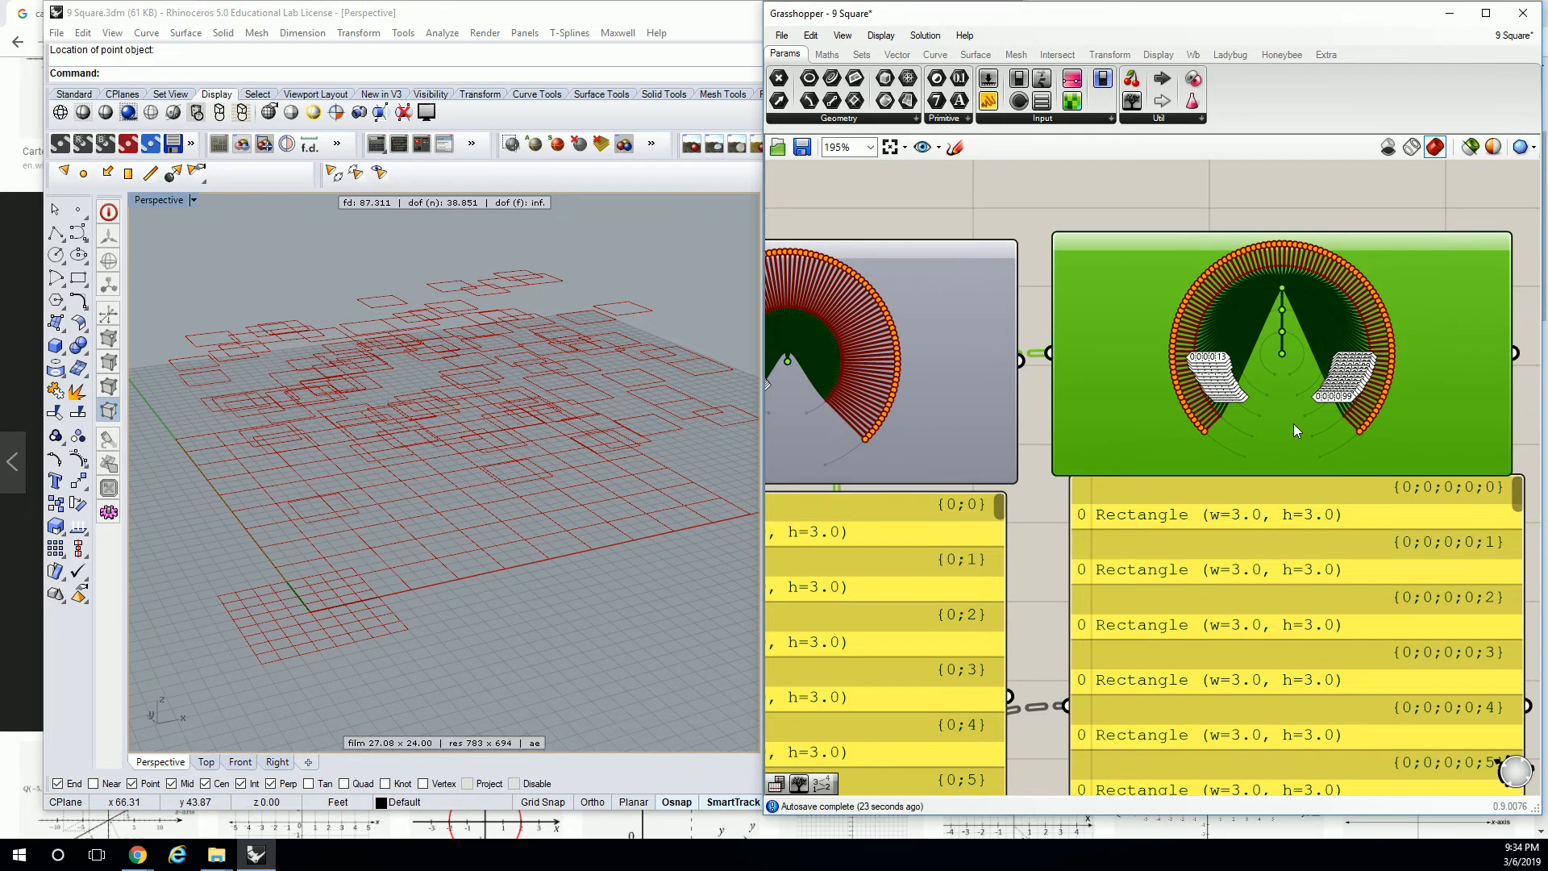
pyautogui.scroll(-3)
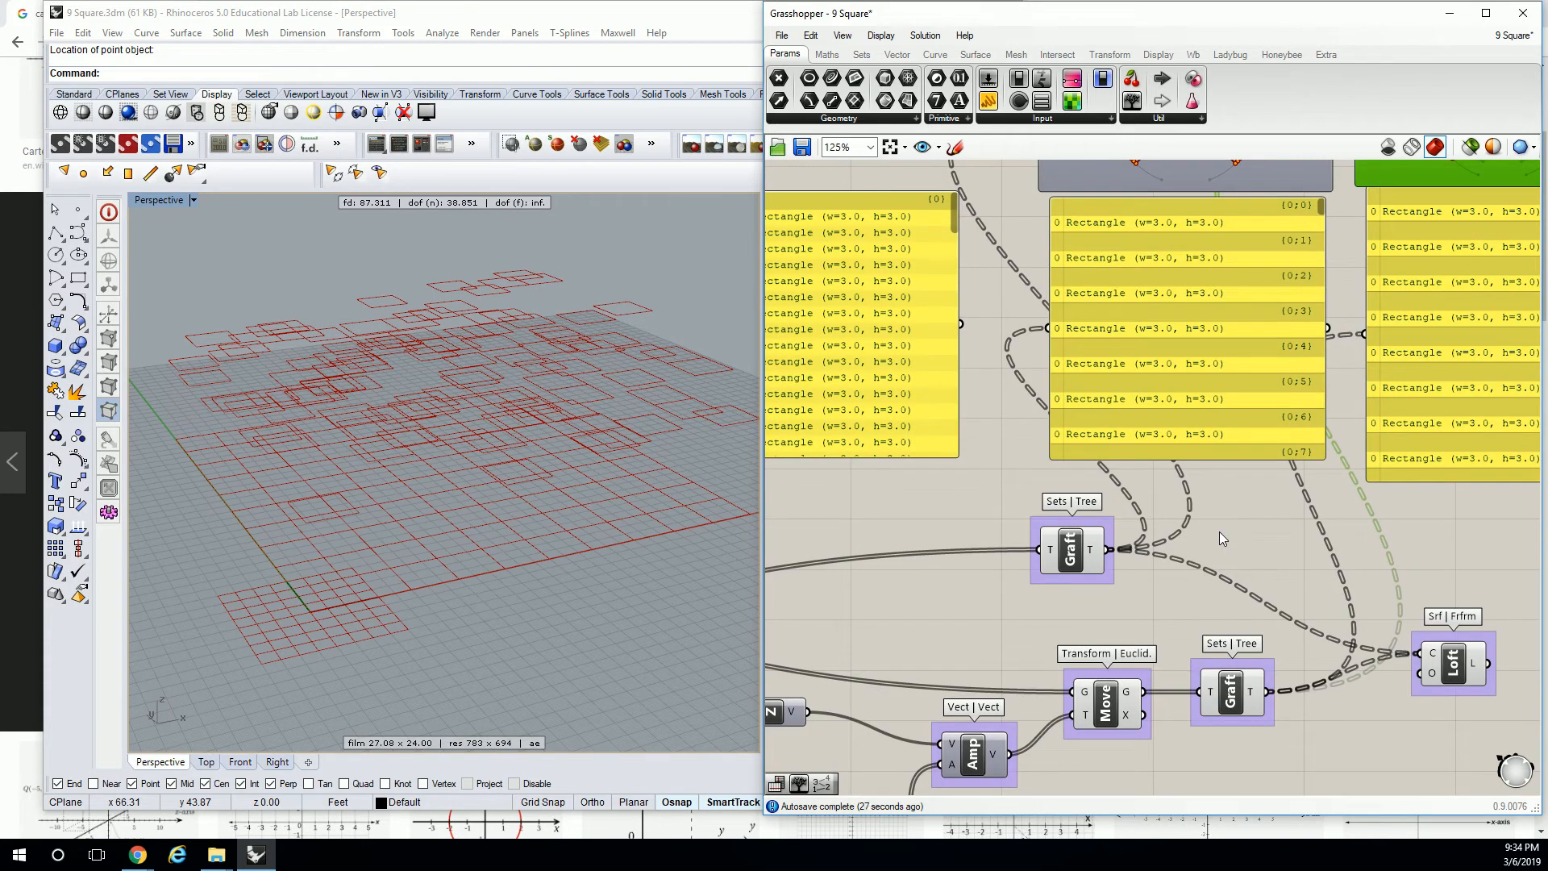
pyautogui.scroll(-3)
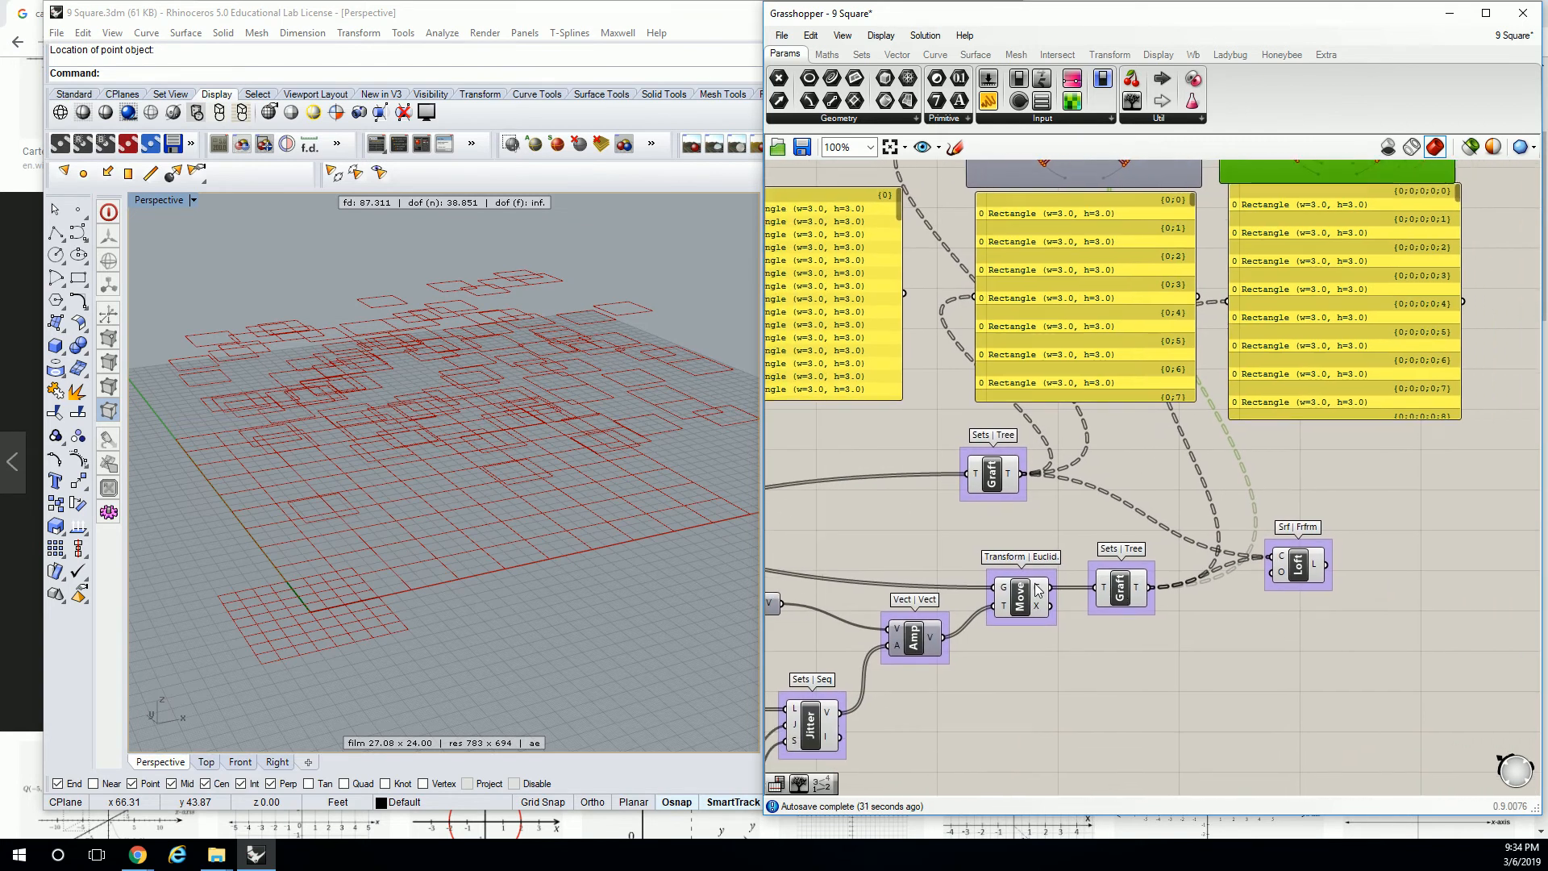
pyautogui.moveTo(1037, 590)
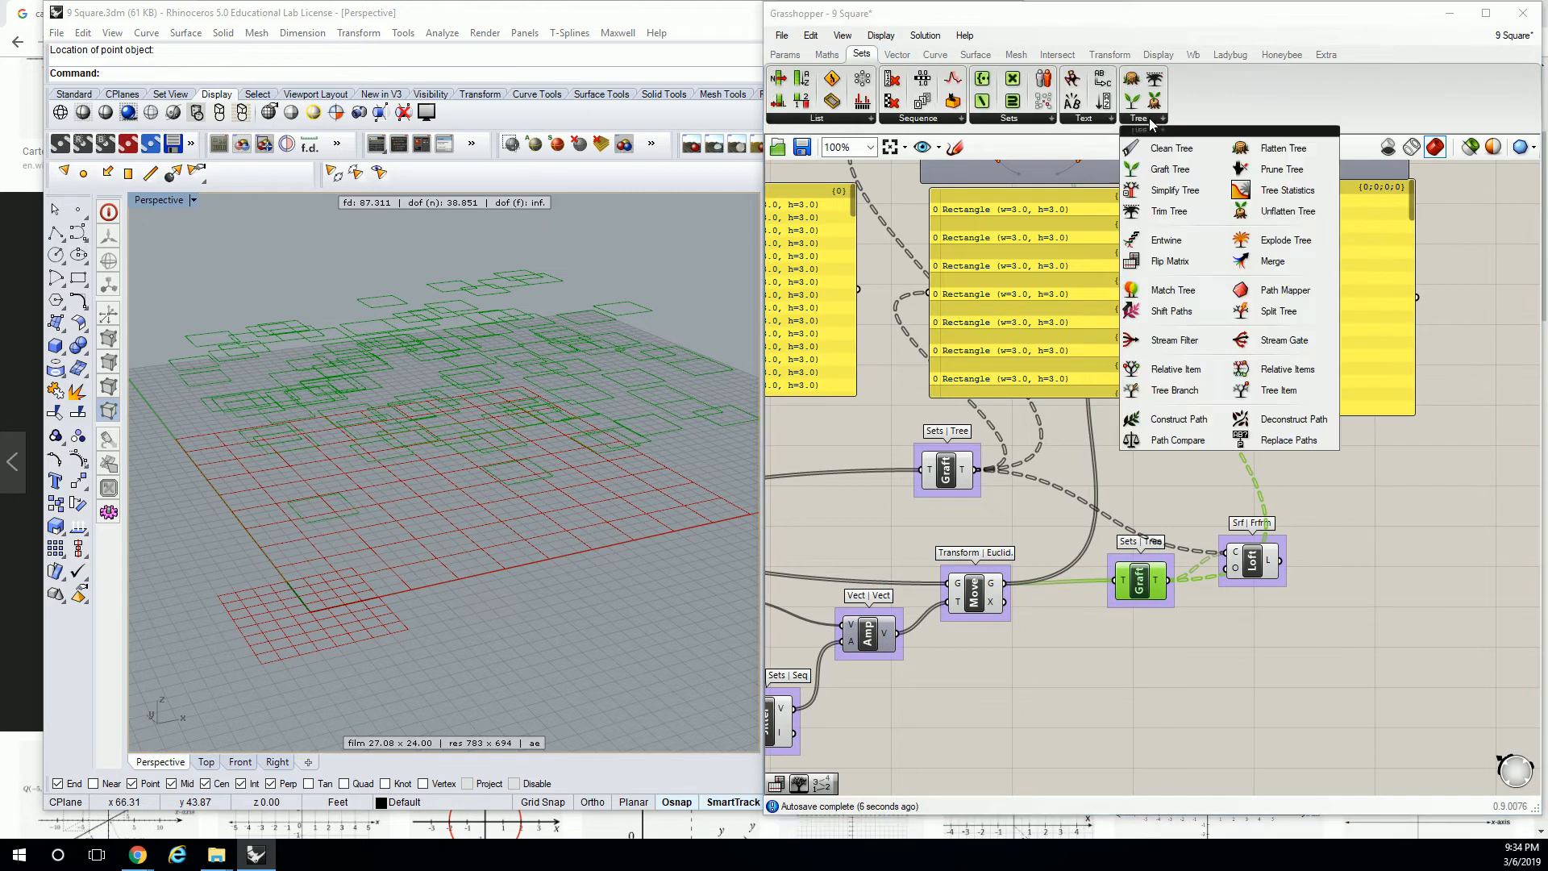
pyautogui.moveTo(1174, 191)
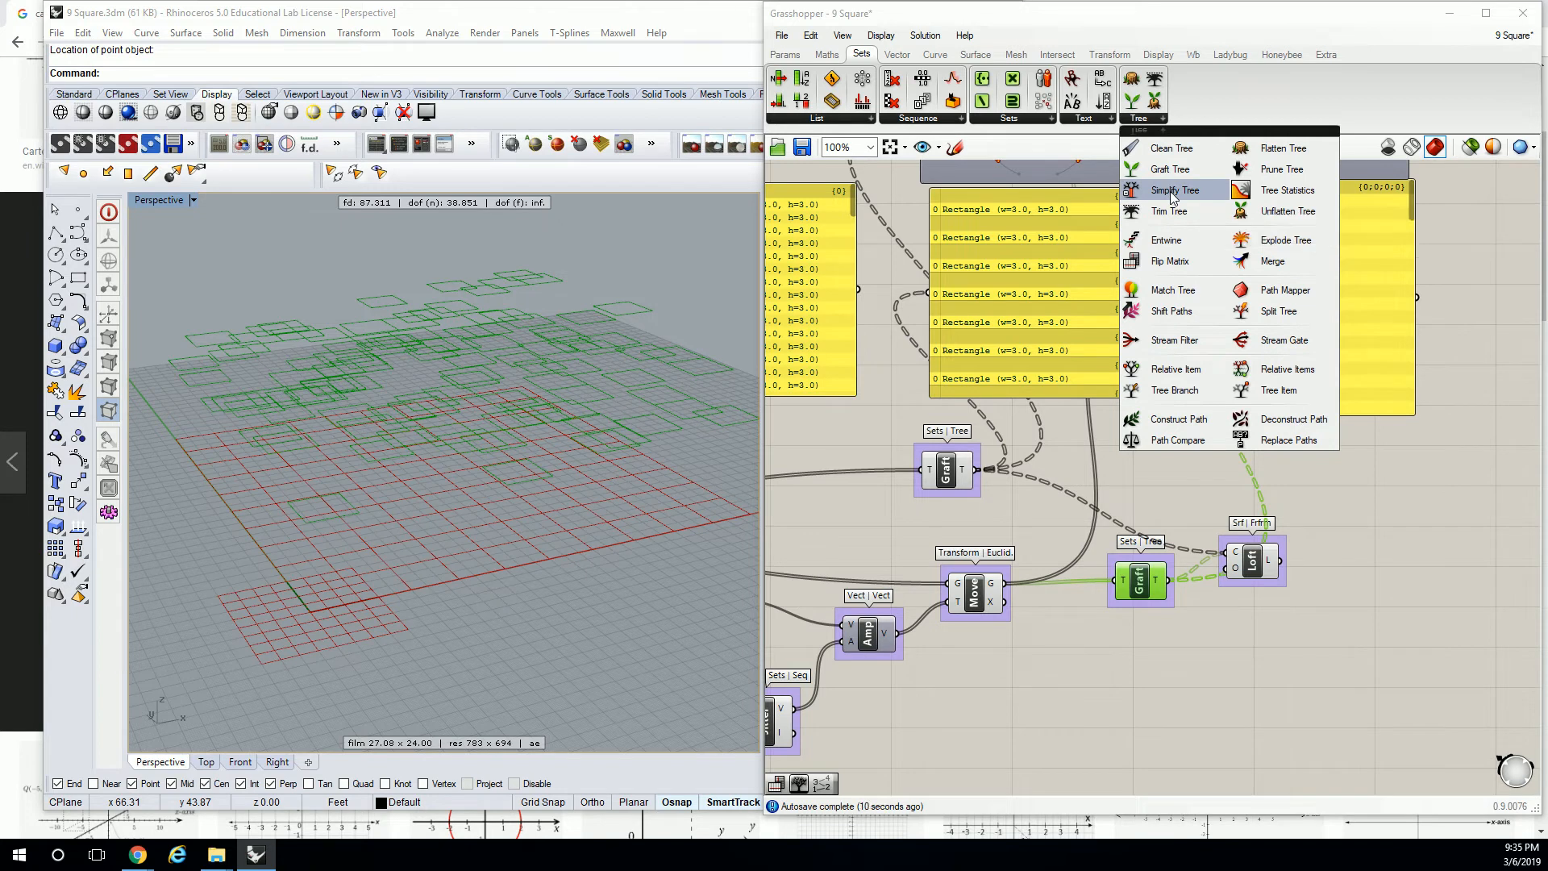
# Add a Simplify/Flatten Tree component from Sets > Tree and place it after the Move component.
pyautogui.click(1174, 191)
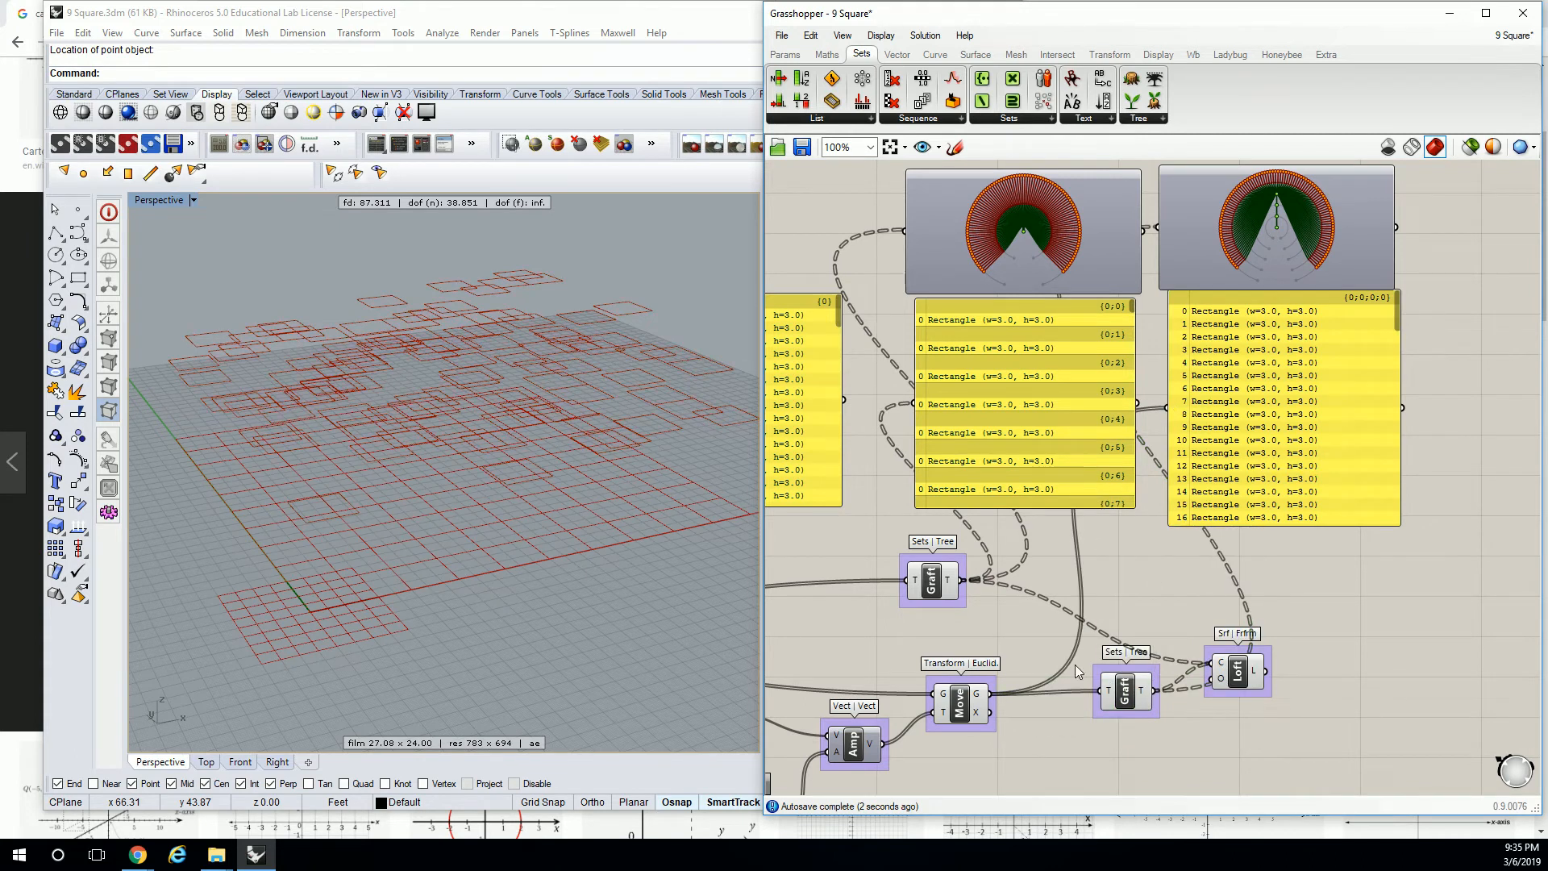
pyautogui.click(1137, 118)
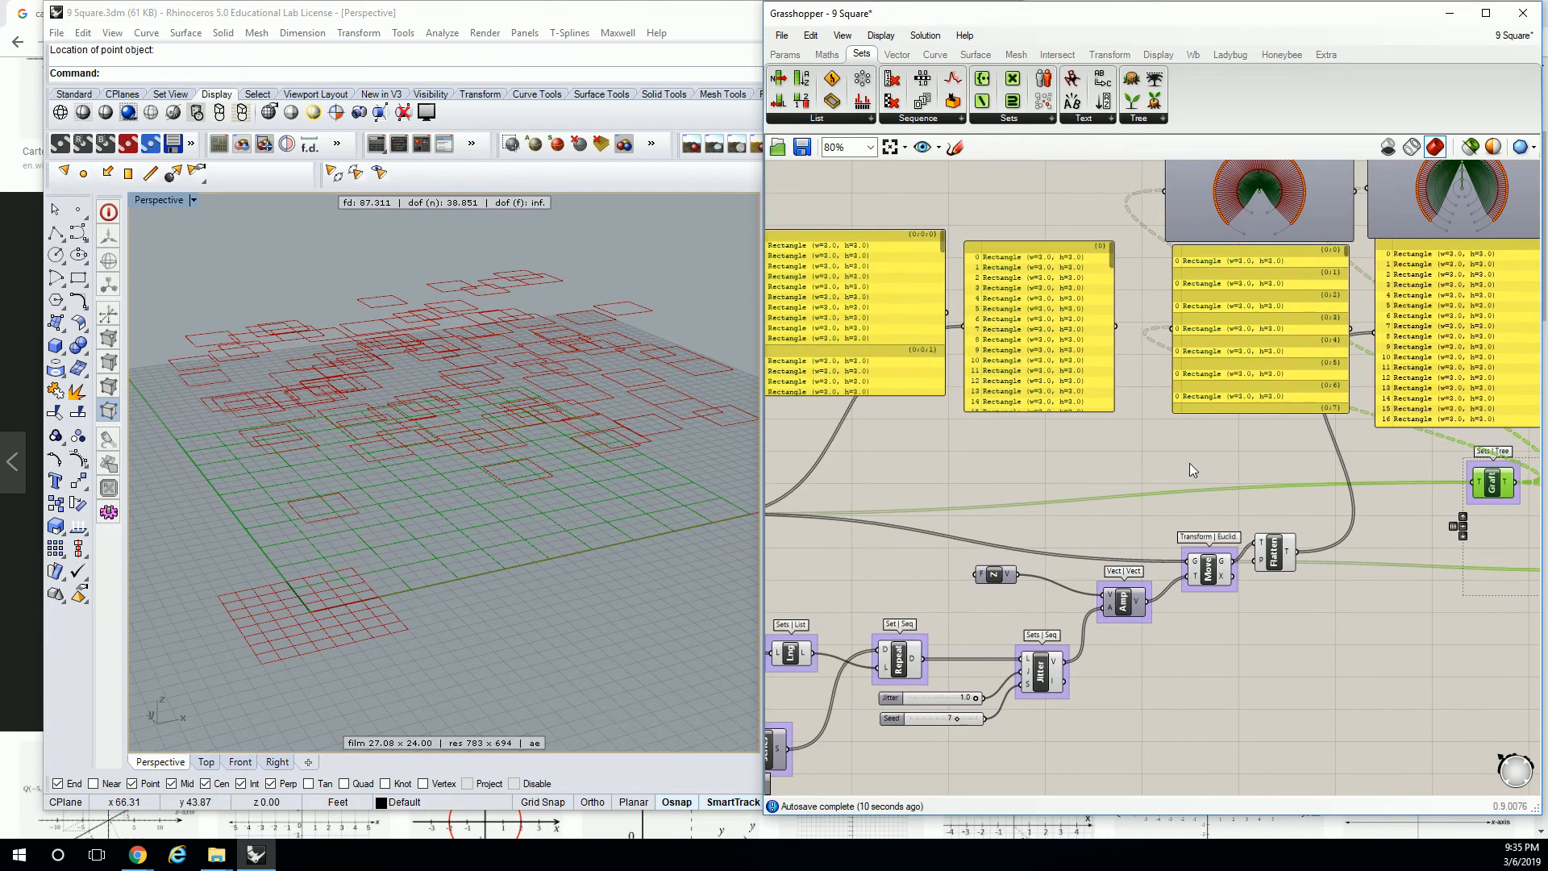
# Wire the Flatten Tree output into the second Graft Tree feeding Loft so Rhino shows lofted boxes.
pyautogui.scroll(3)
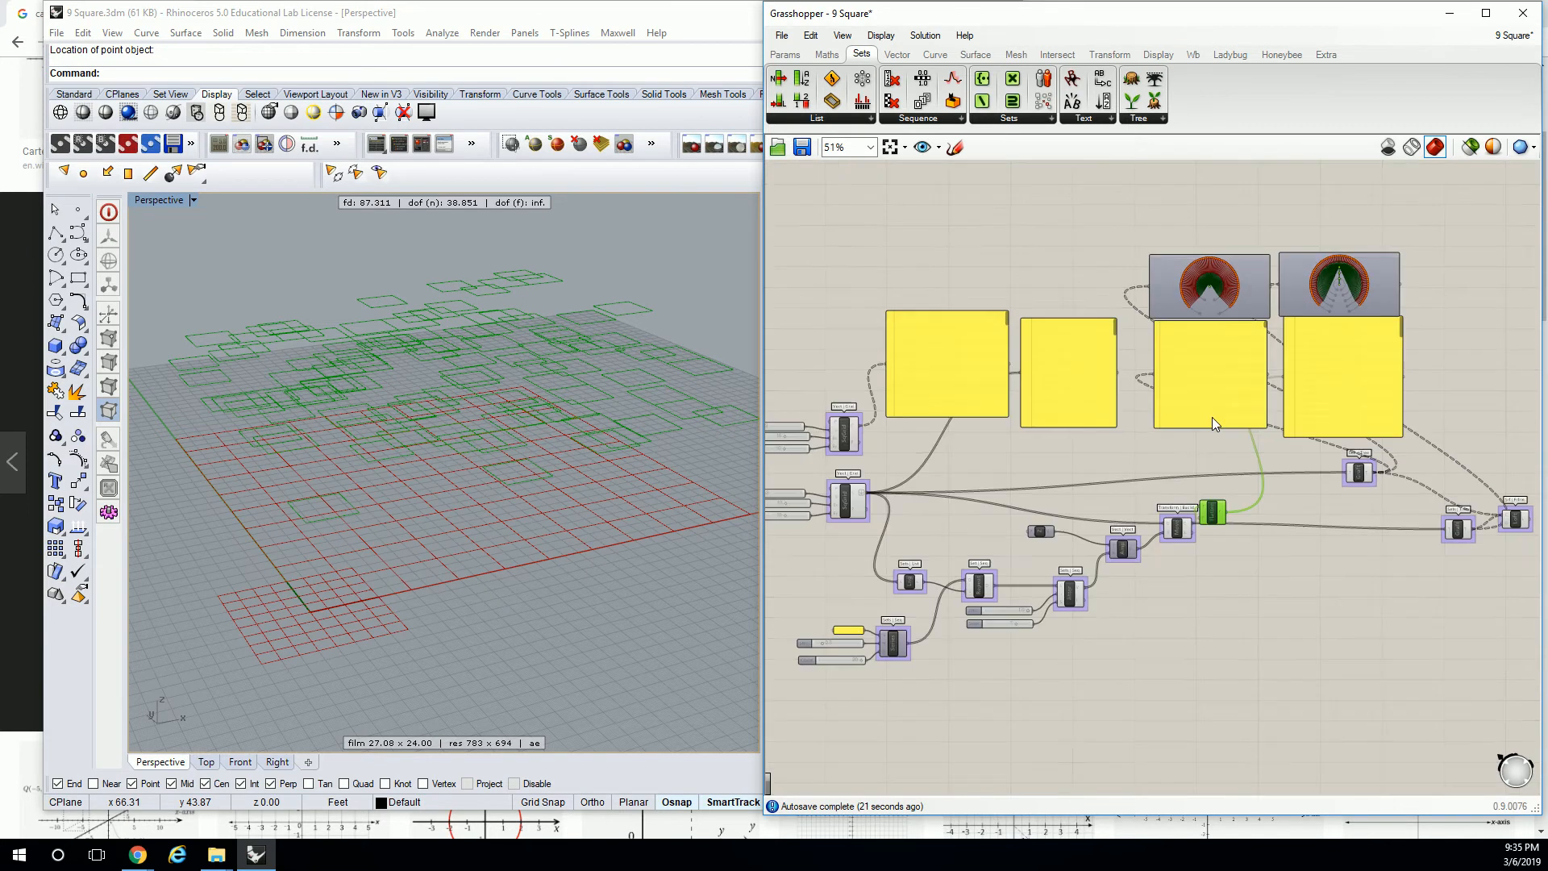
pyautogui.scroll(3)
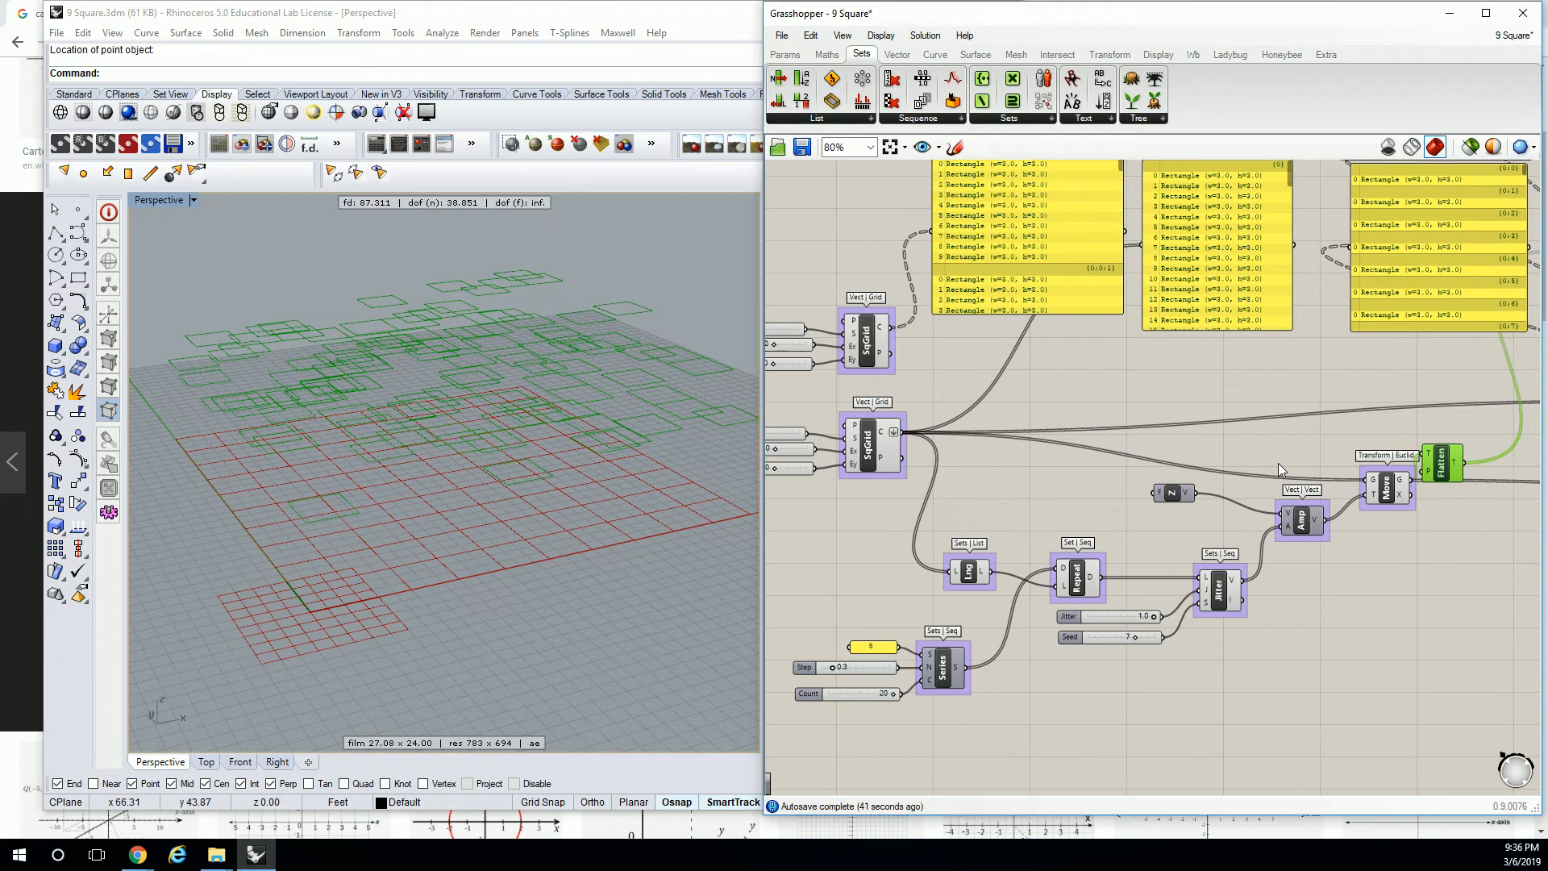
pyautogui.moveTo(1213, 469)
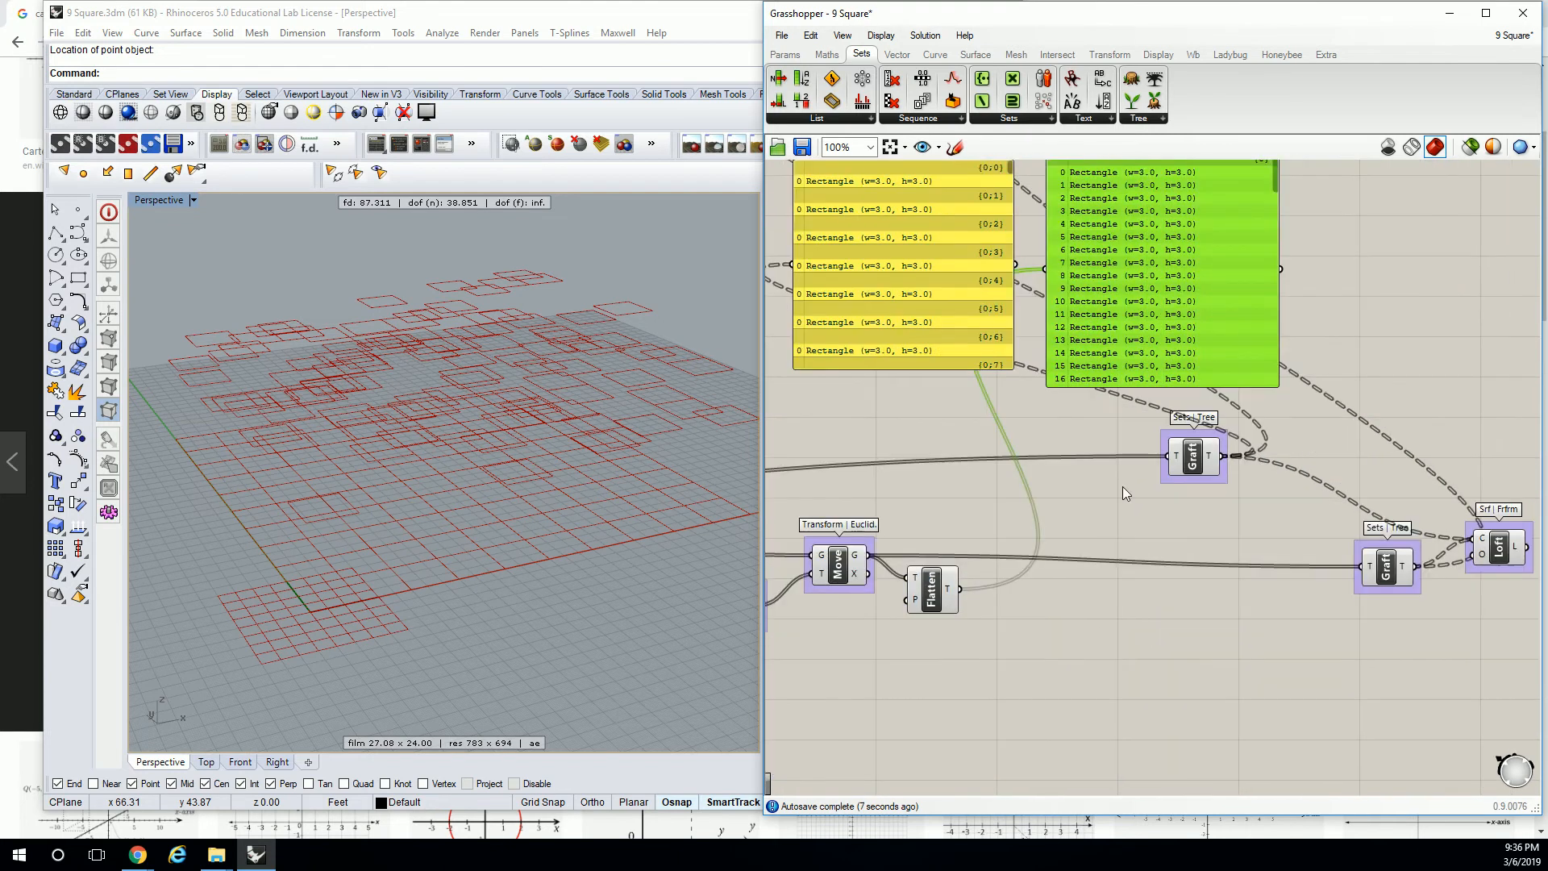
pyautogui.click(1051, 573)
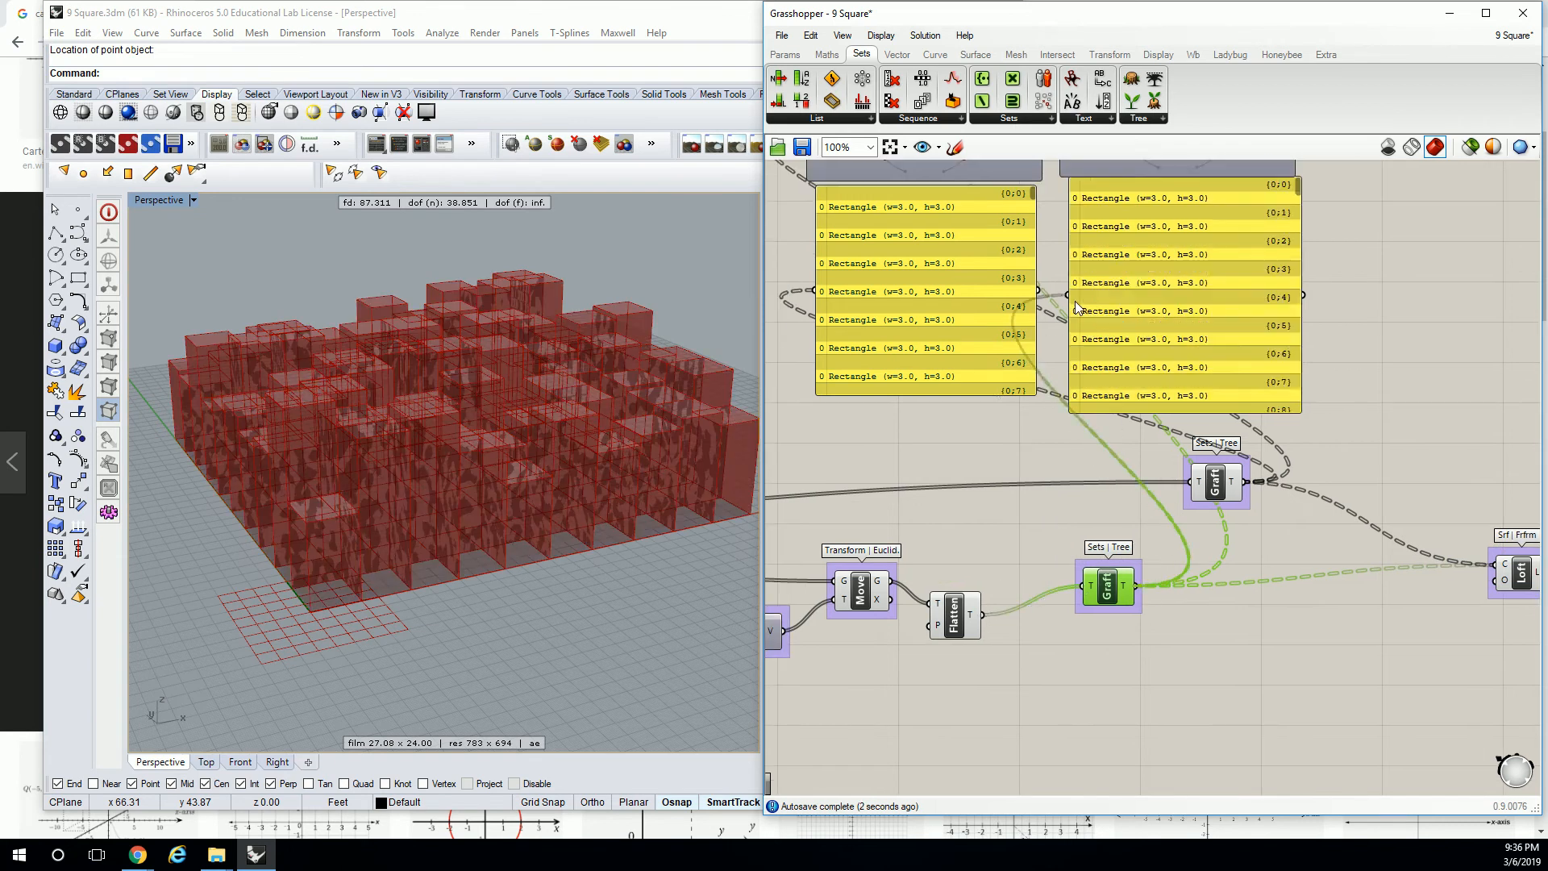
pyautogui.scroll(3)
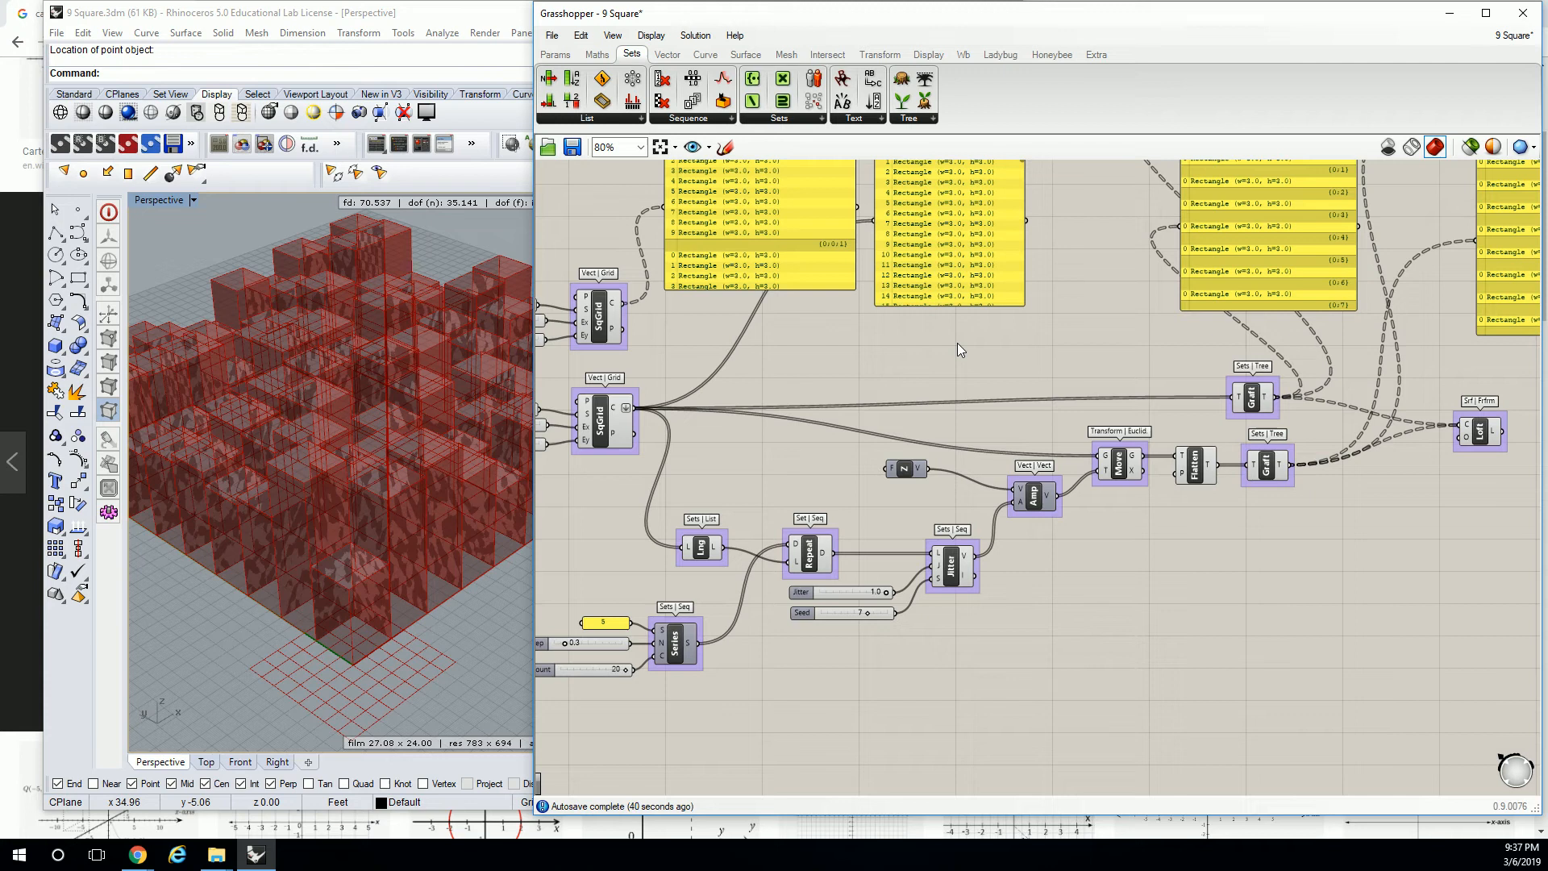
pyautogui.moveTo(479, 384)
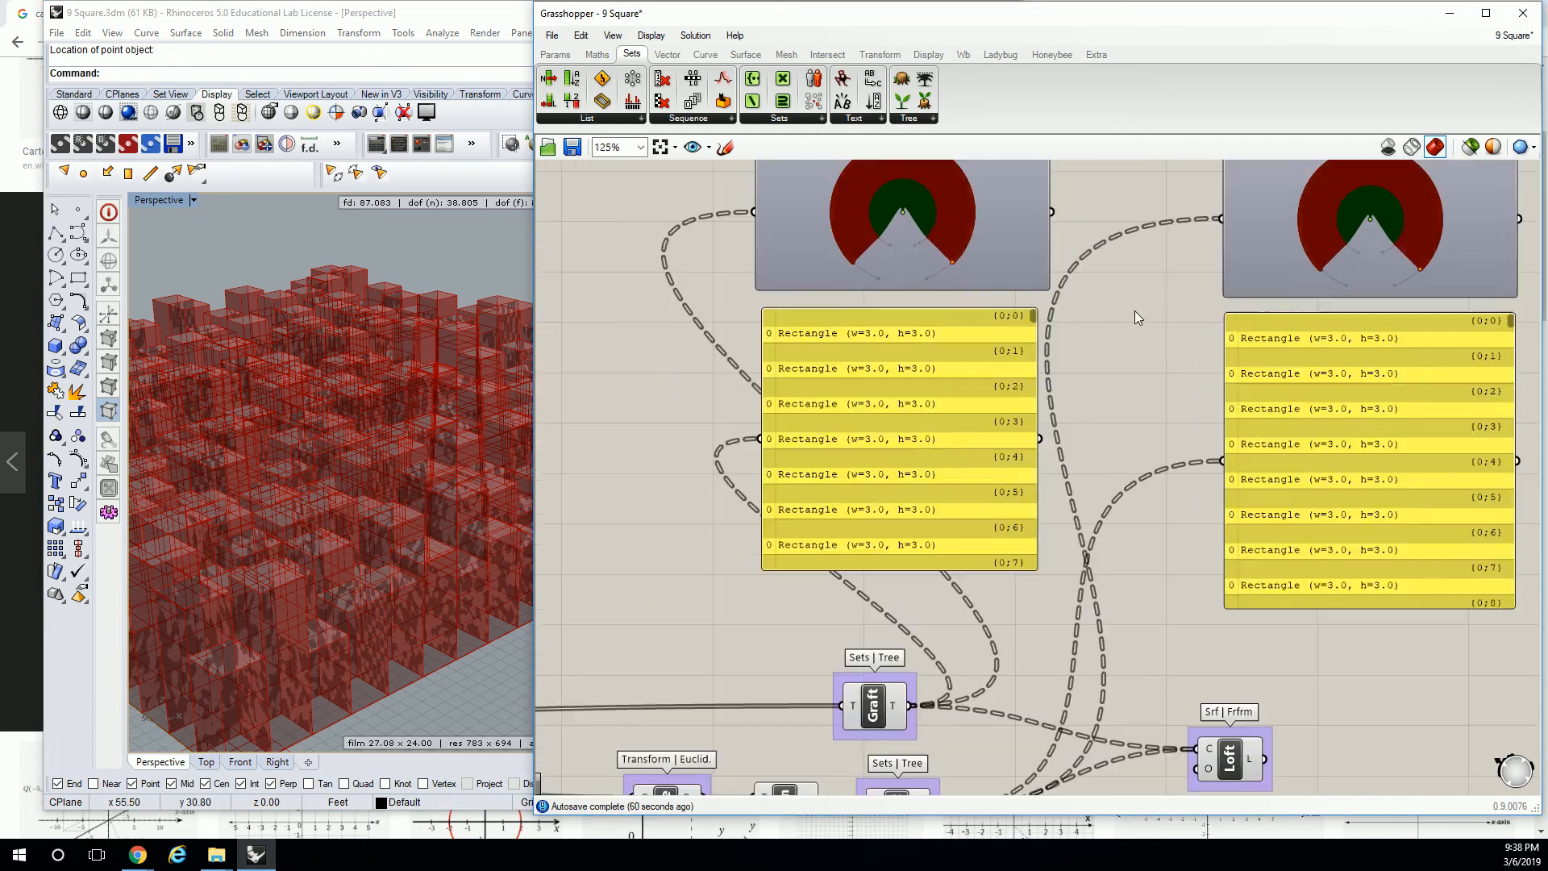
# Rewire the second Panel and Param Viewer to the Flatten output, listing all rectangles in branch {0}.
pyautogui.scroll(3)
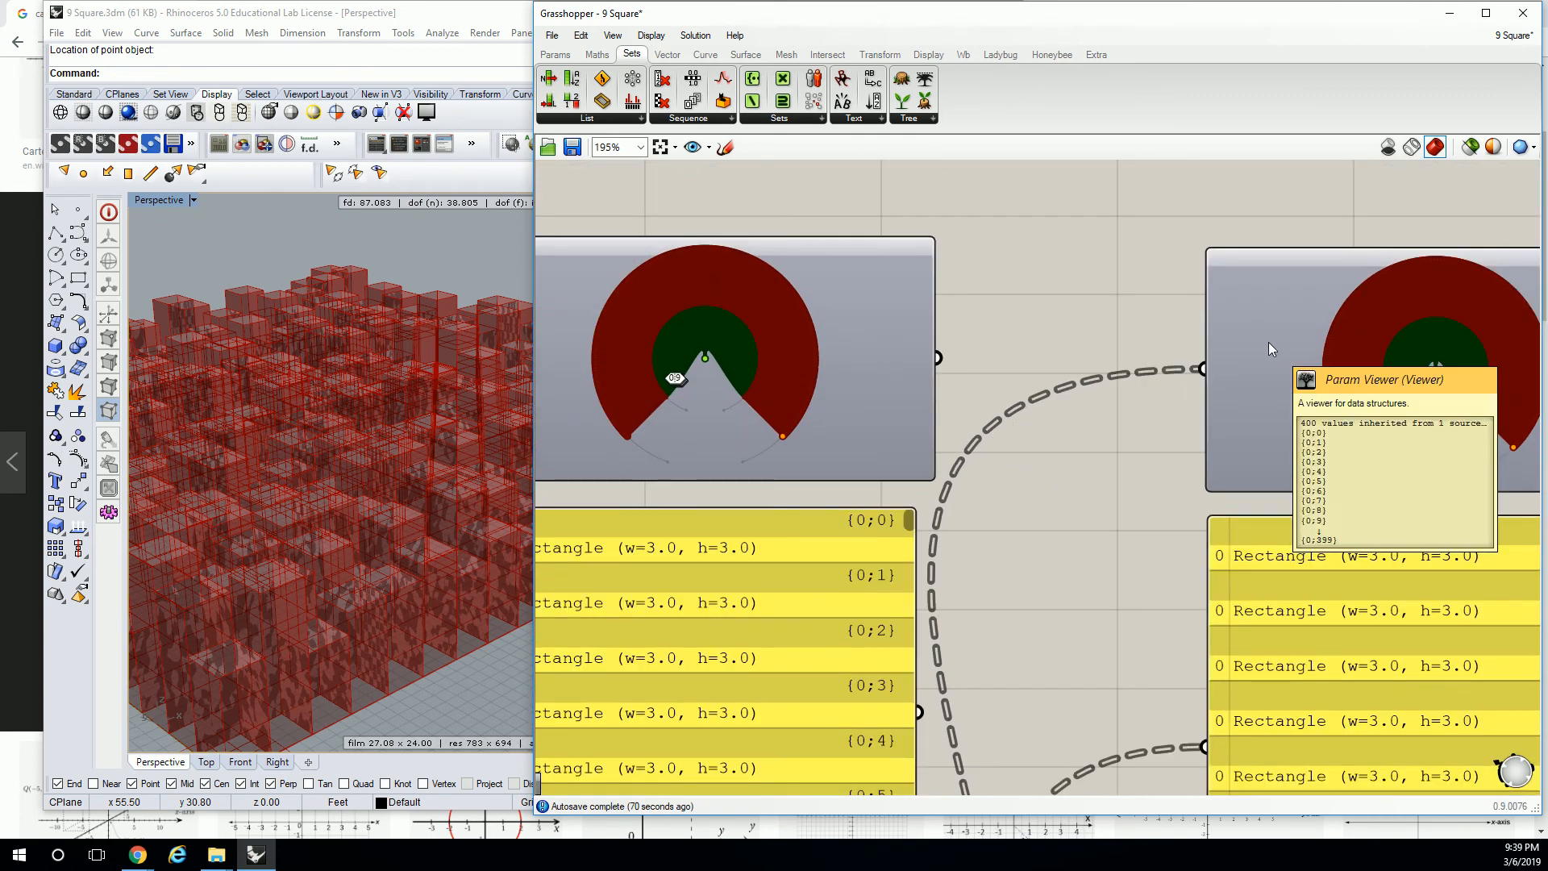
pyautogui.scroll(-3)
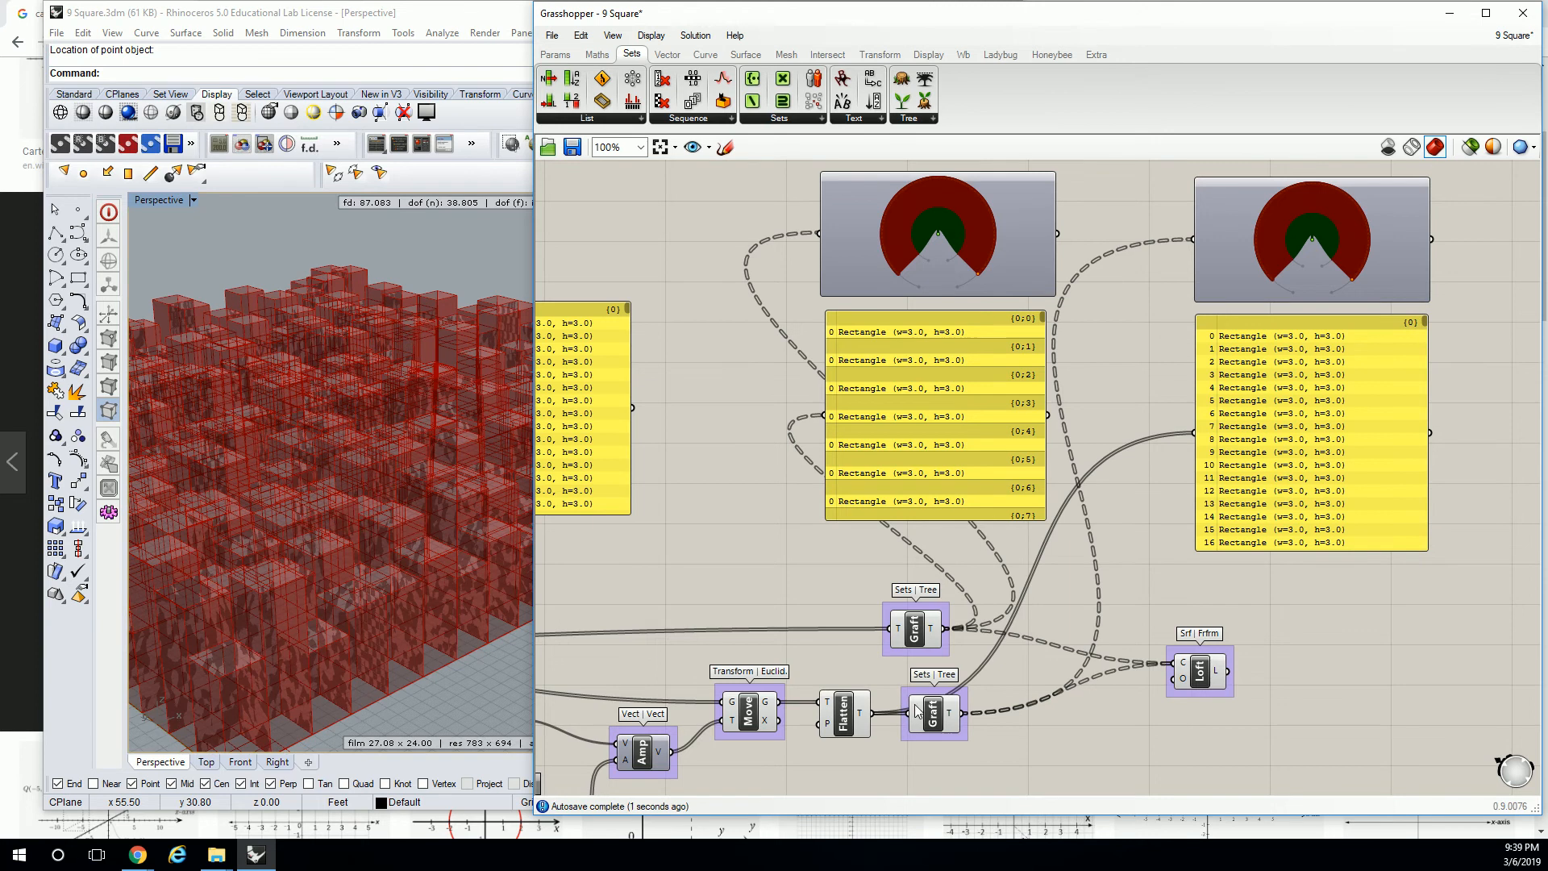
pyautogui.moveTo(1210, 429)
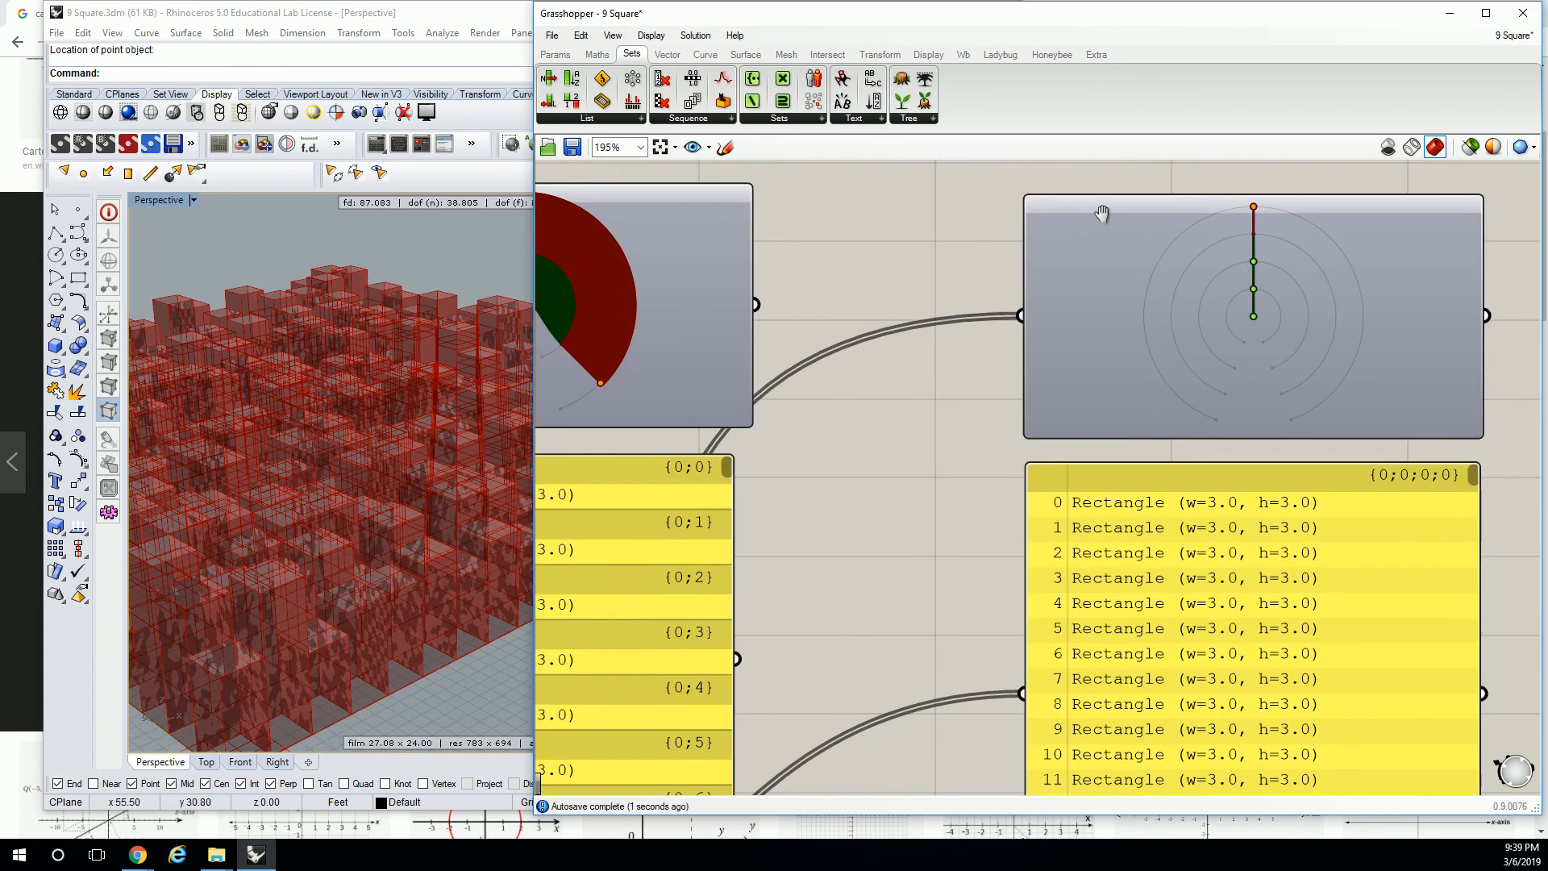
# Reconnect the second Param Viewer and Panel and zoom in to read the single branch path {0;0;0;0}.
pyautogui.scroll(-3)
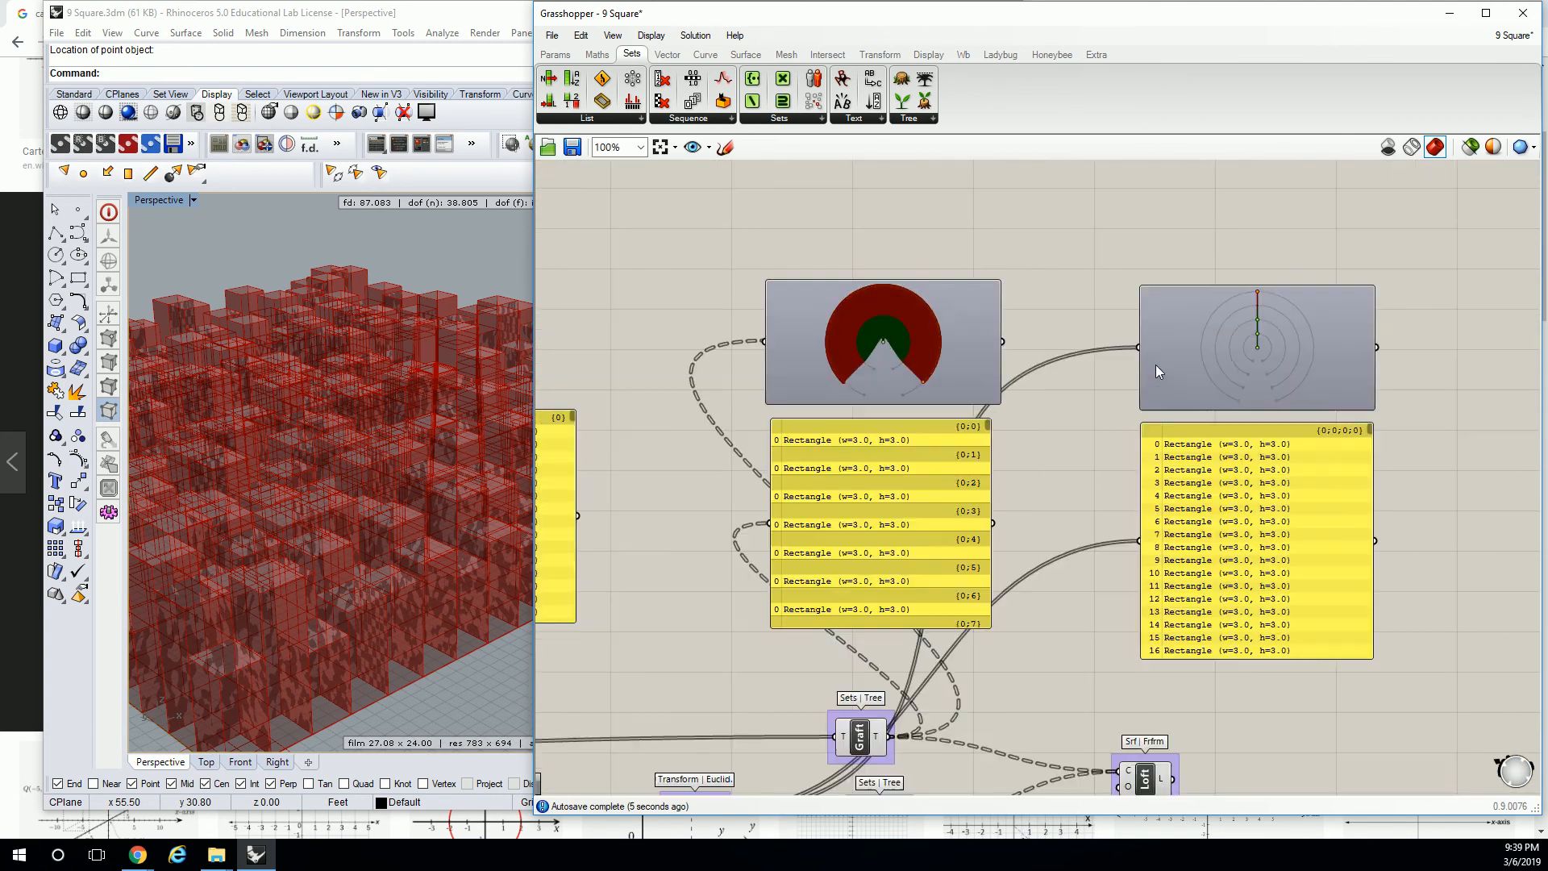
pyautogui.scroll(3)
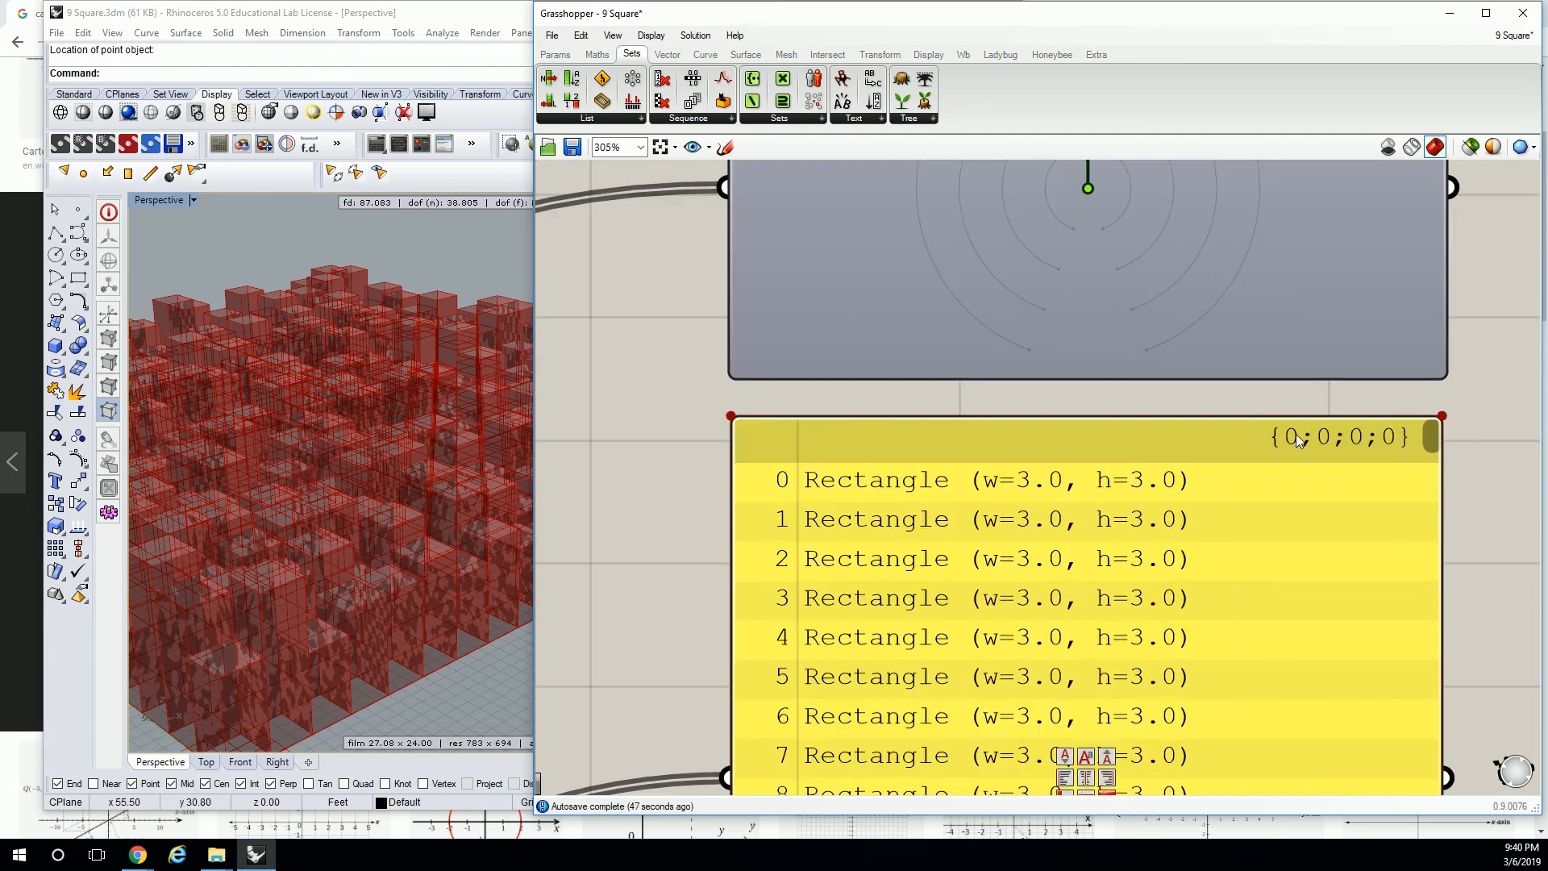
pyautogui.moveTo(1298, 442)
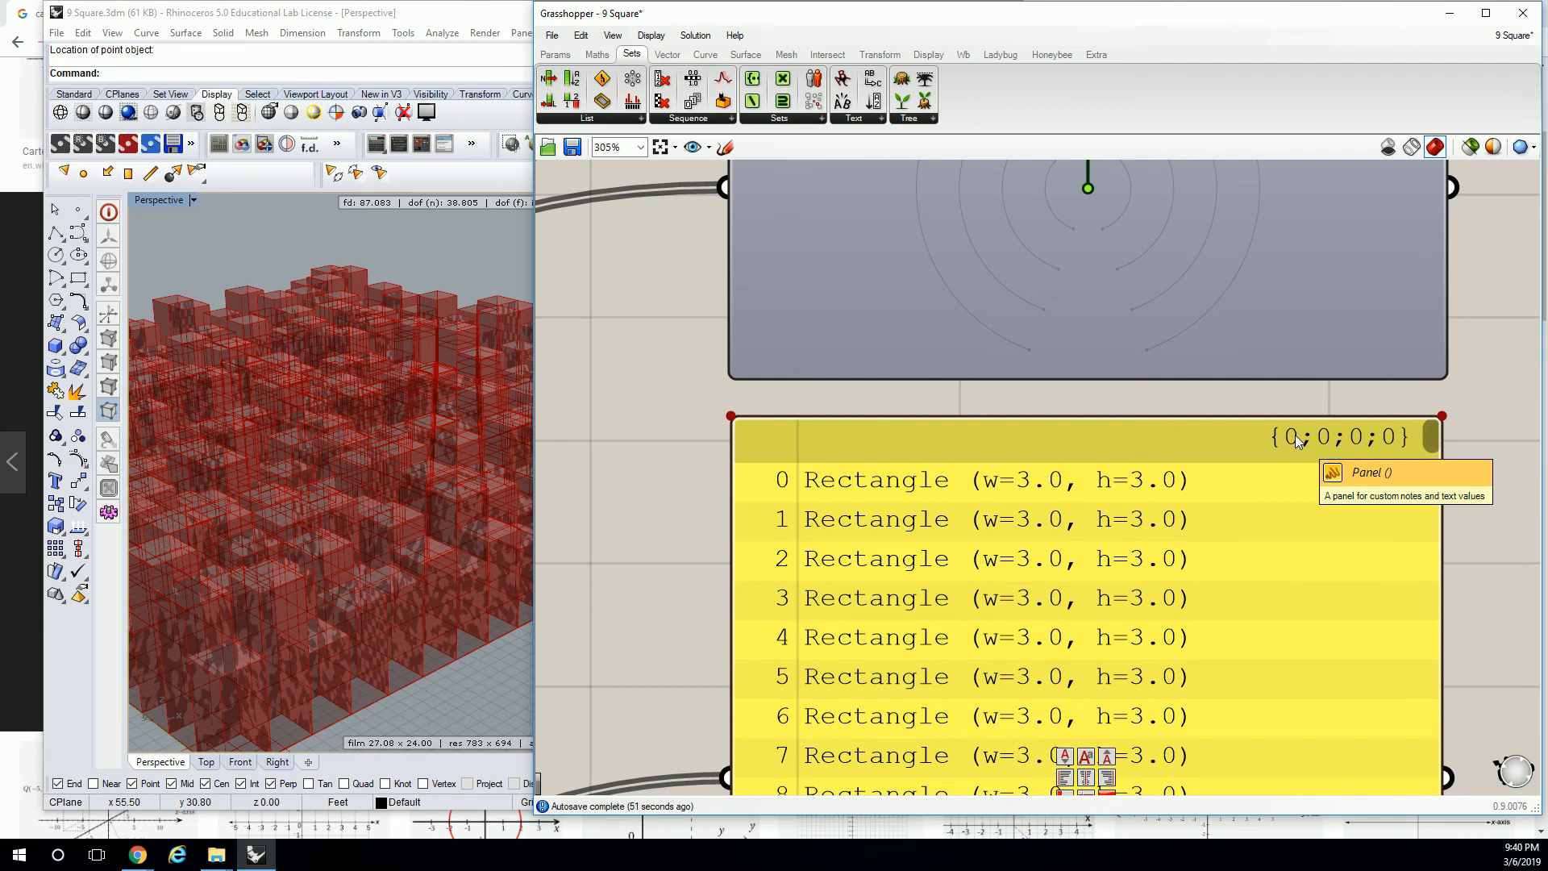
pyautogui.scroll(-3)
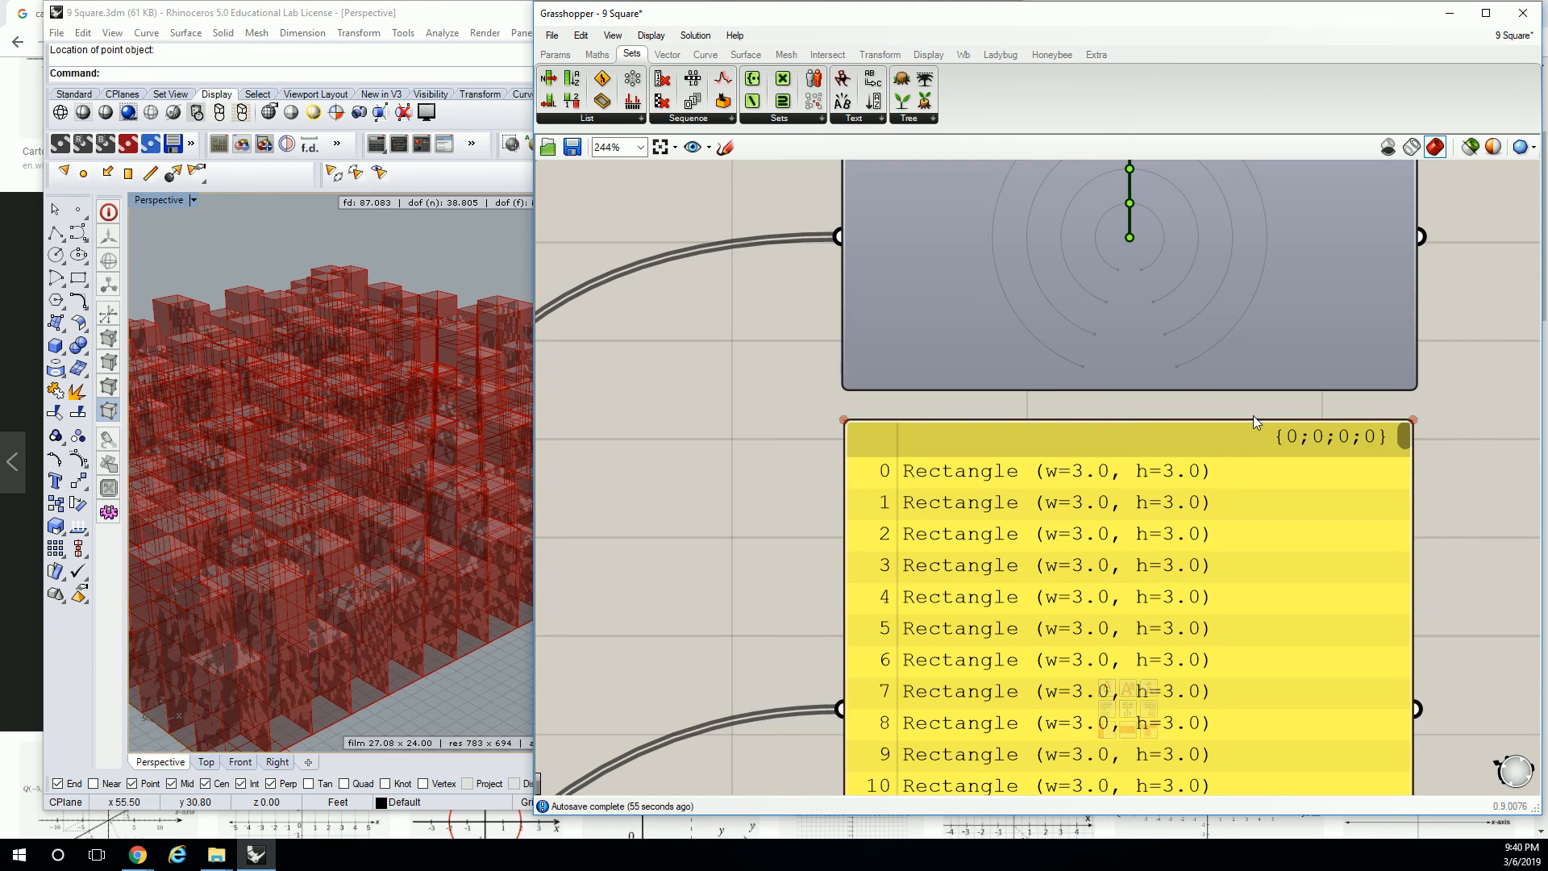
pyautogui.scroll(-3)
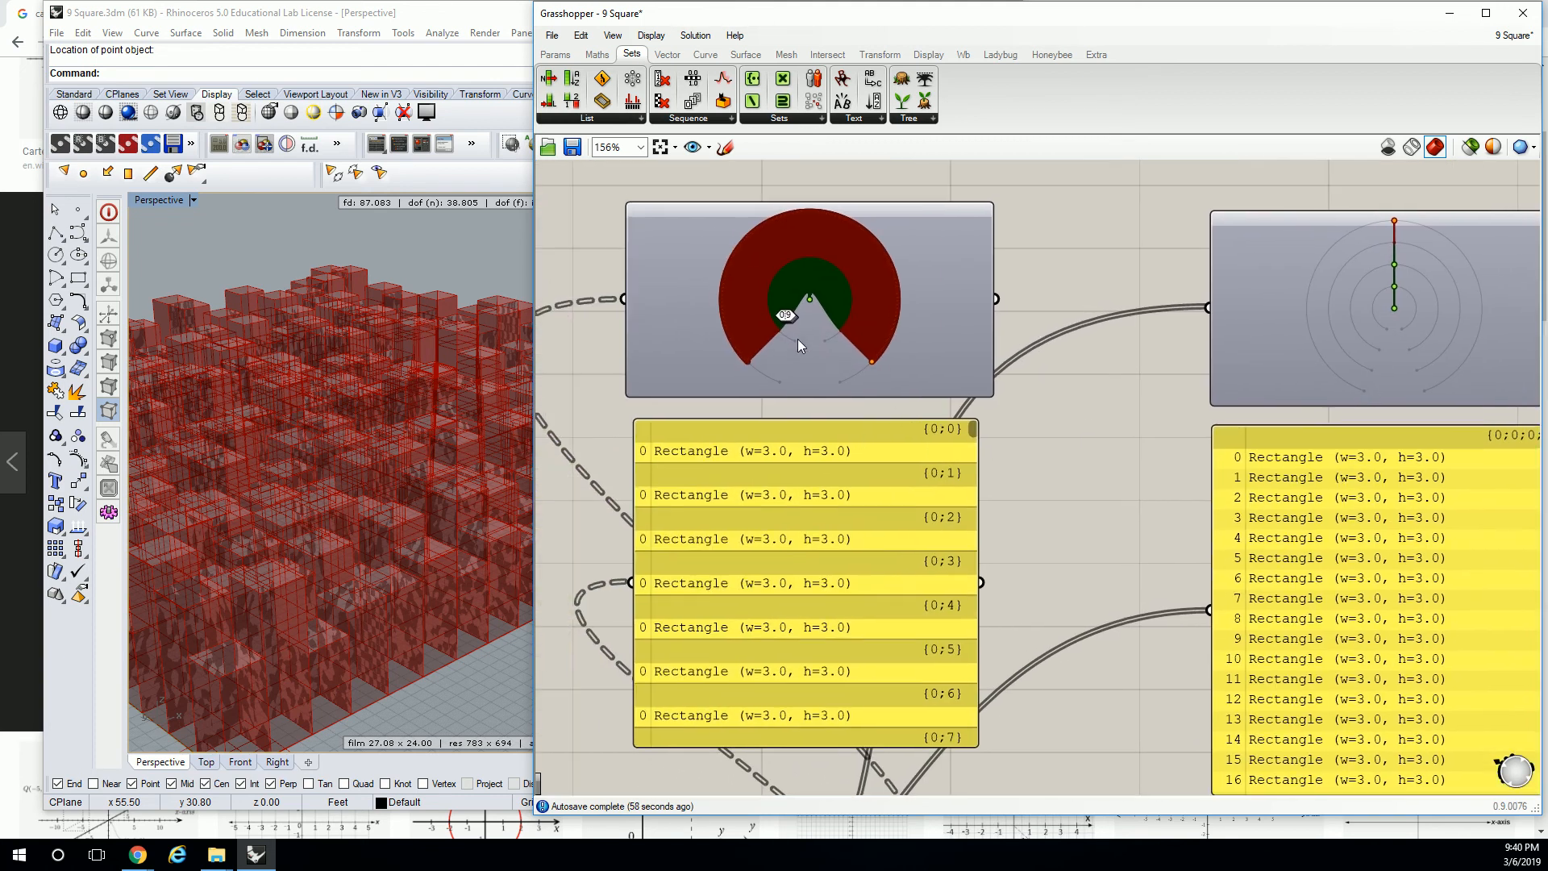
pyautogui.moveTo(755, 385)
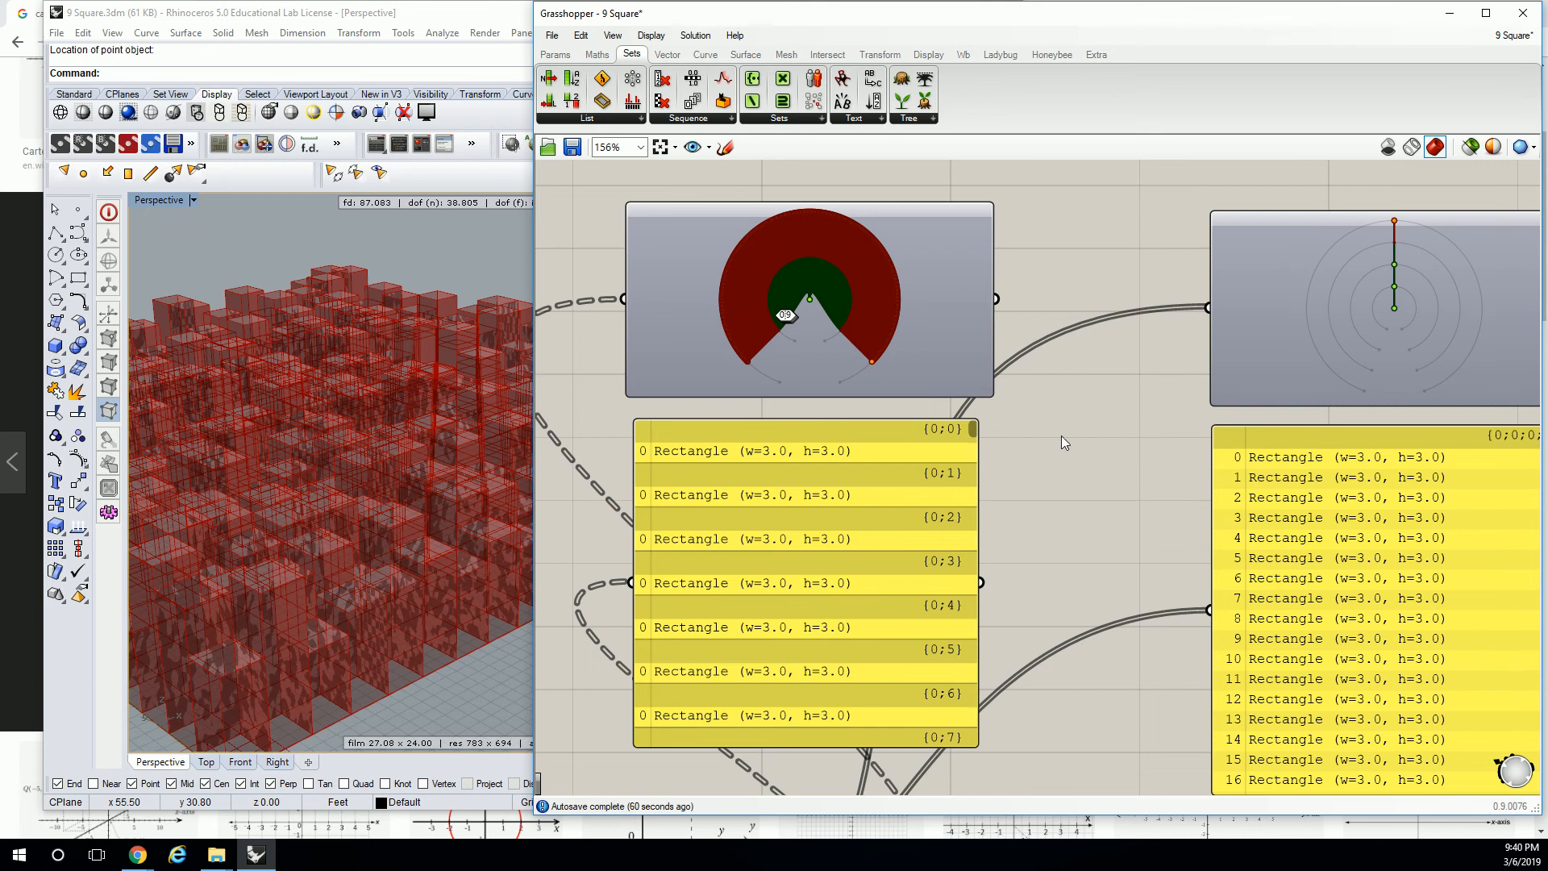
pyautogui.scroll(-3)
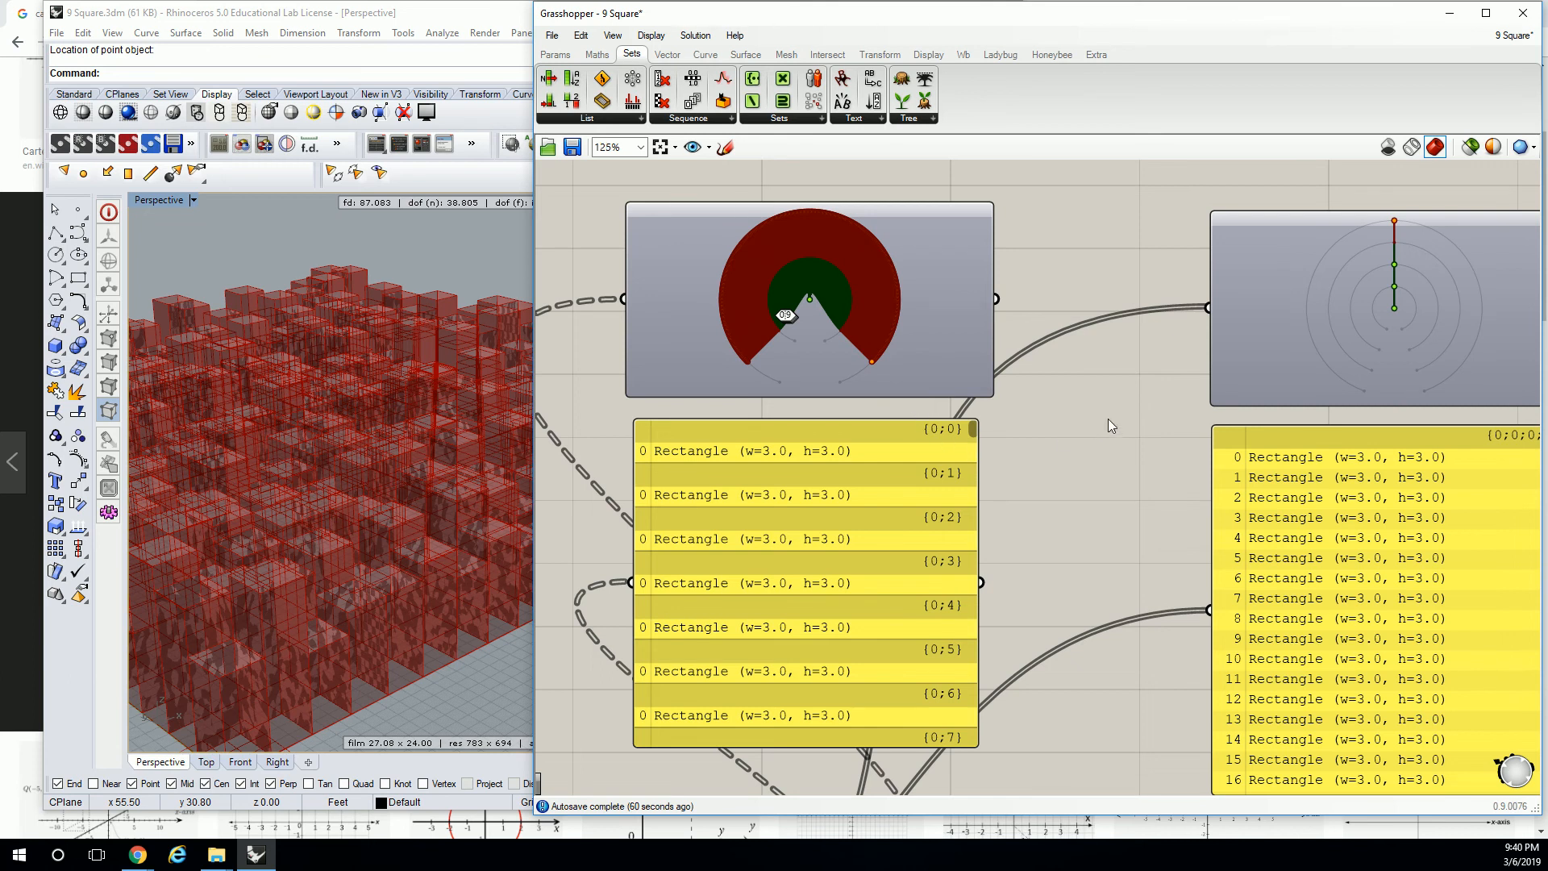
pyautogui.scroll(-3)
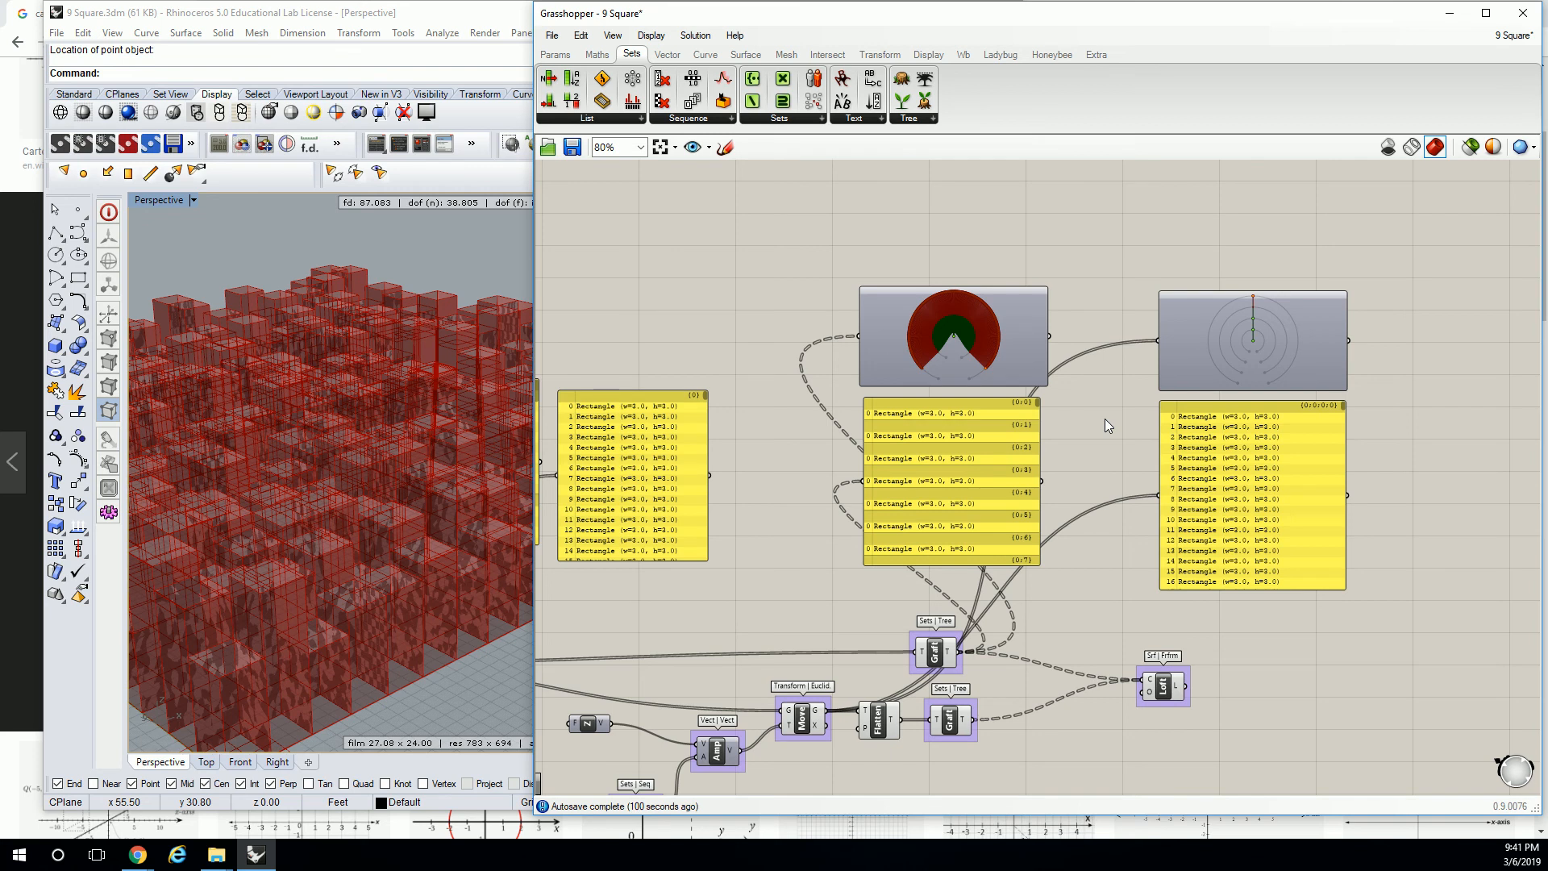
pyautogui.scroll(-3)
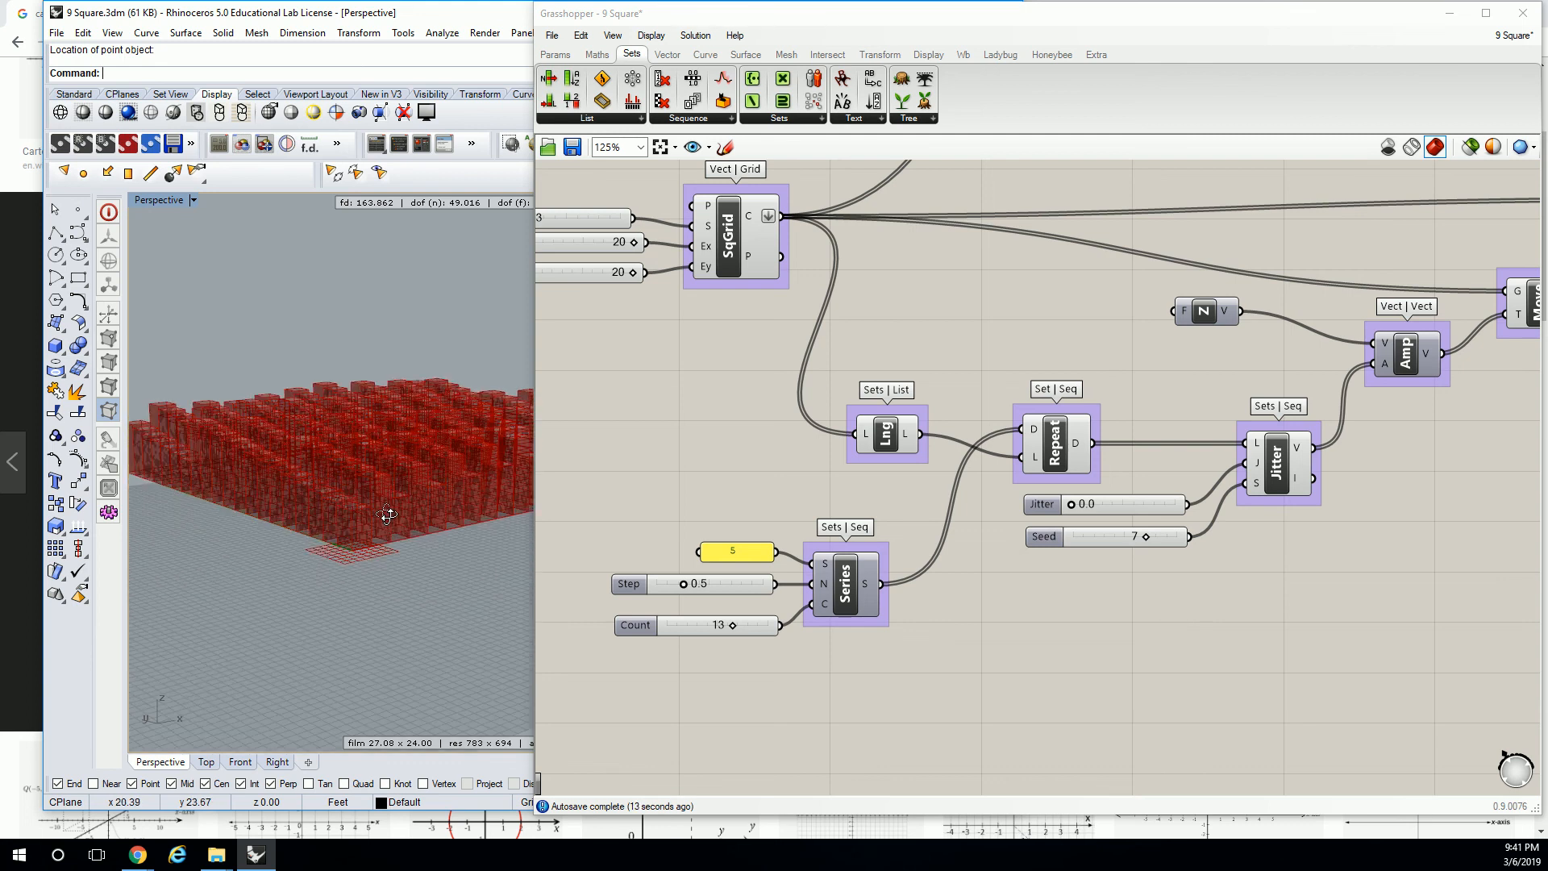
pyautogui.moveTo(384, 521)
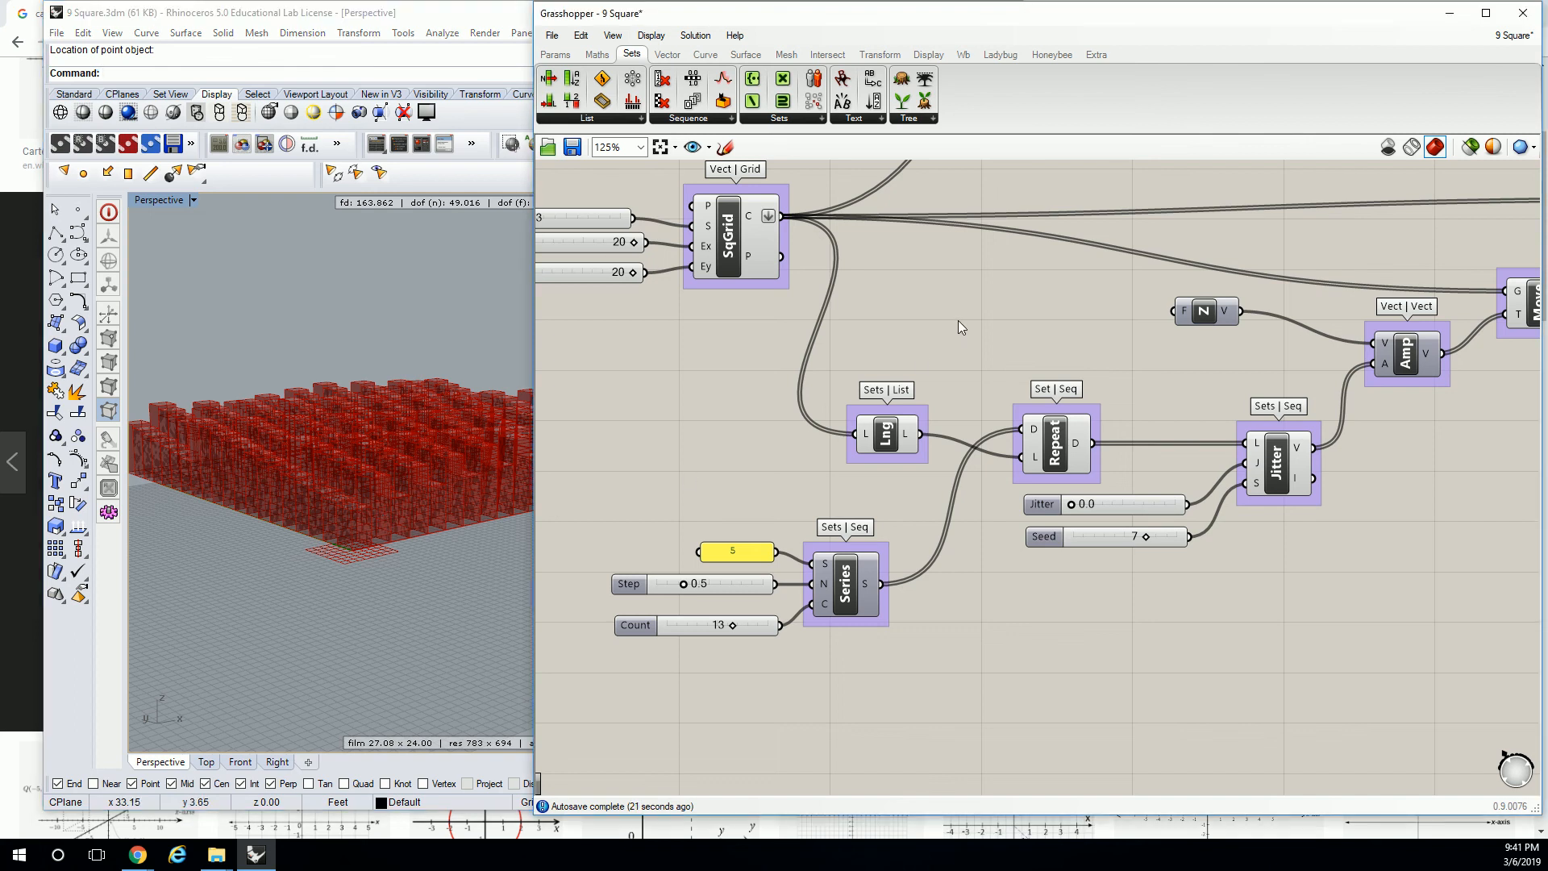
# Set Jitter to 0.0 and the Series to start 5, step 0.5, count 13 for evenly sized boxes.
pyautogui.scroll(-3)
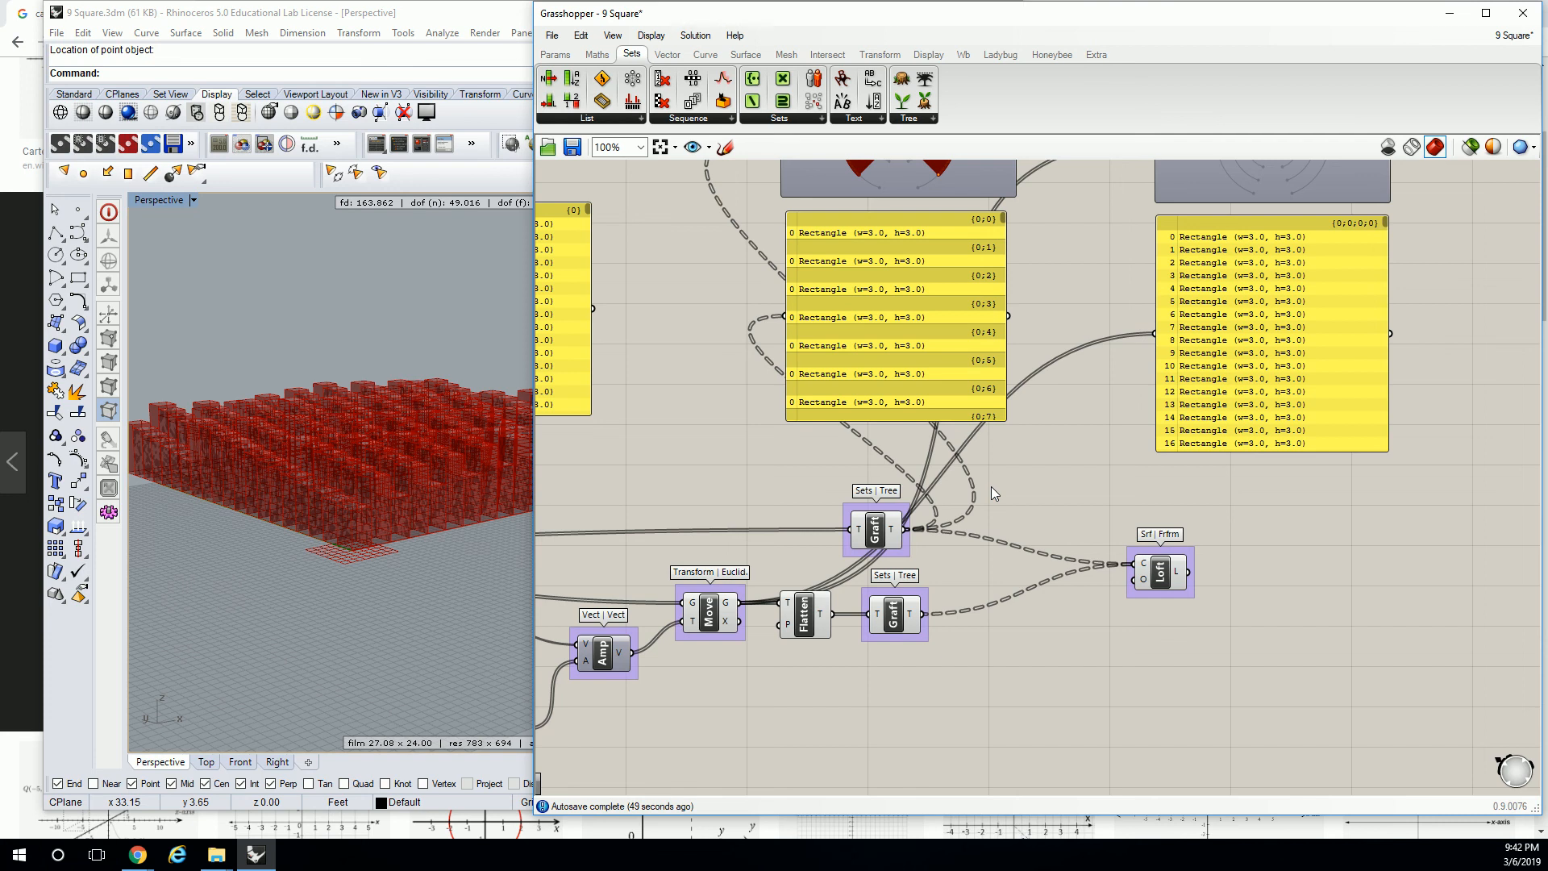
pyautogui.moveTo(926, 622)
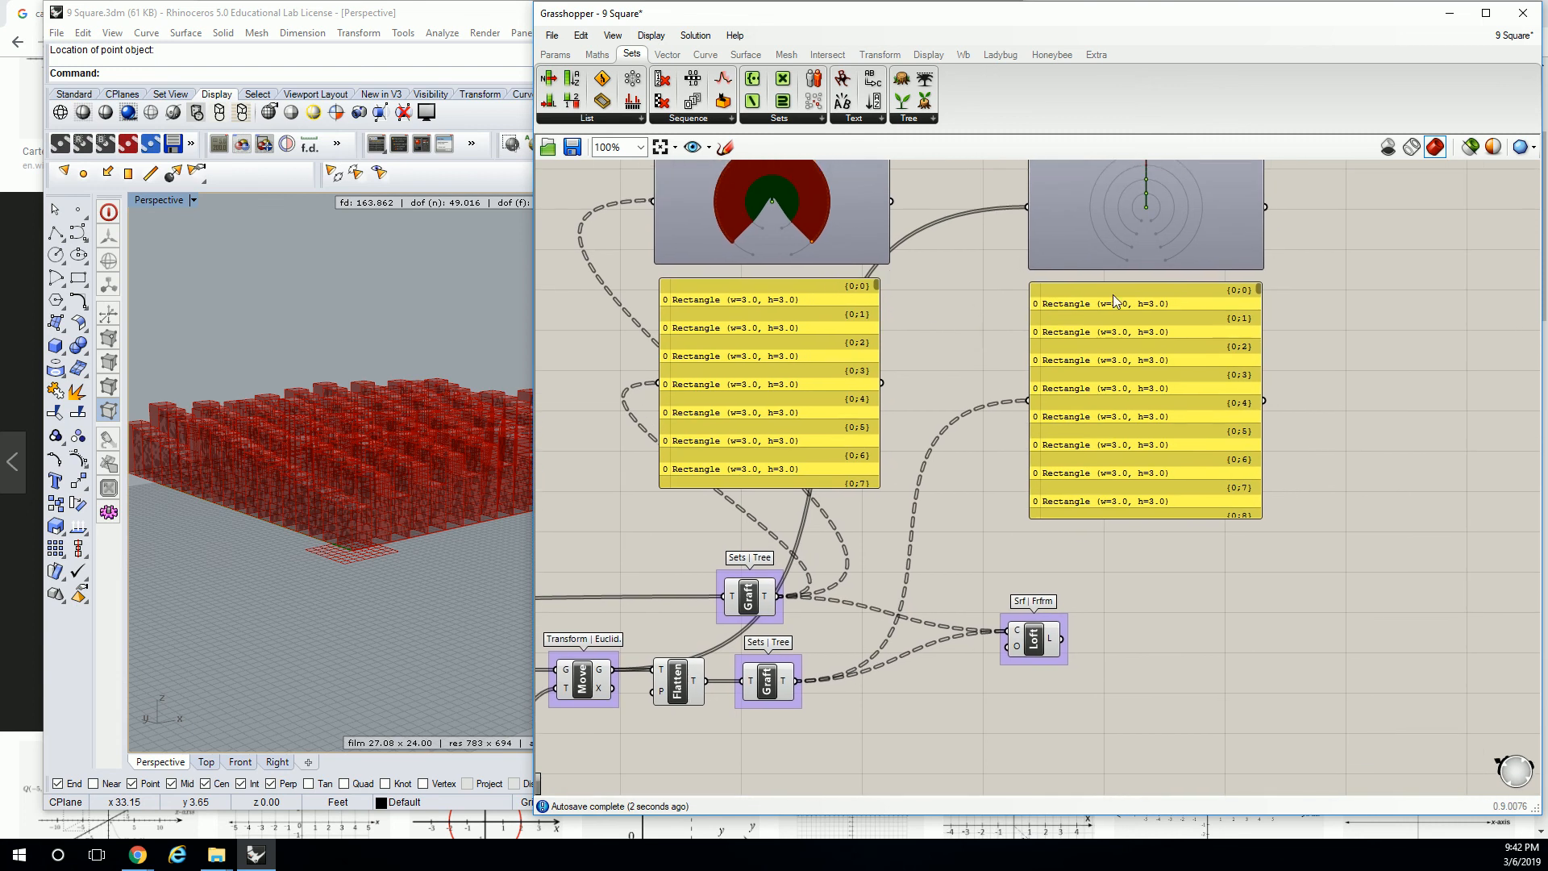
pyautogui.moveTo(1261, 287)
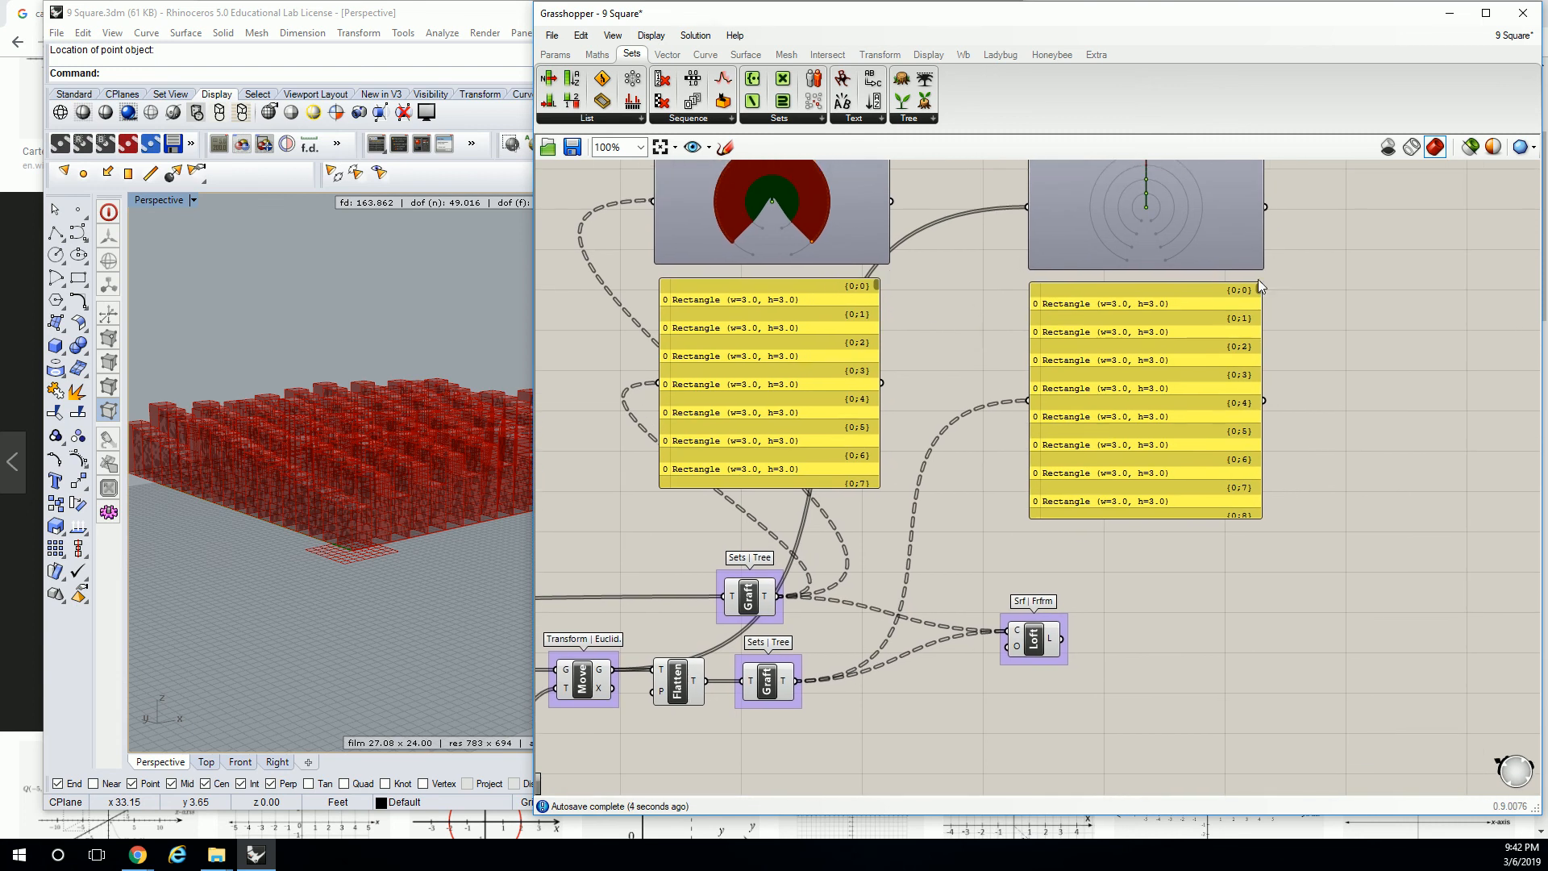
pyautogui.moveTo(935, 343)
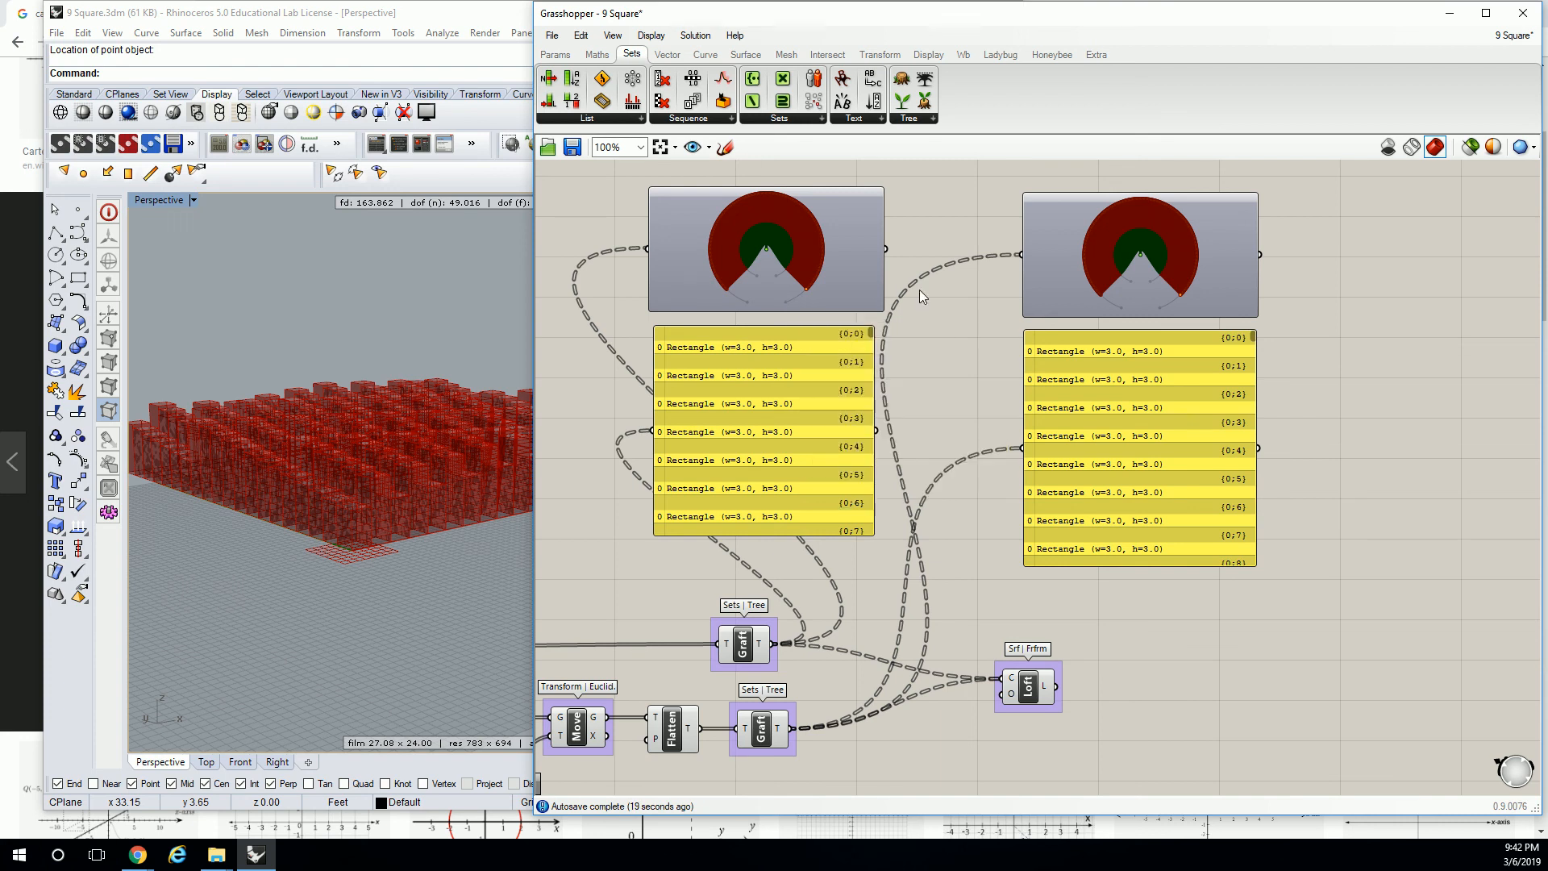
pyautogui.moveTo(1378, 445)
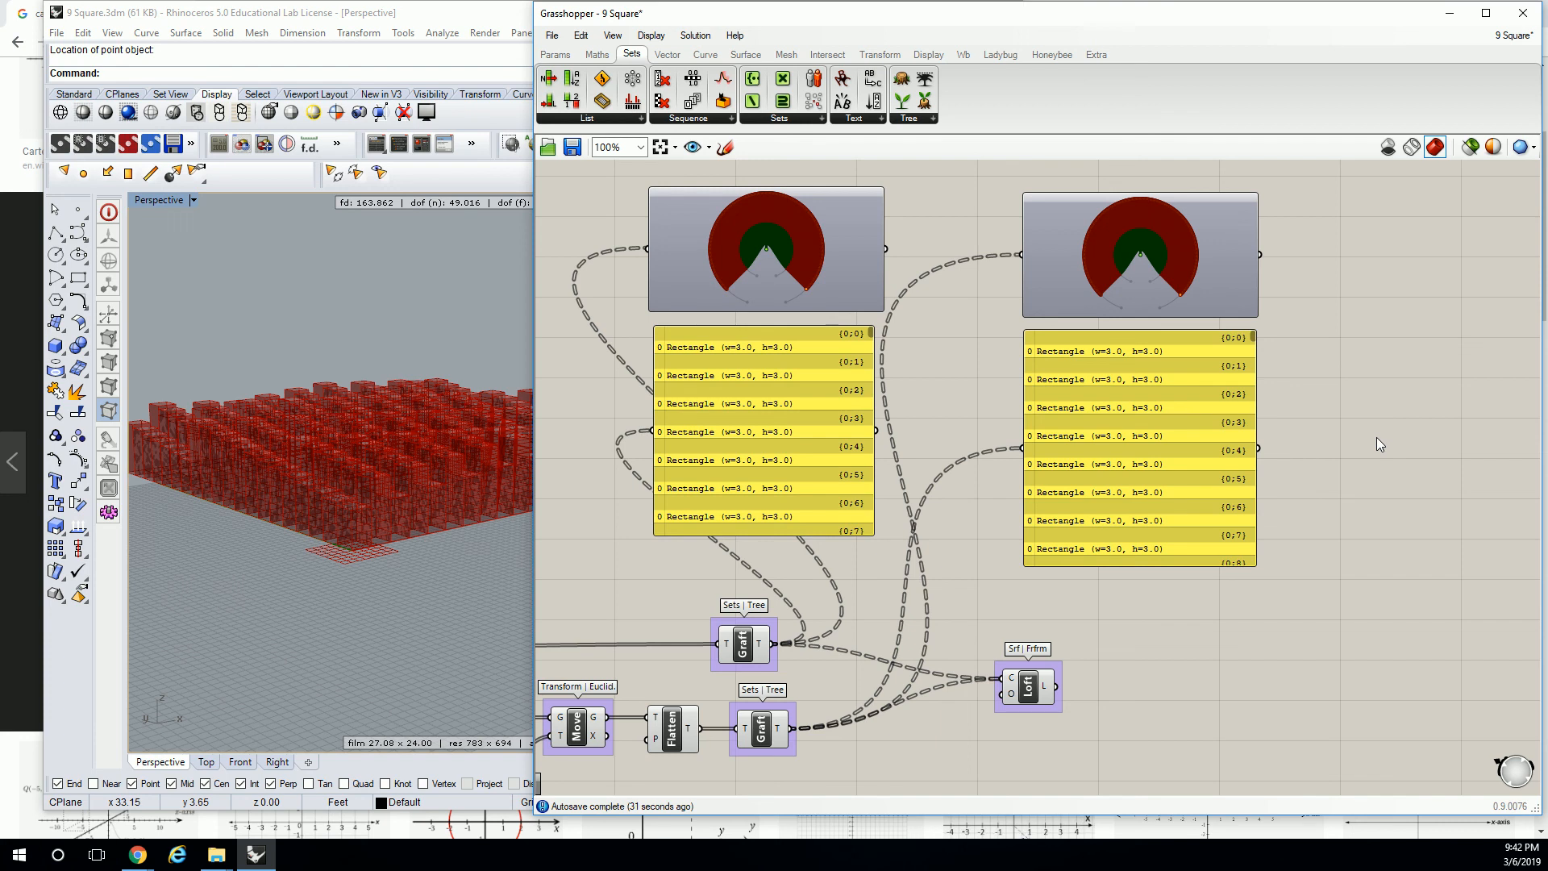
pyautogui.moveTo(1419, 445)
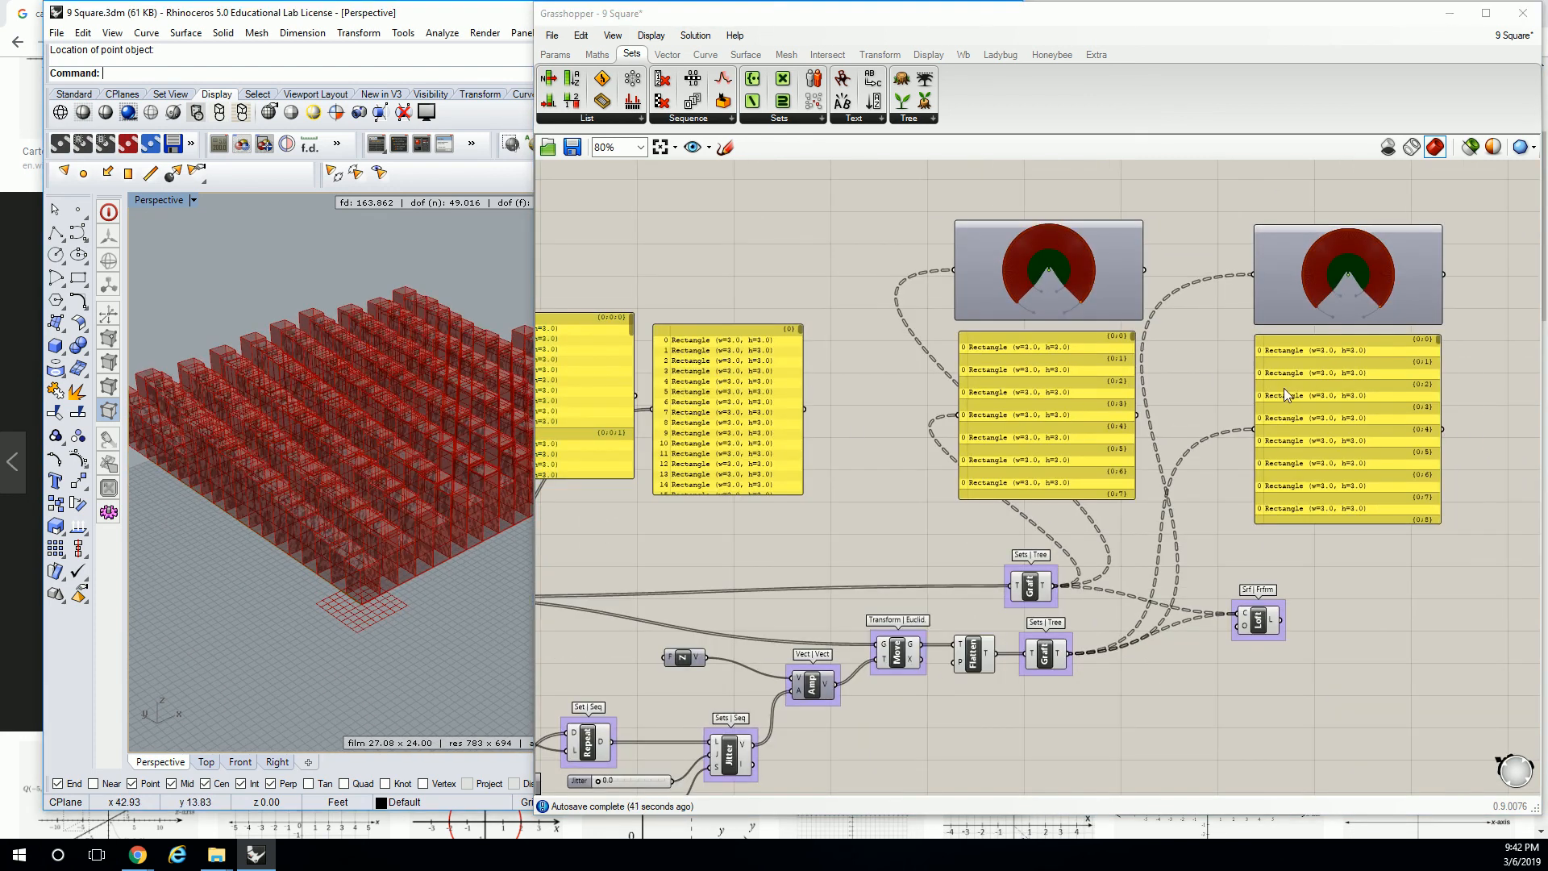
pyautogui.moveTo(1285, 395)
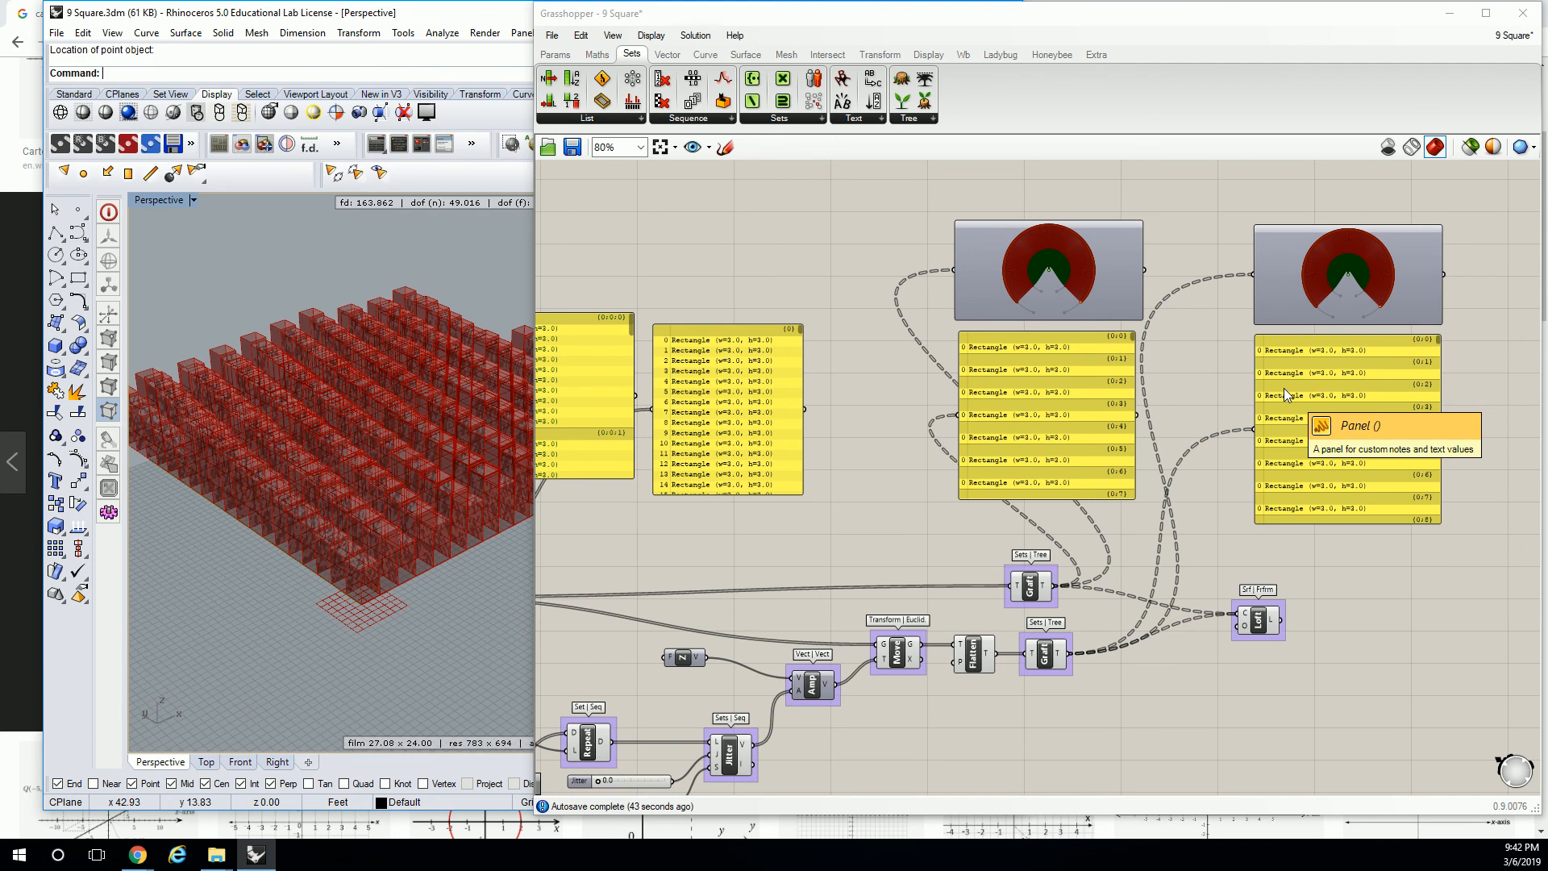